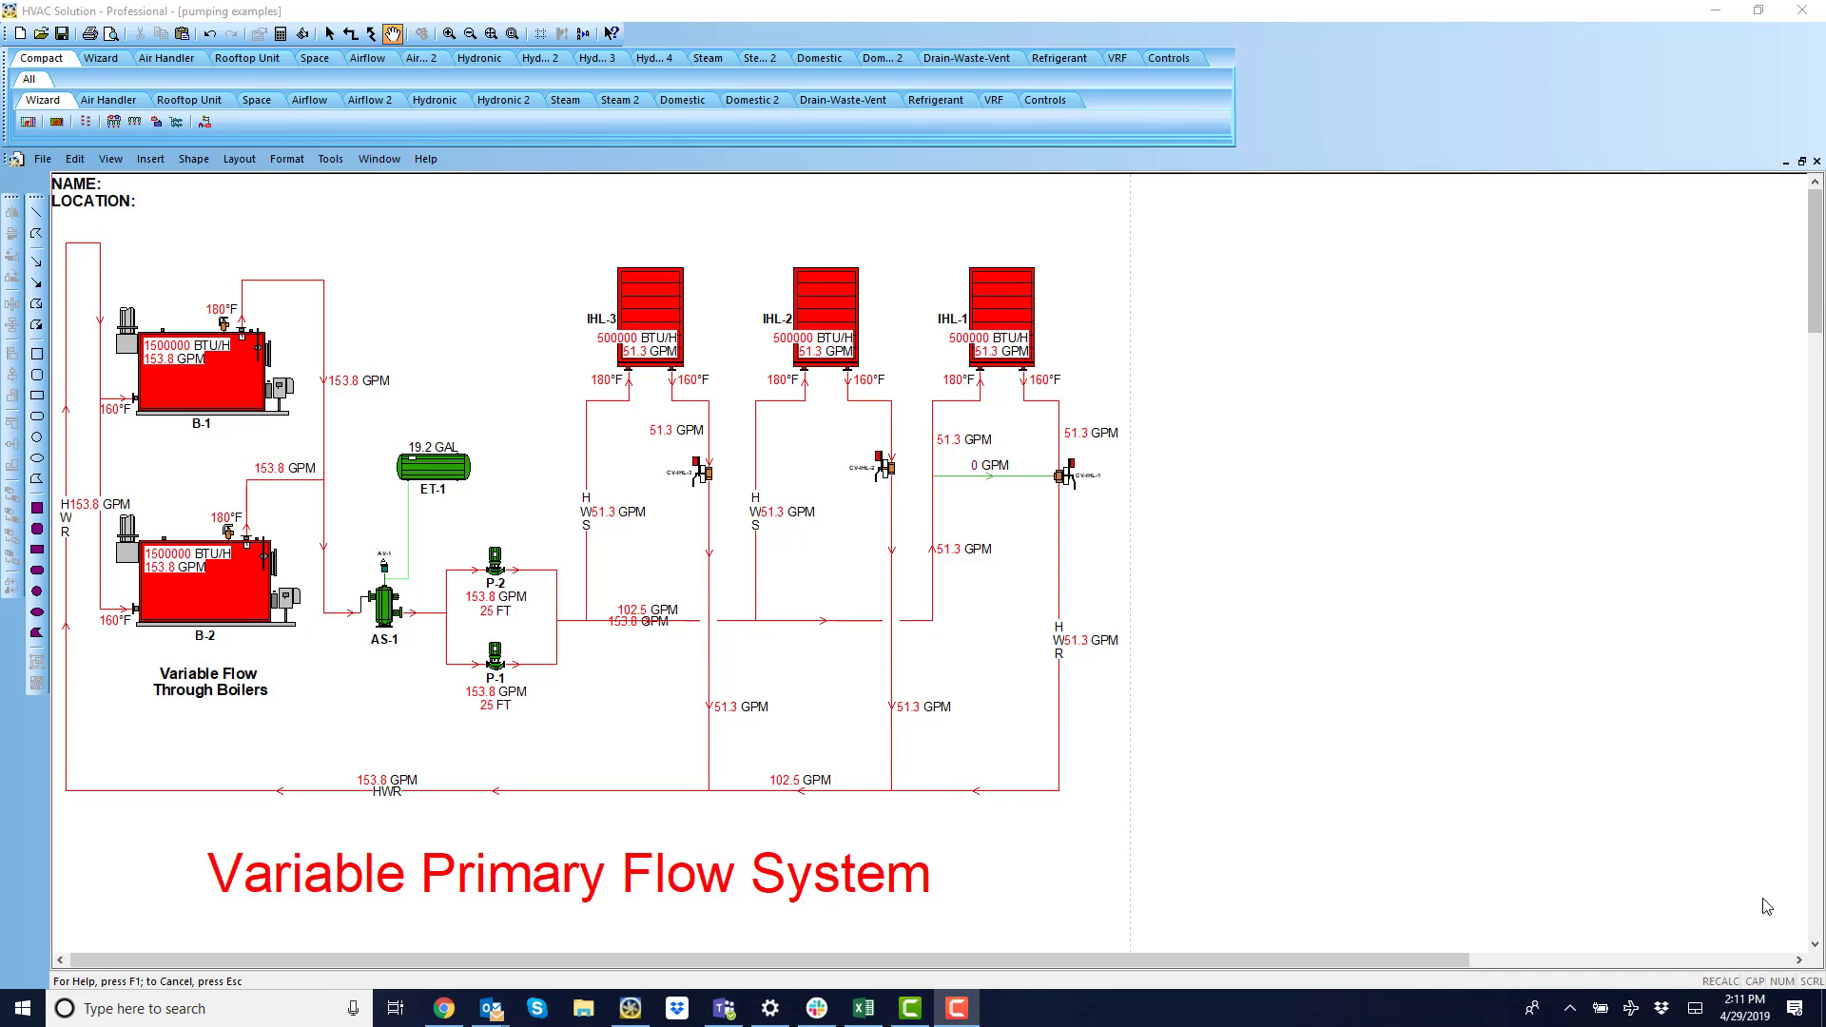
pyautogui.moveTo(1681, 908)
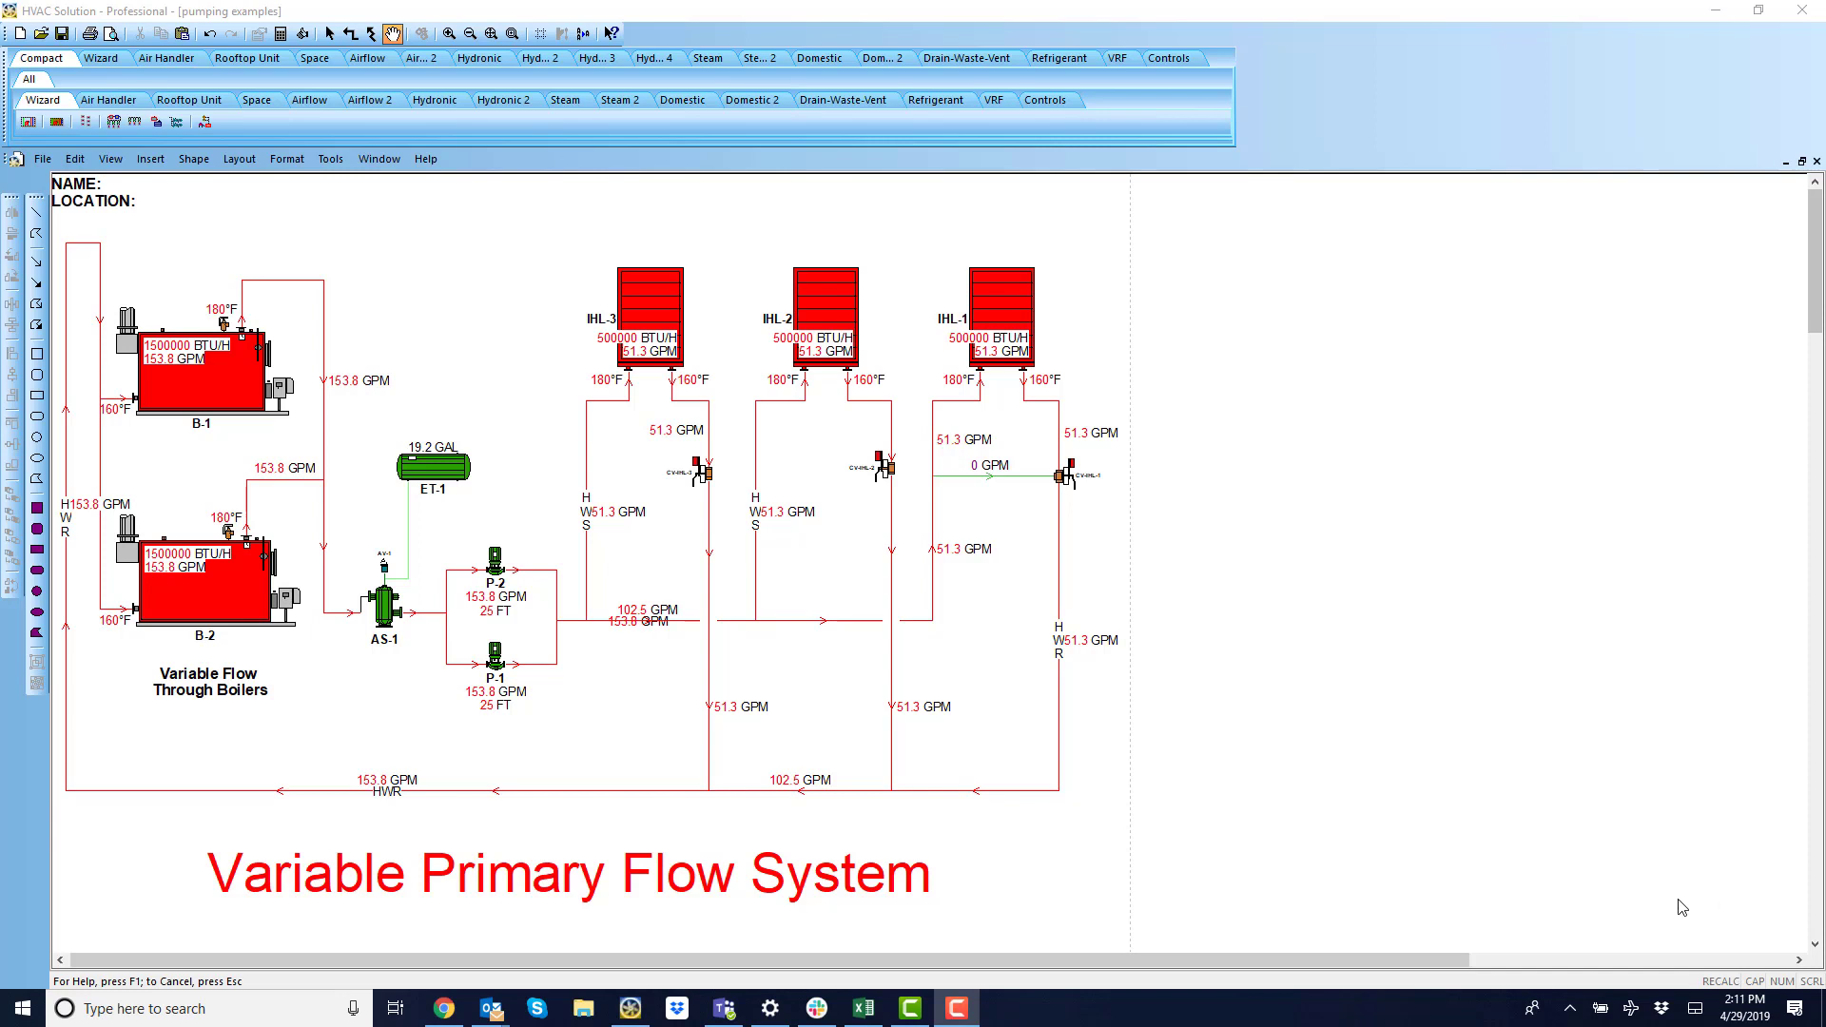
pyautogui.moveTo(624, 764)
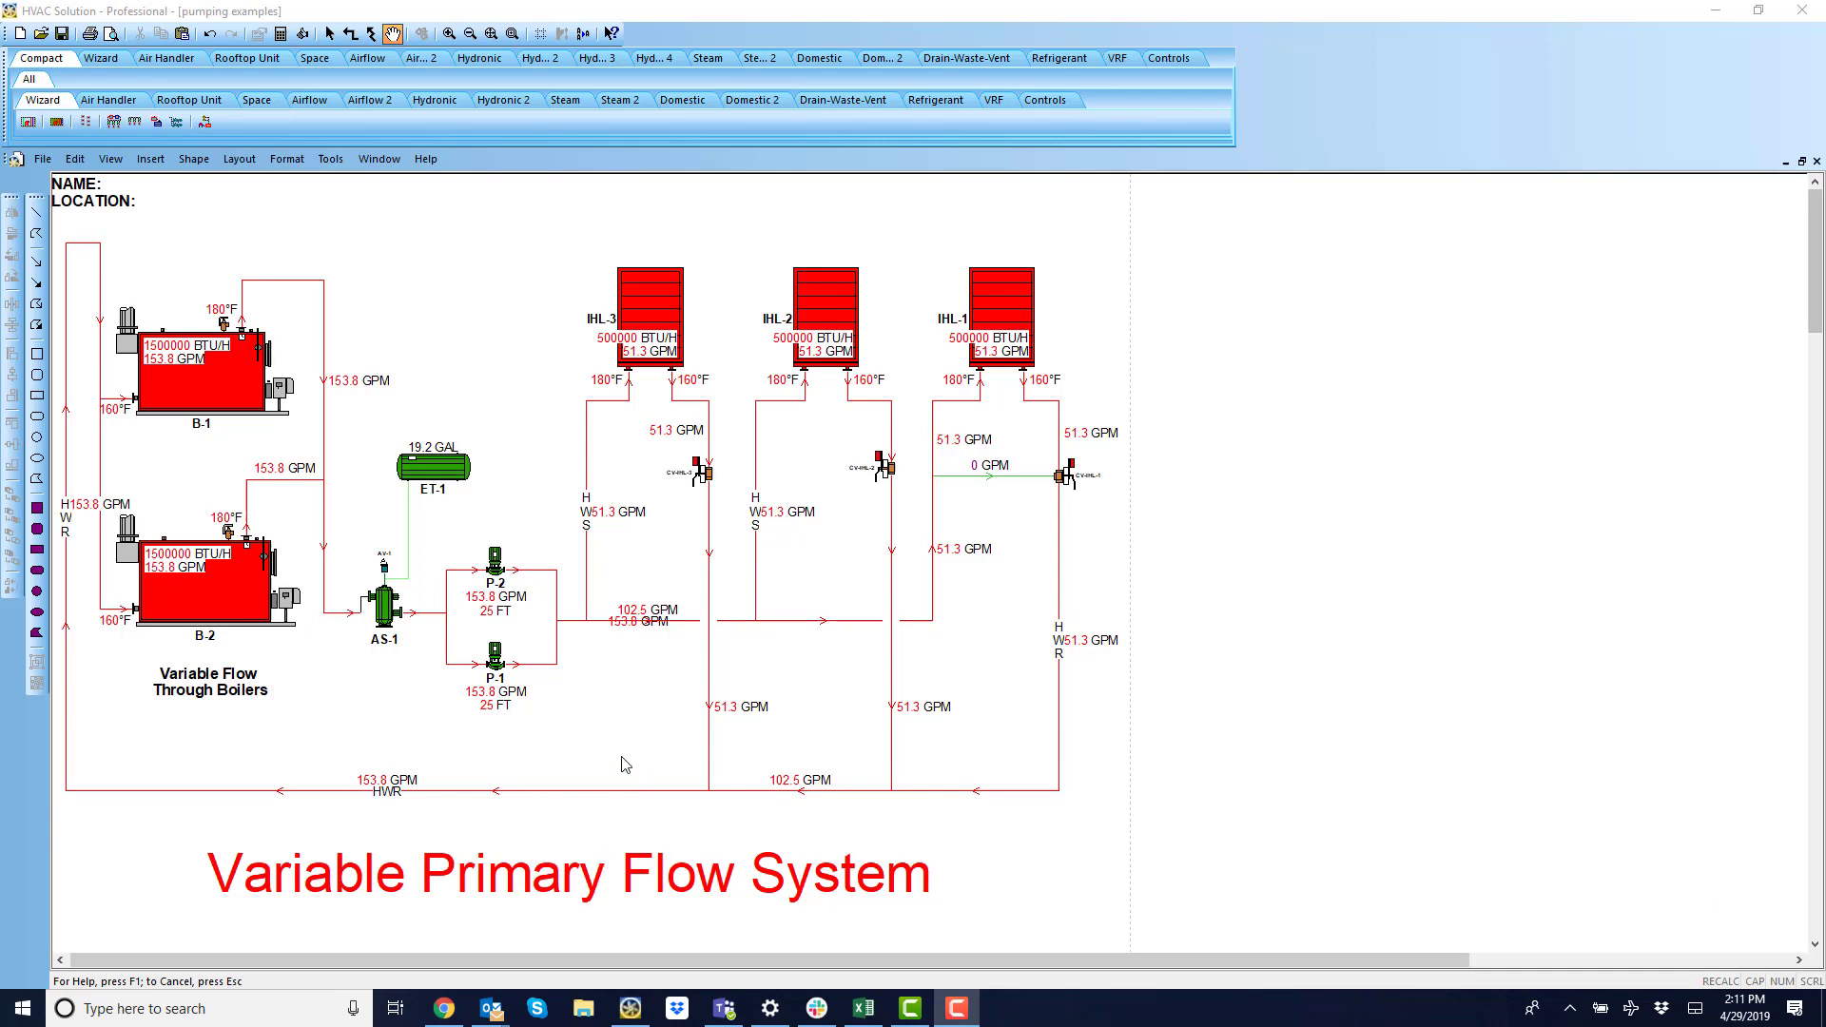
pyautogui.moveTo(493, 668)
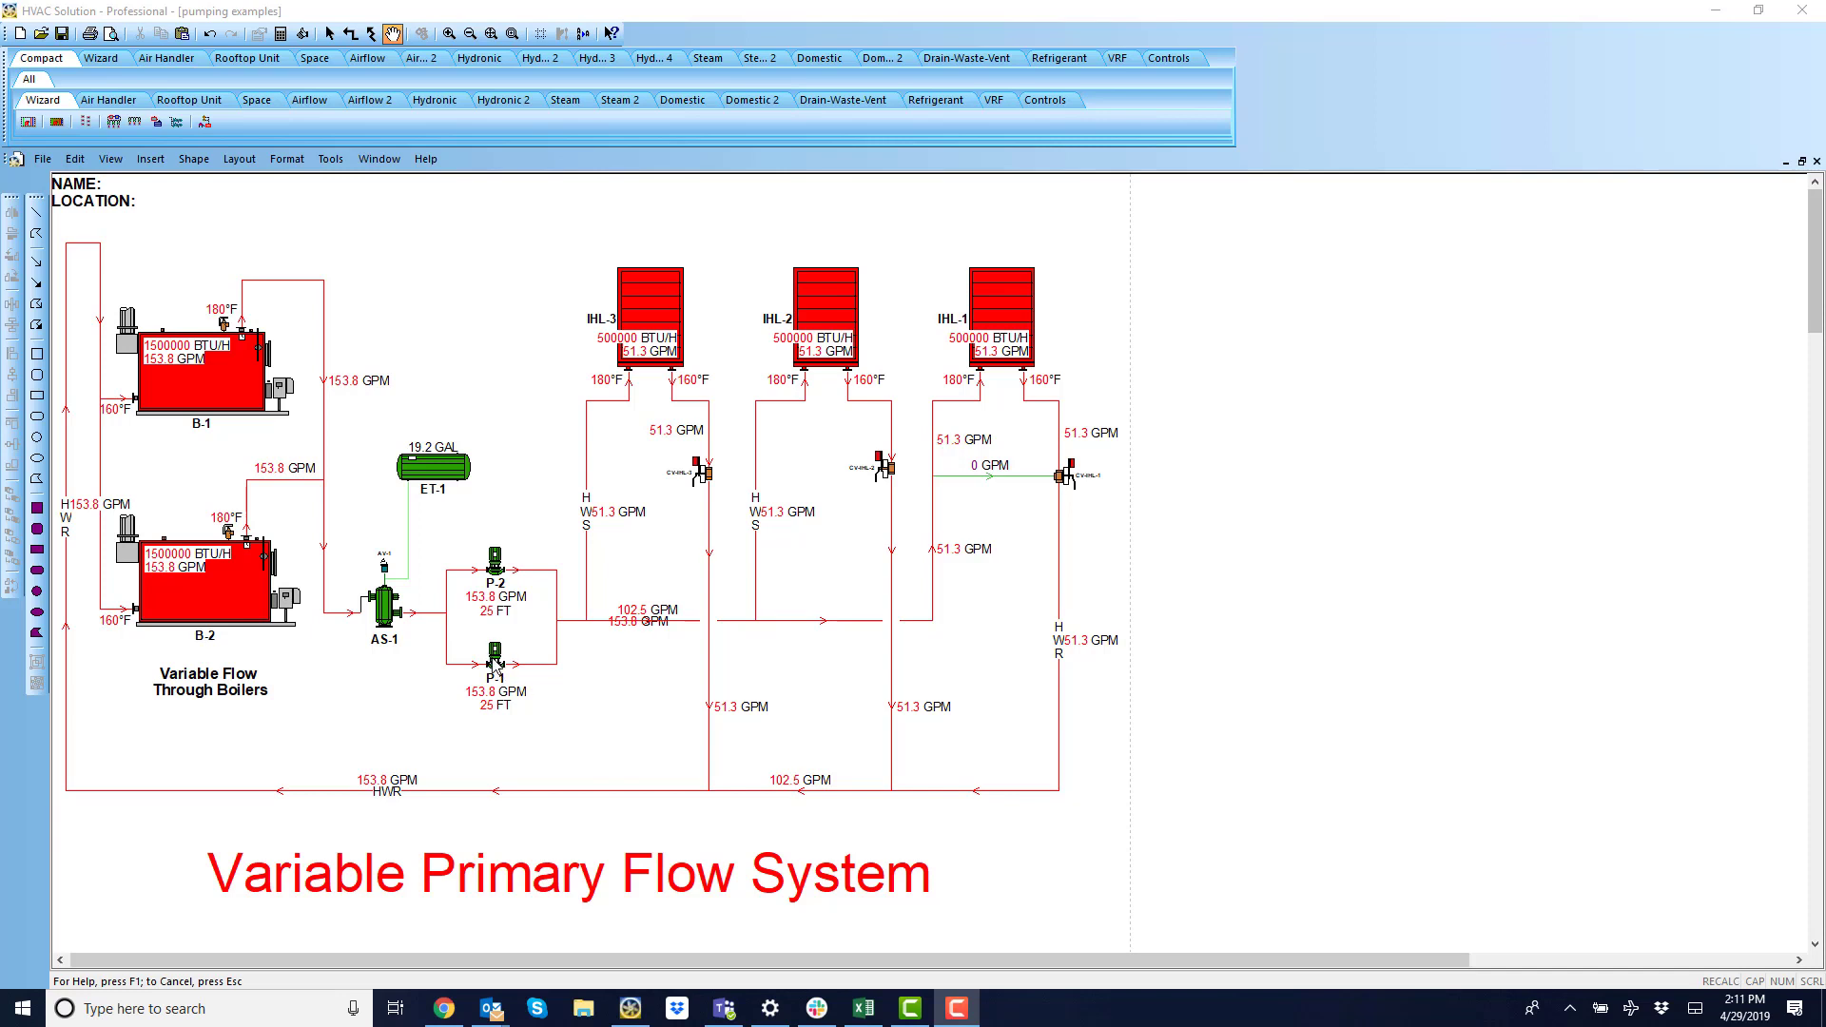
# Show pump P-1's associated equipment, marking its path through boiler B-2 and unit IHL-3.
pyautogui.rightClick(494, 673)
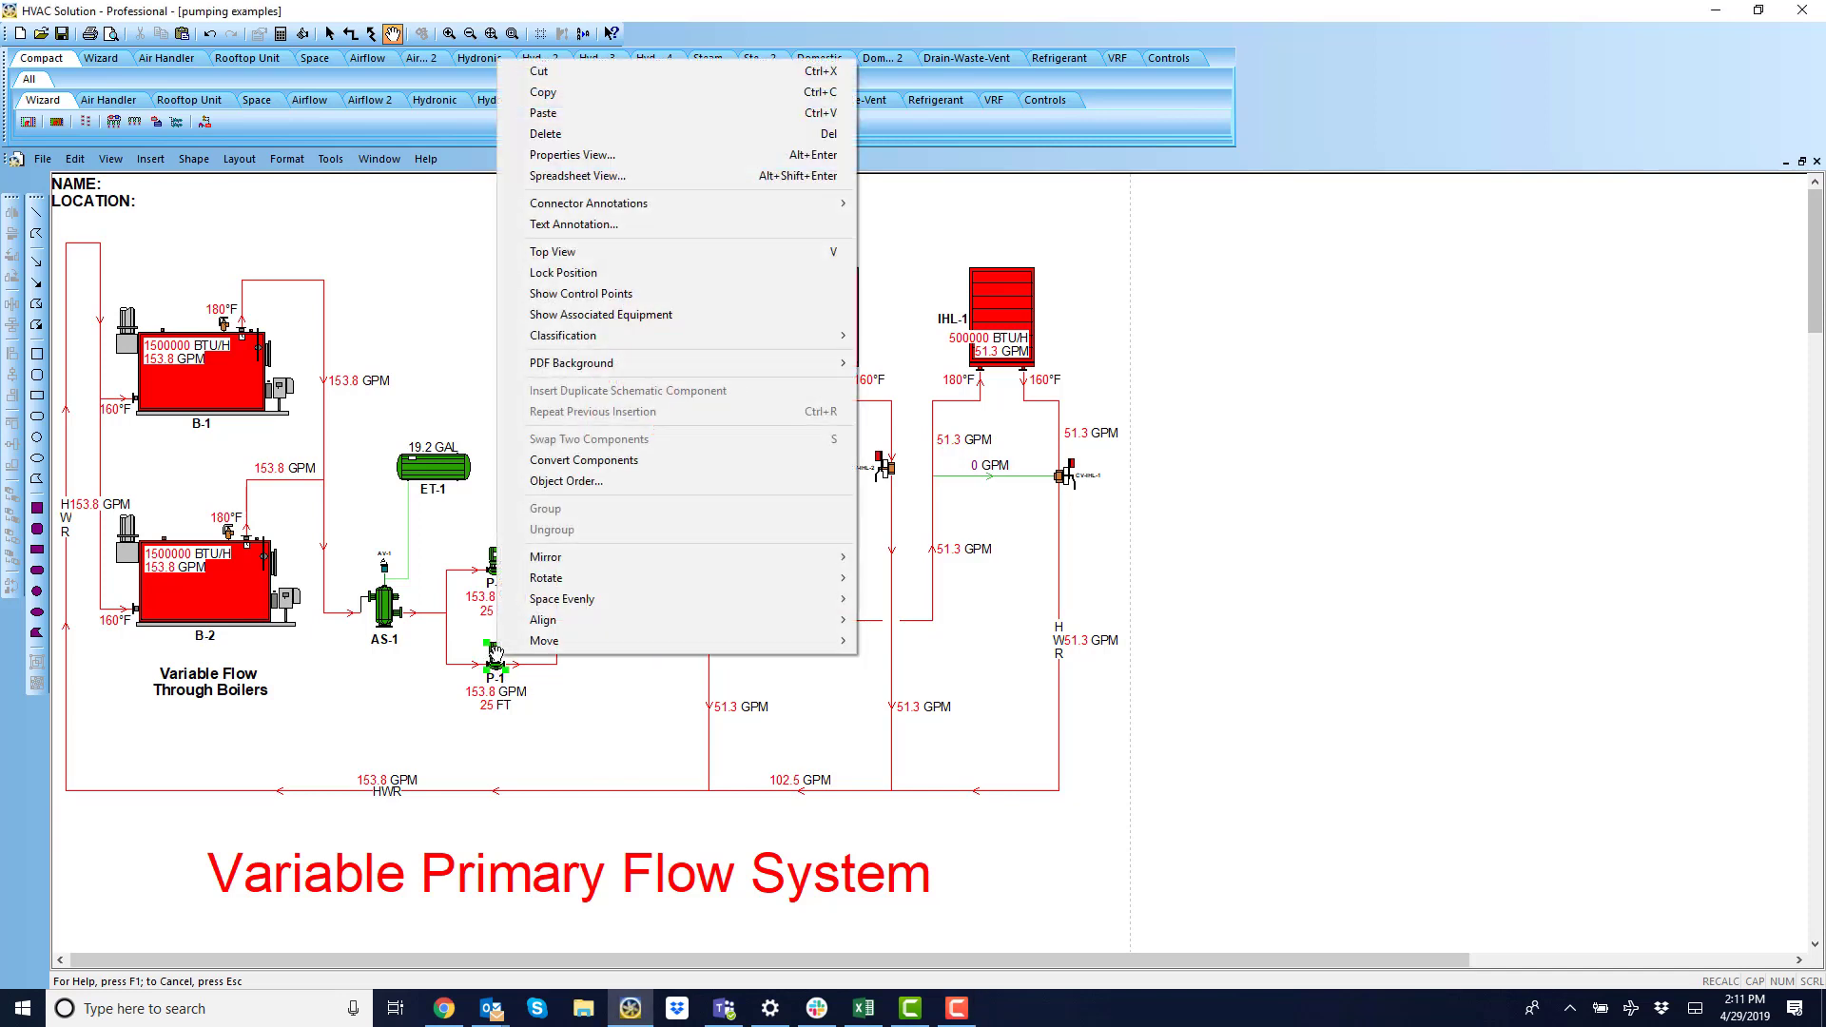
pyautogui.moveTo(605, 328)
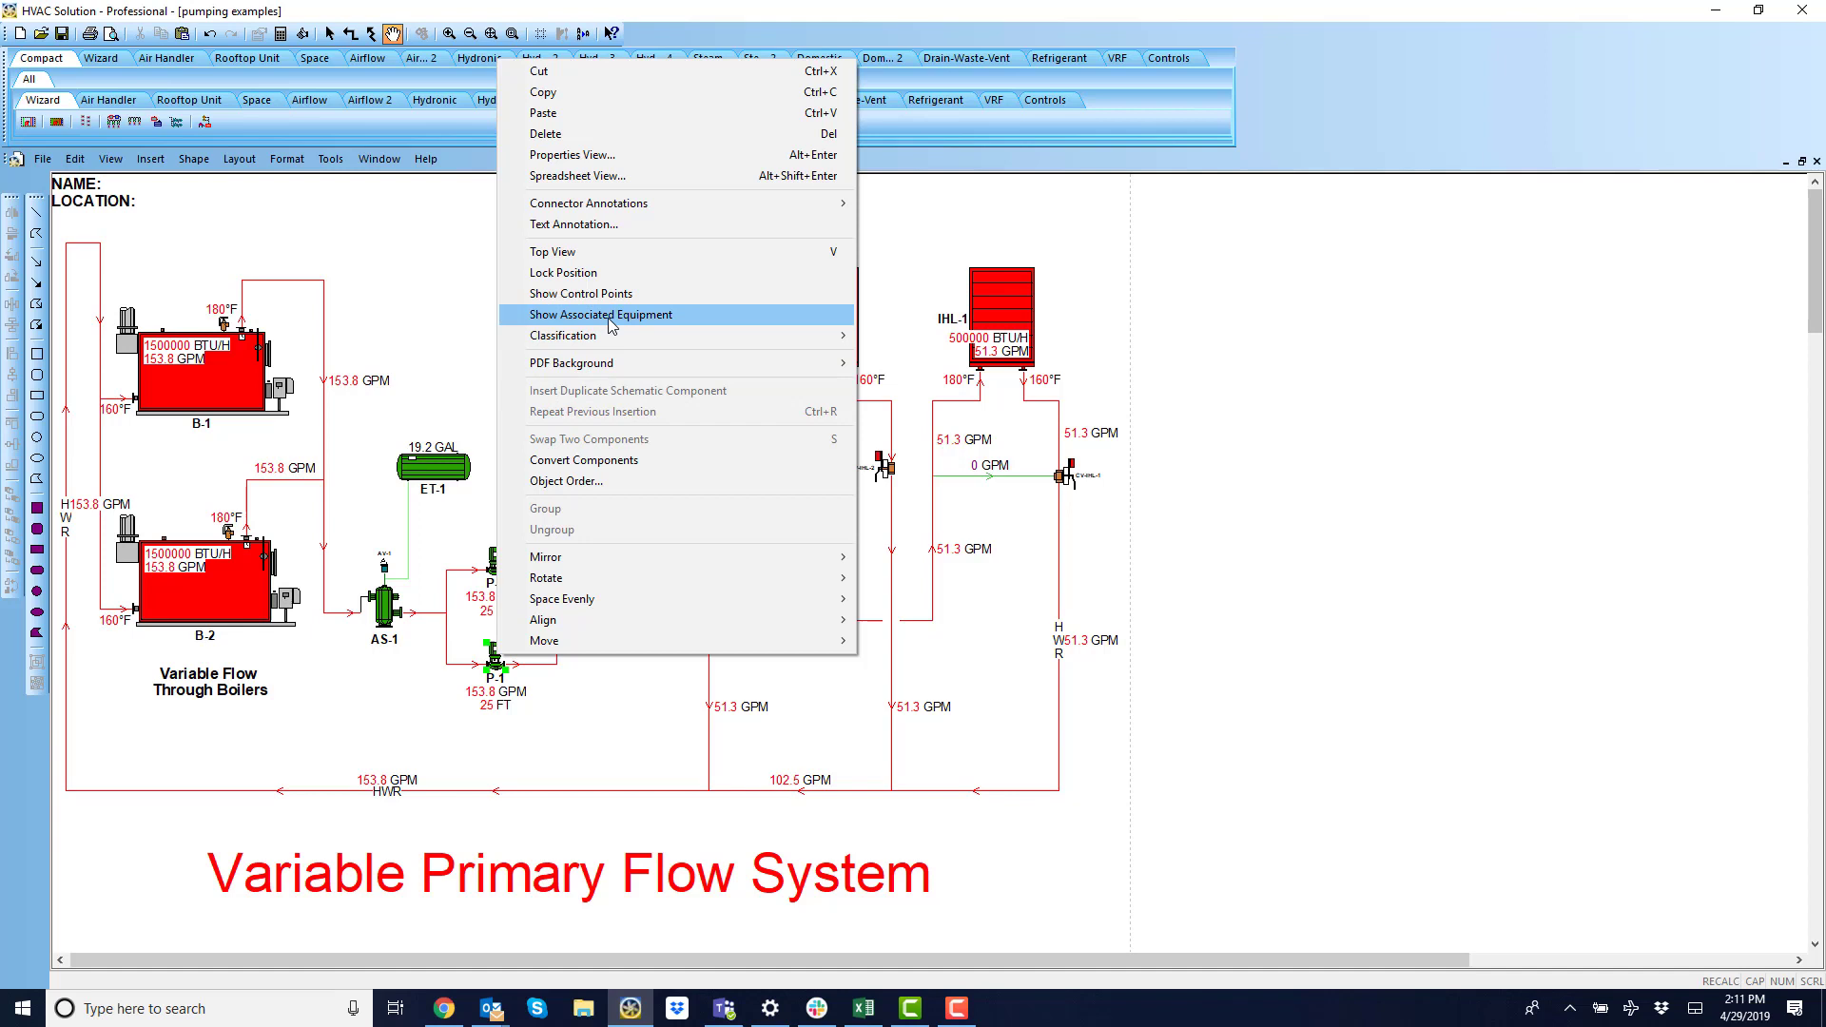
pyautogui.click(601, 315)
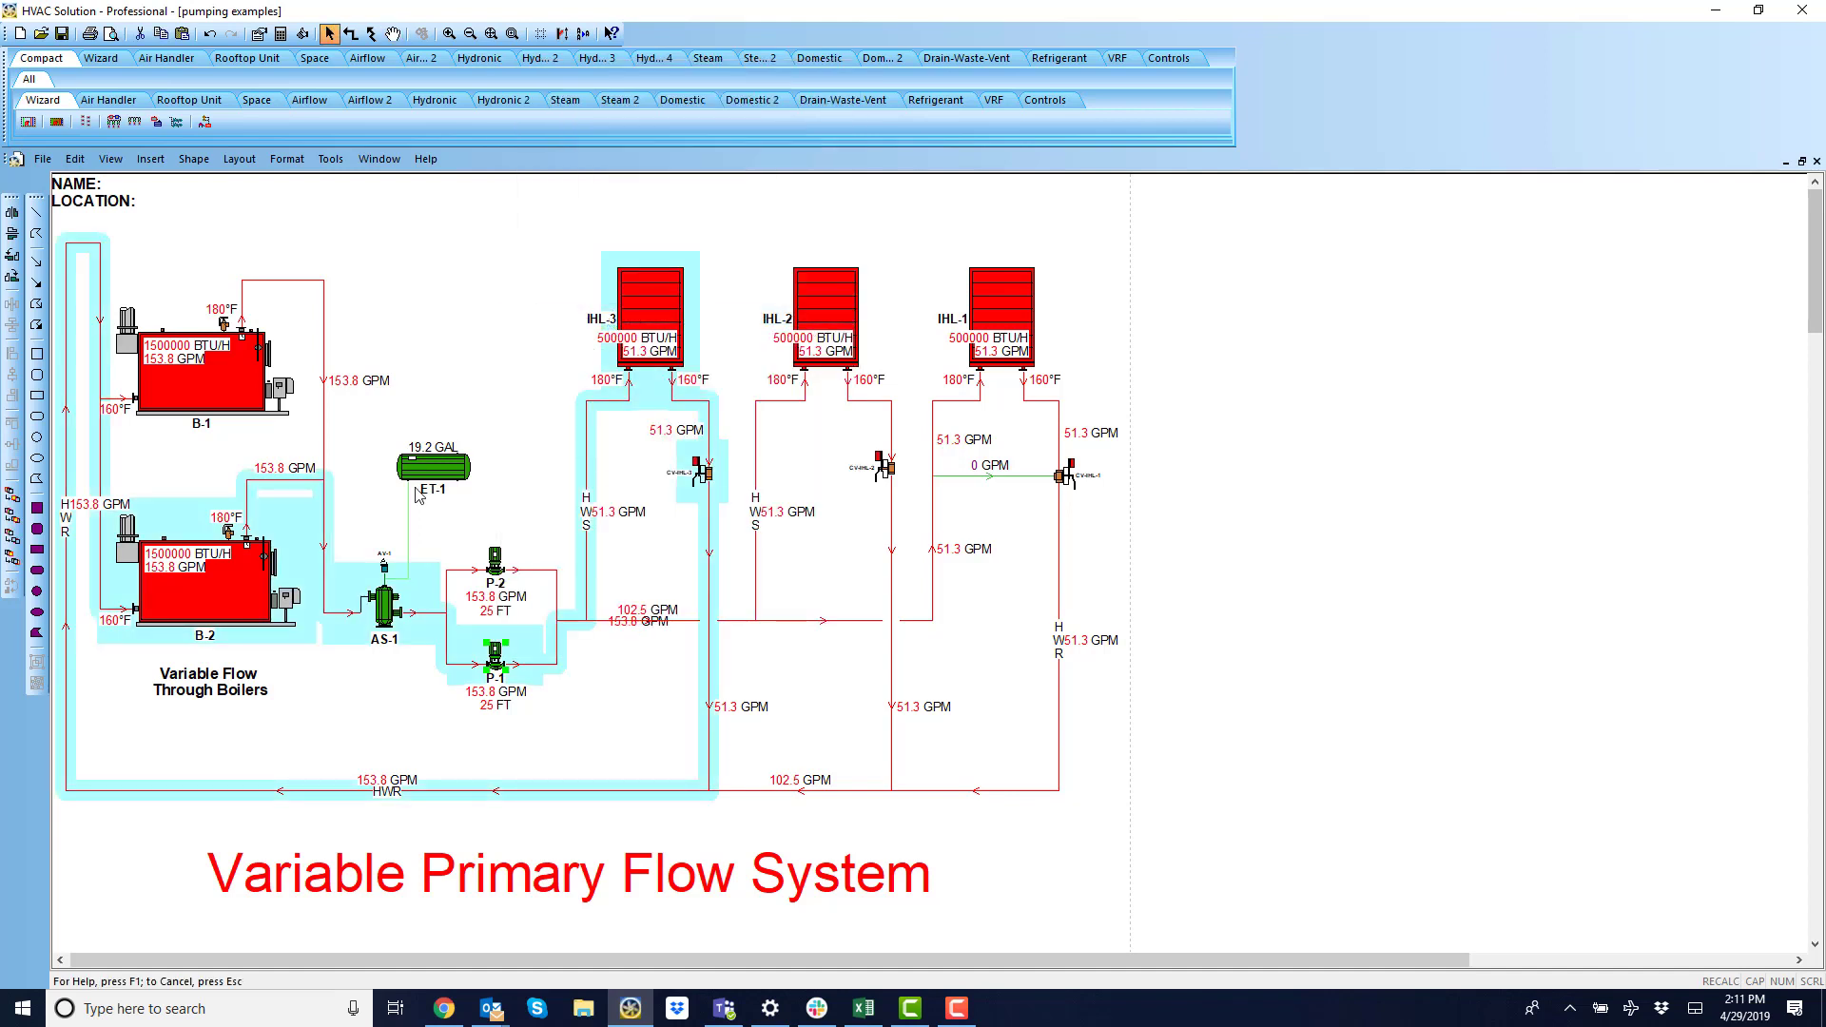
pyautogui.click(380, 606)
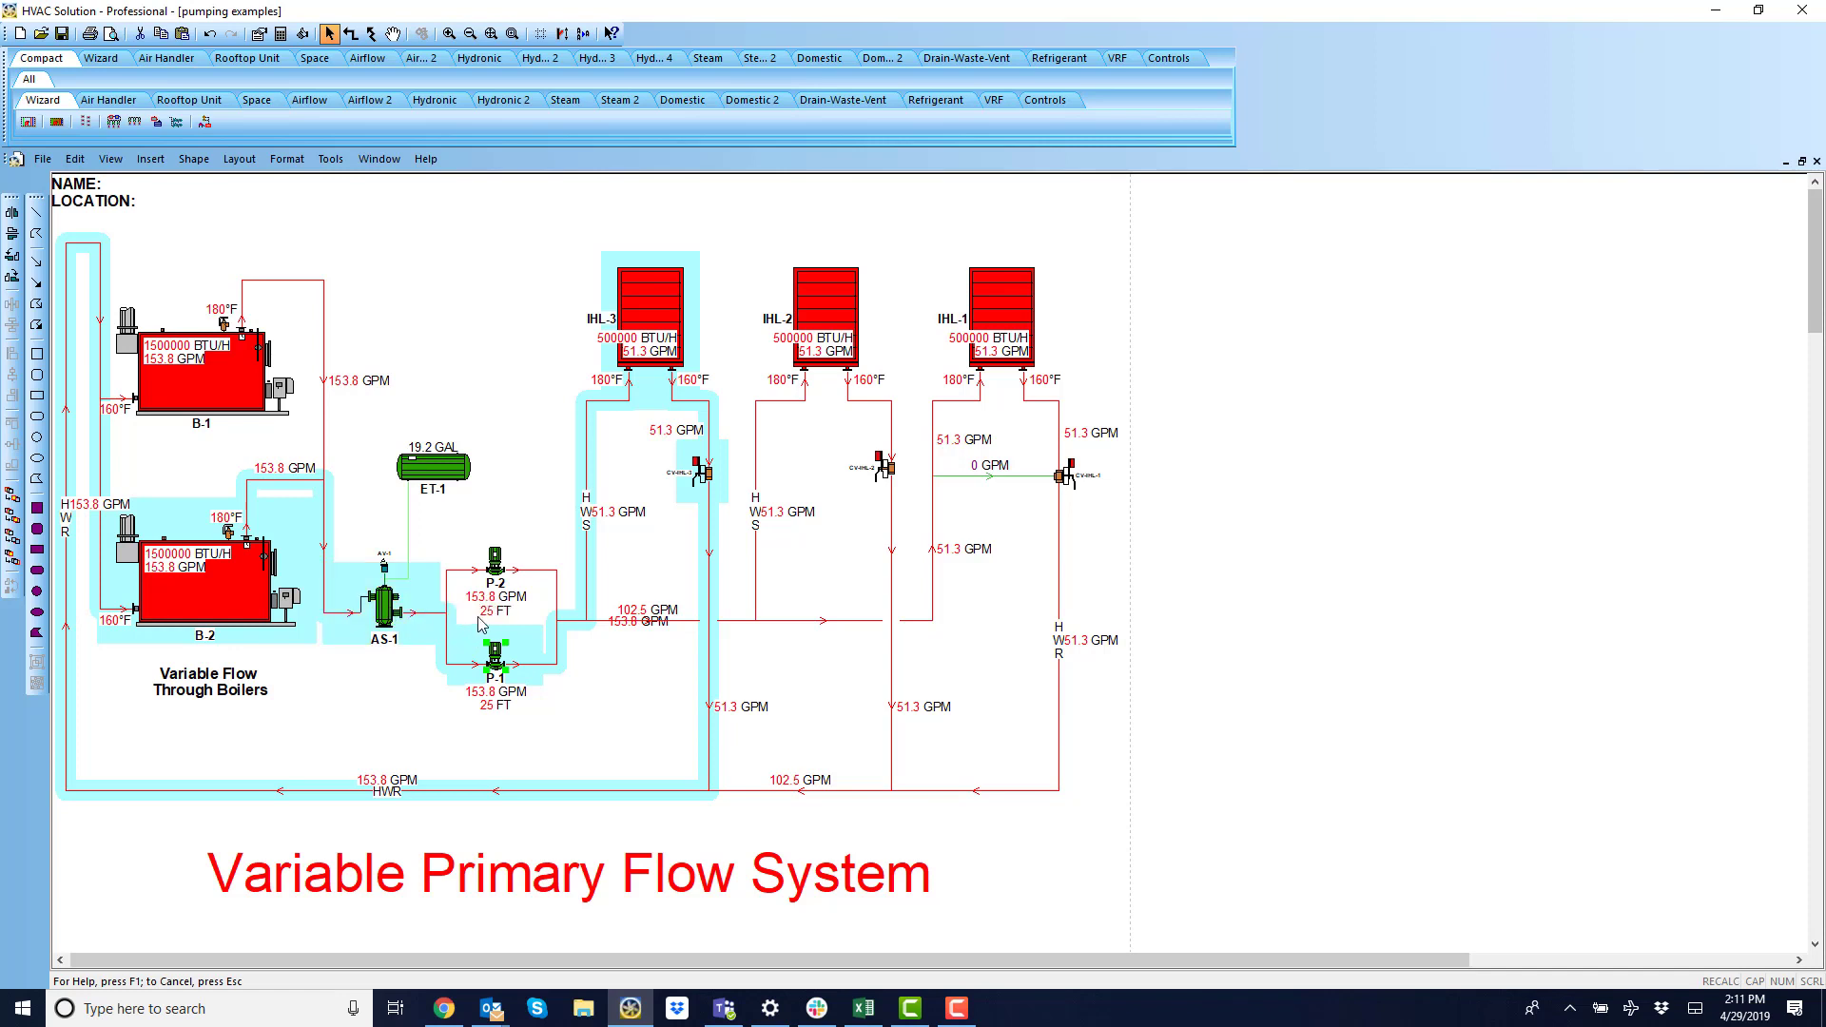
pyautogui.click(494, 652)
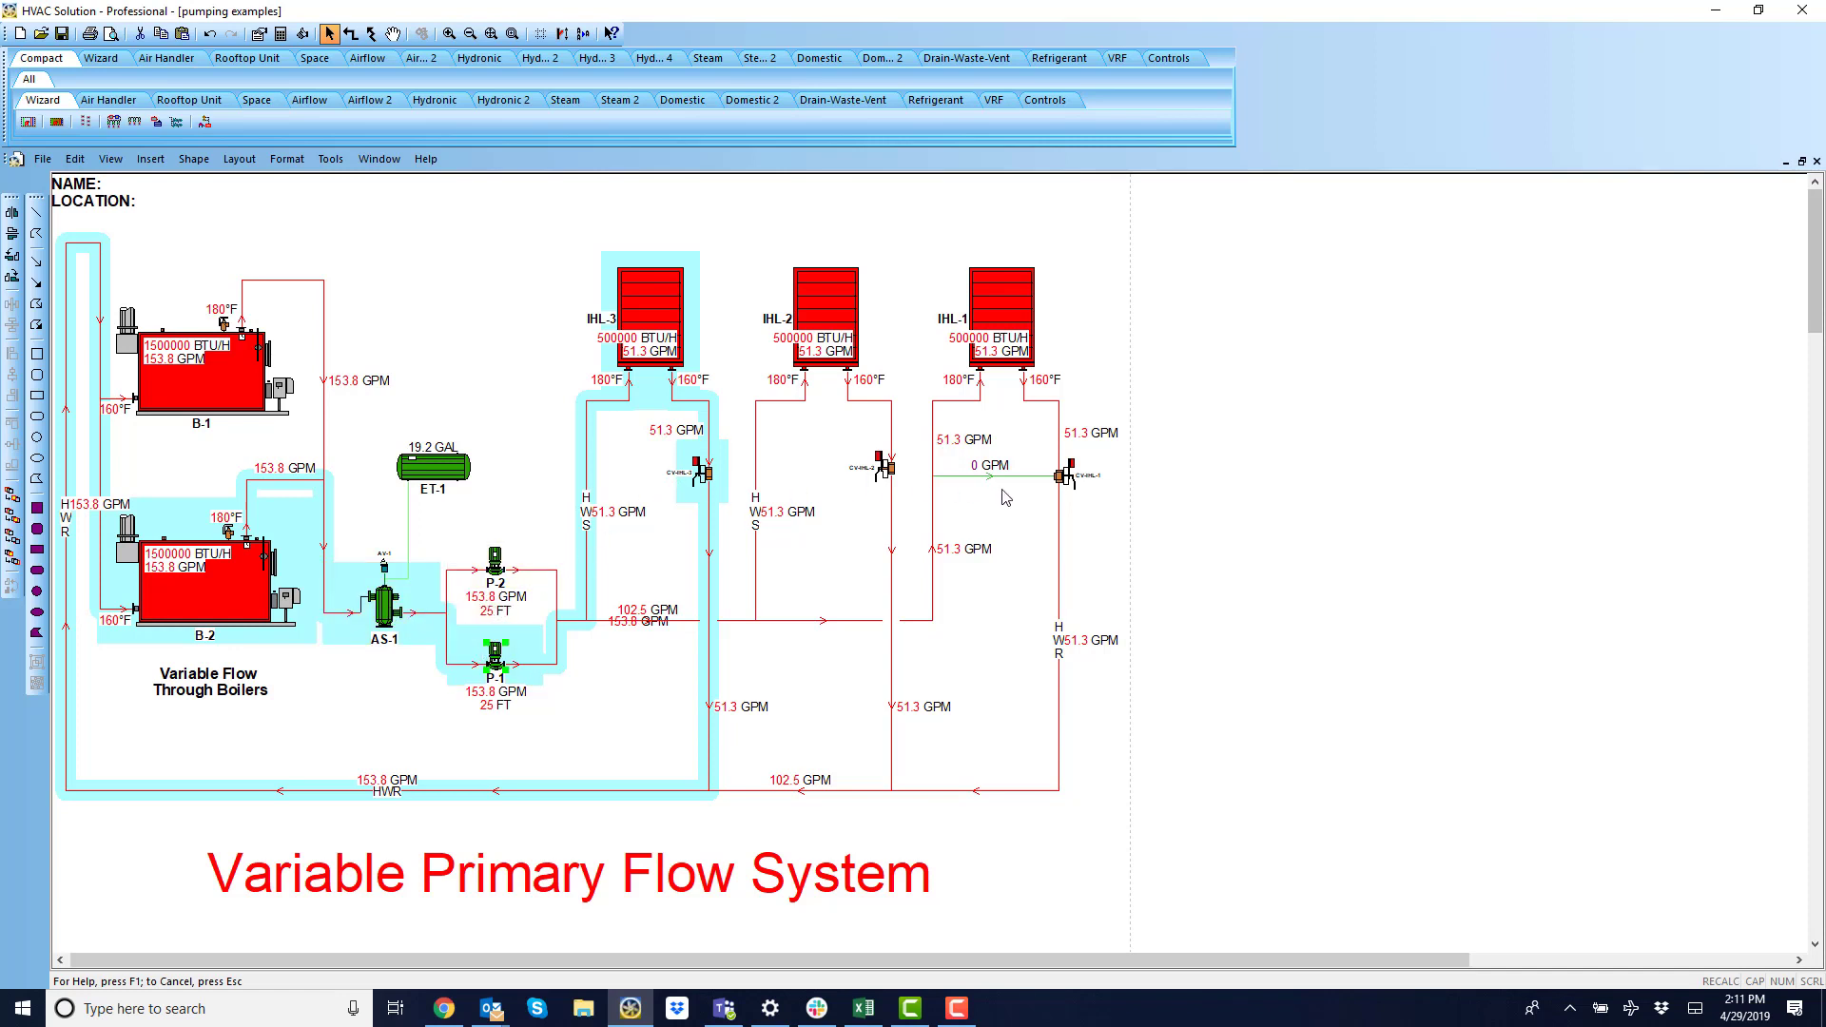
pyautogui.moveTo(1815, 441)
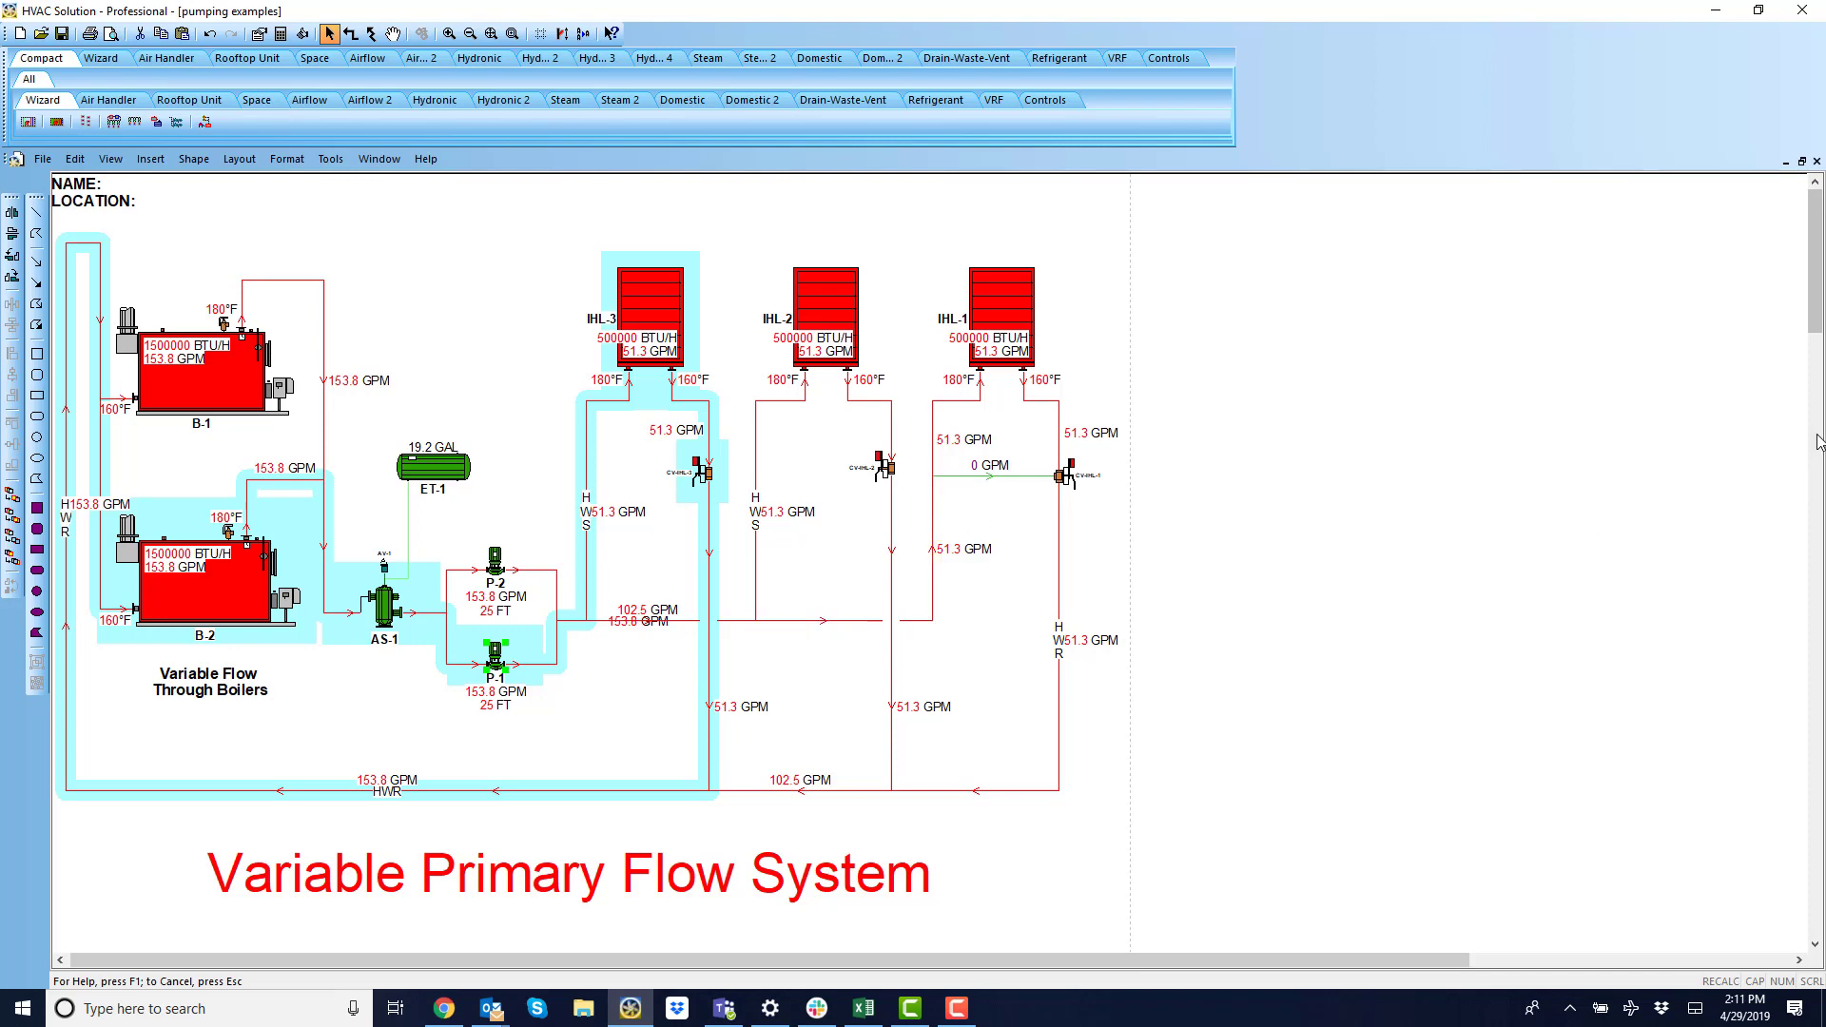
# Scroll to the primary-secondary system and show associated equipment for pumps P-6 and P-3.
pyautogui.scroll(-3)
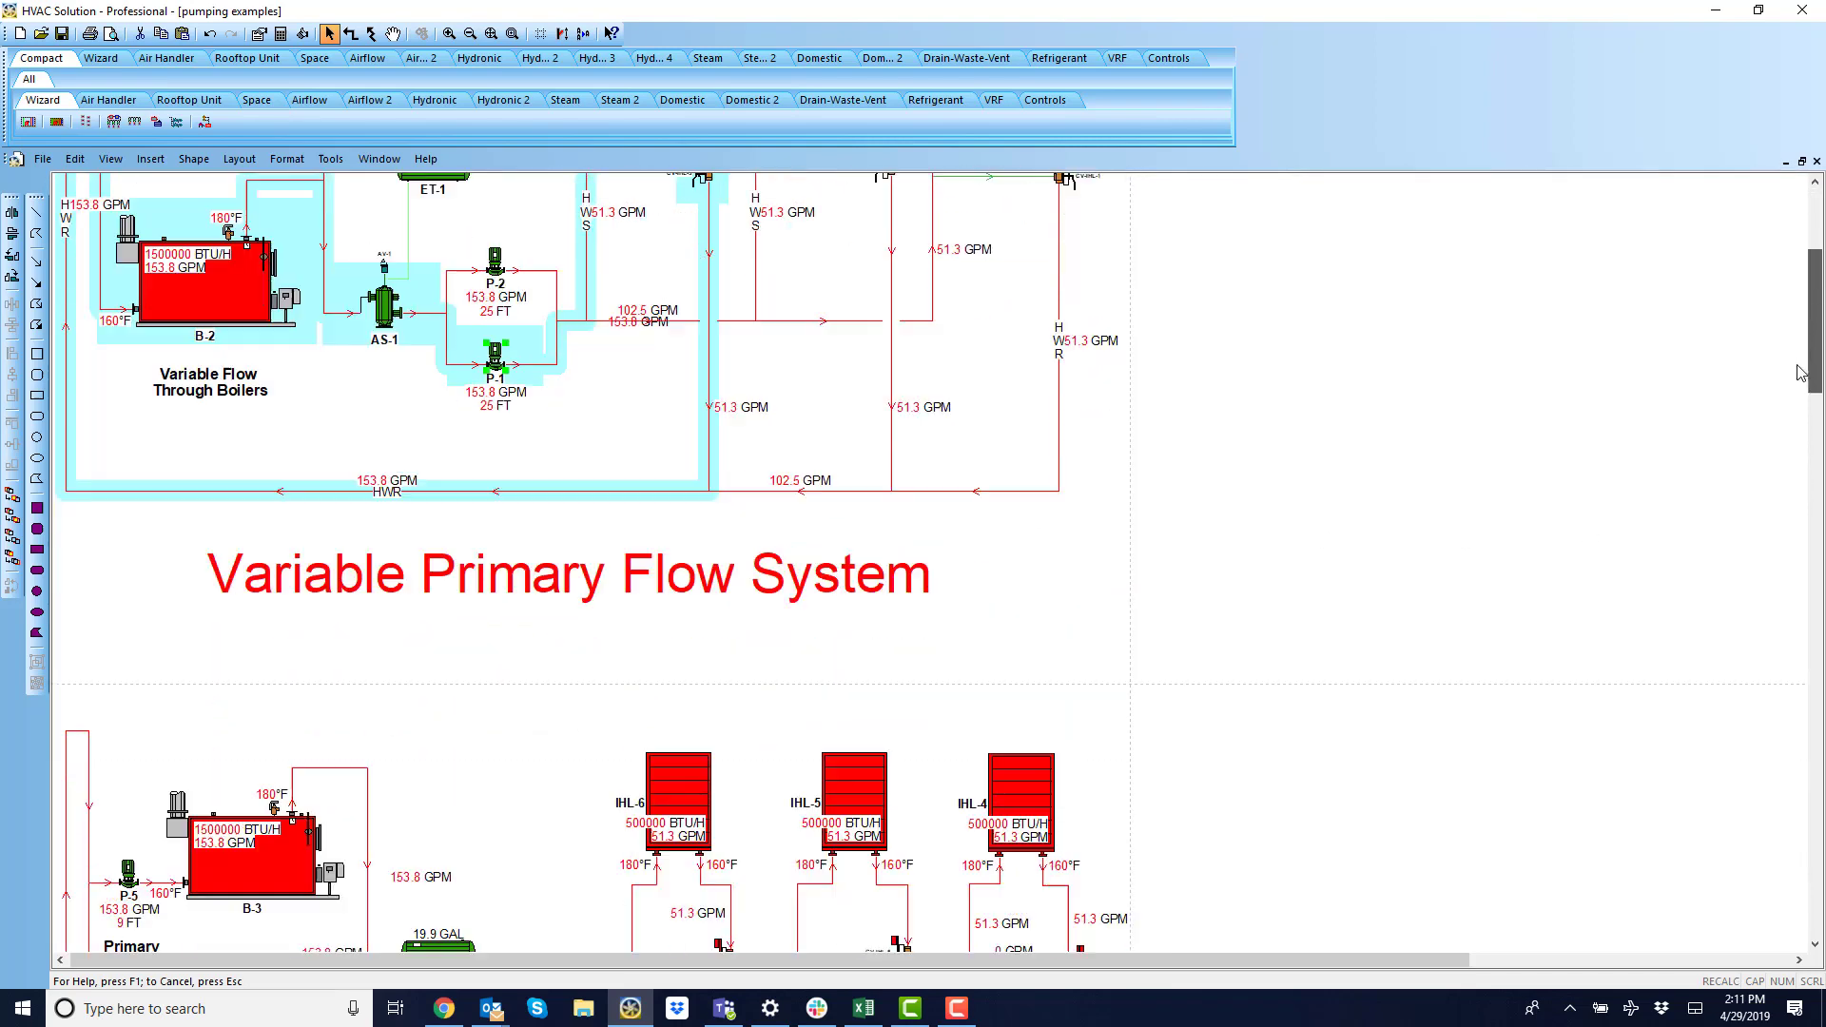
pyautogui.scroll(-3)
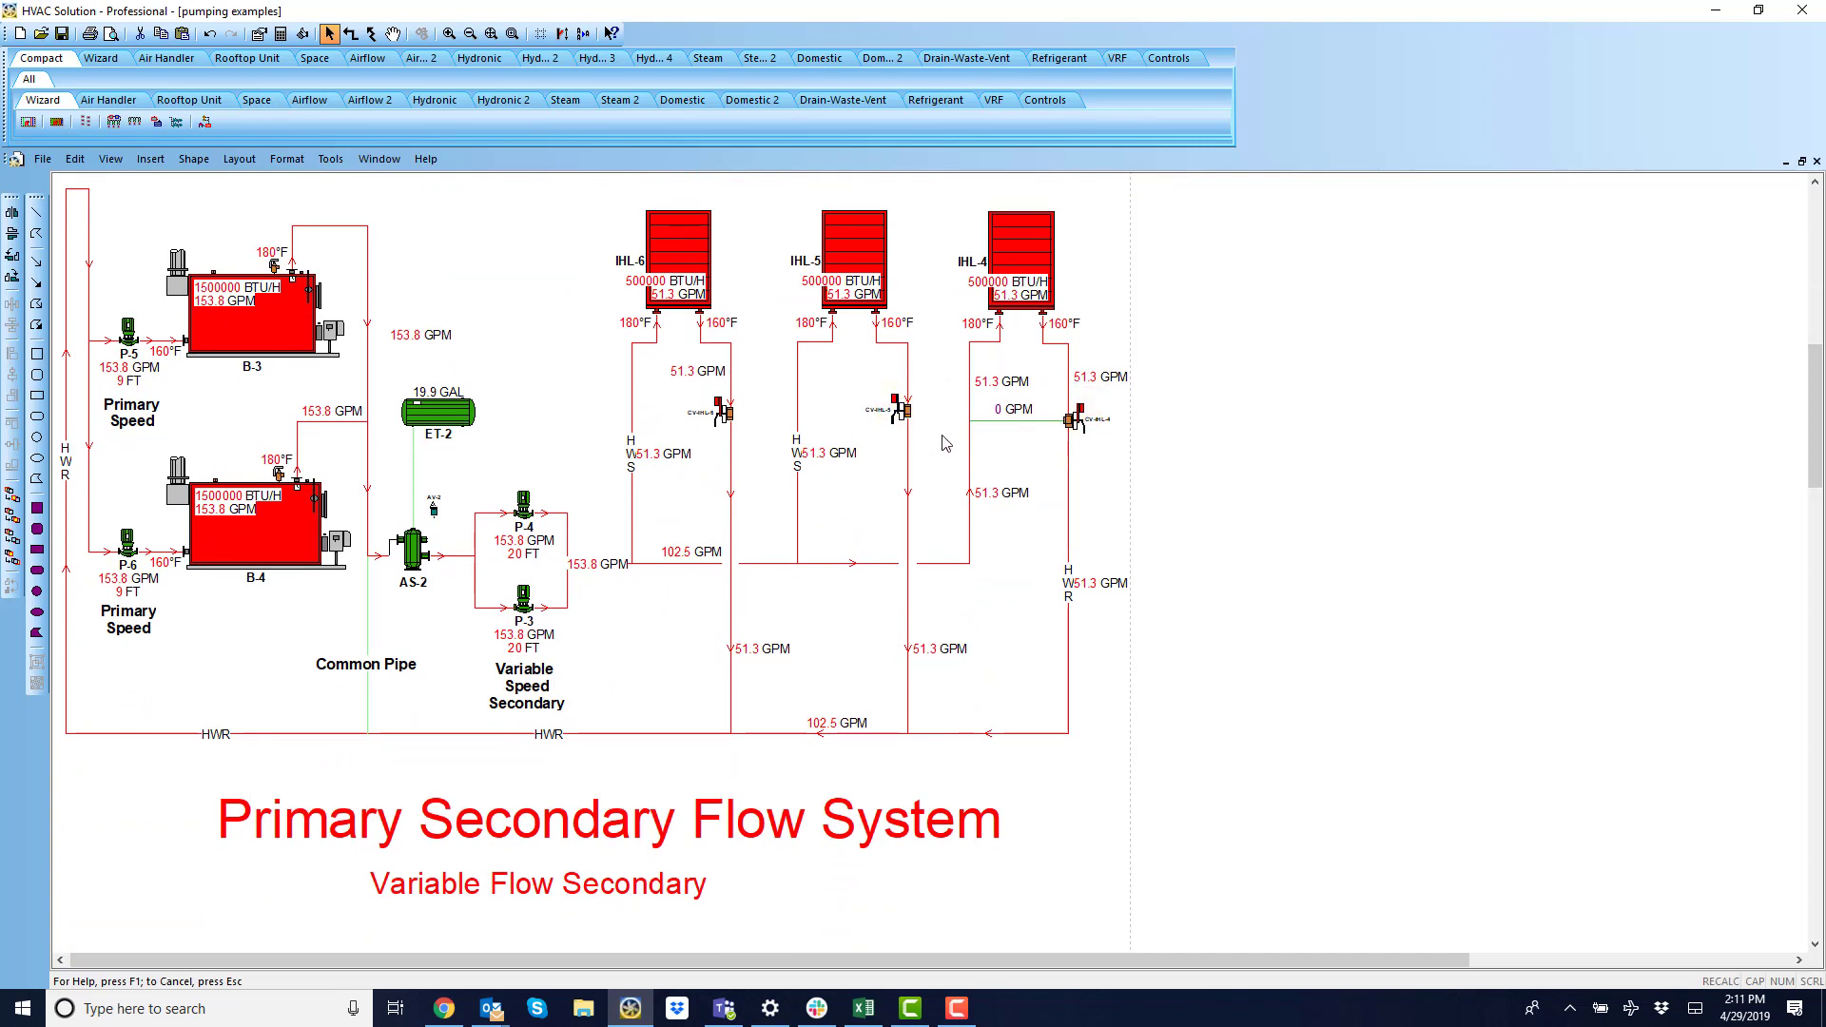
pyautogui.click(126, 541)
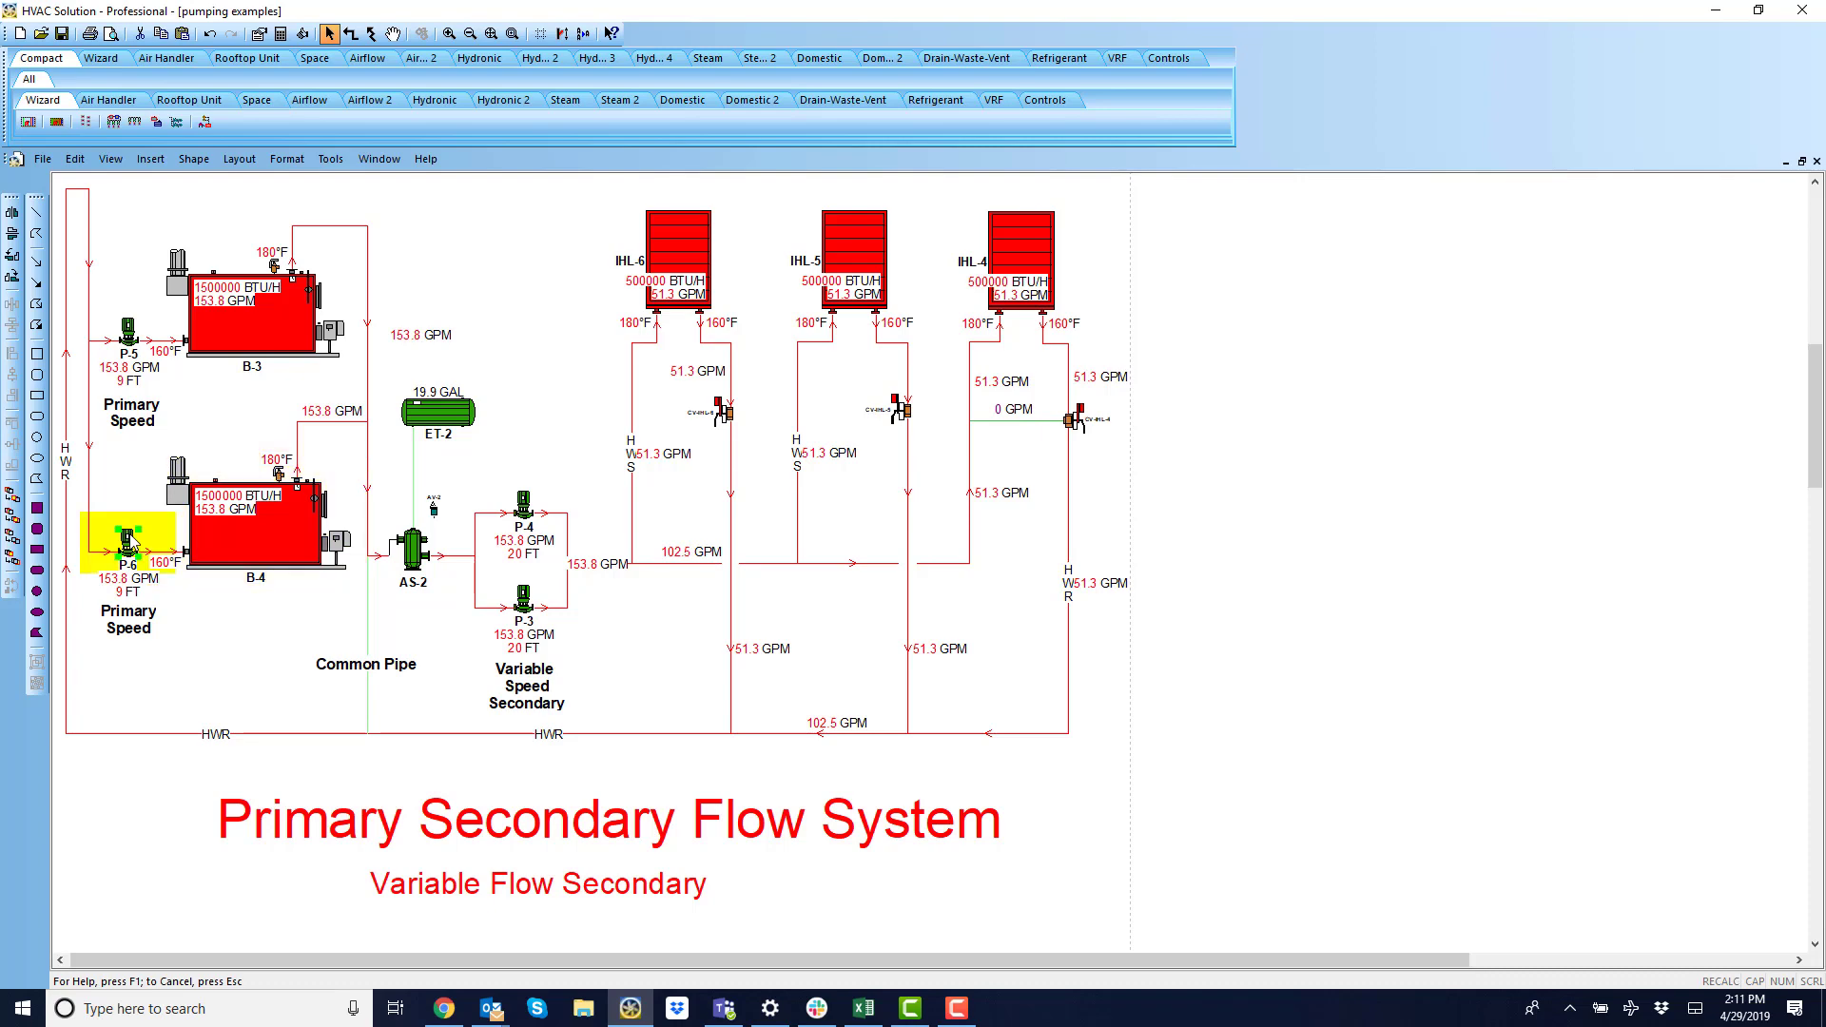
pyautogui.rightClick(125, 539)
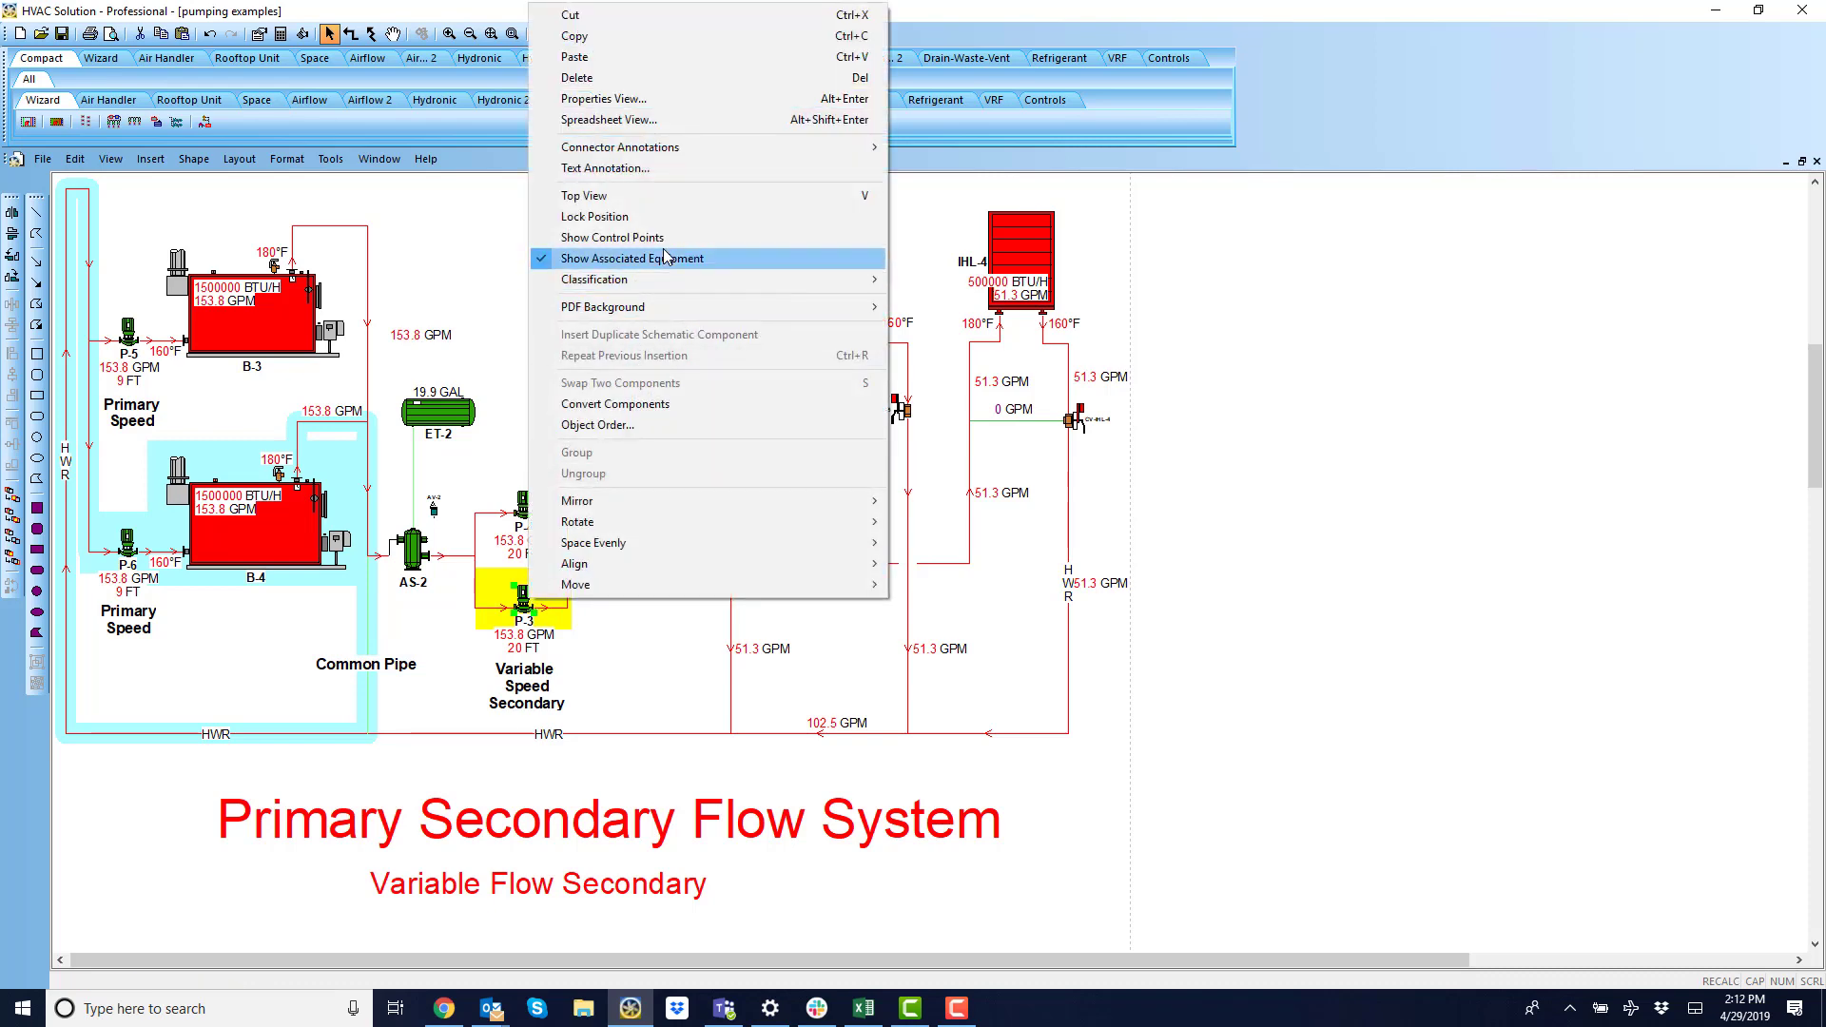
pyautogui.click(633, 257)
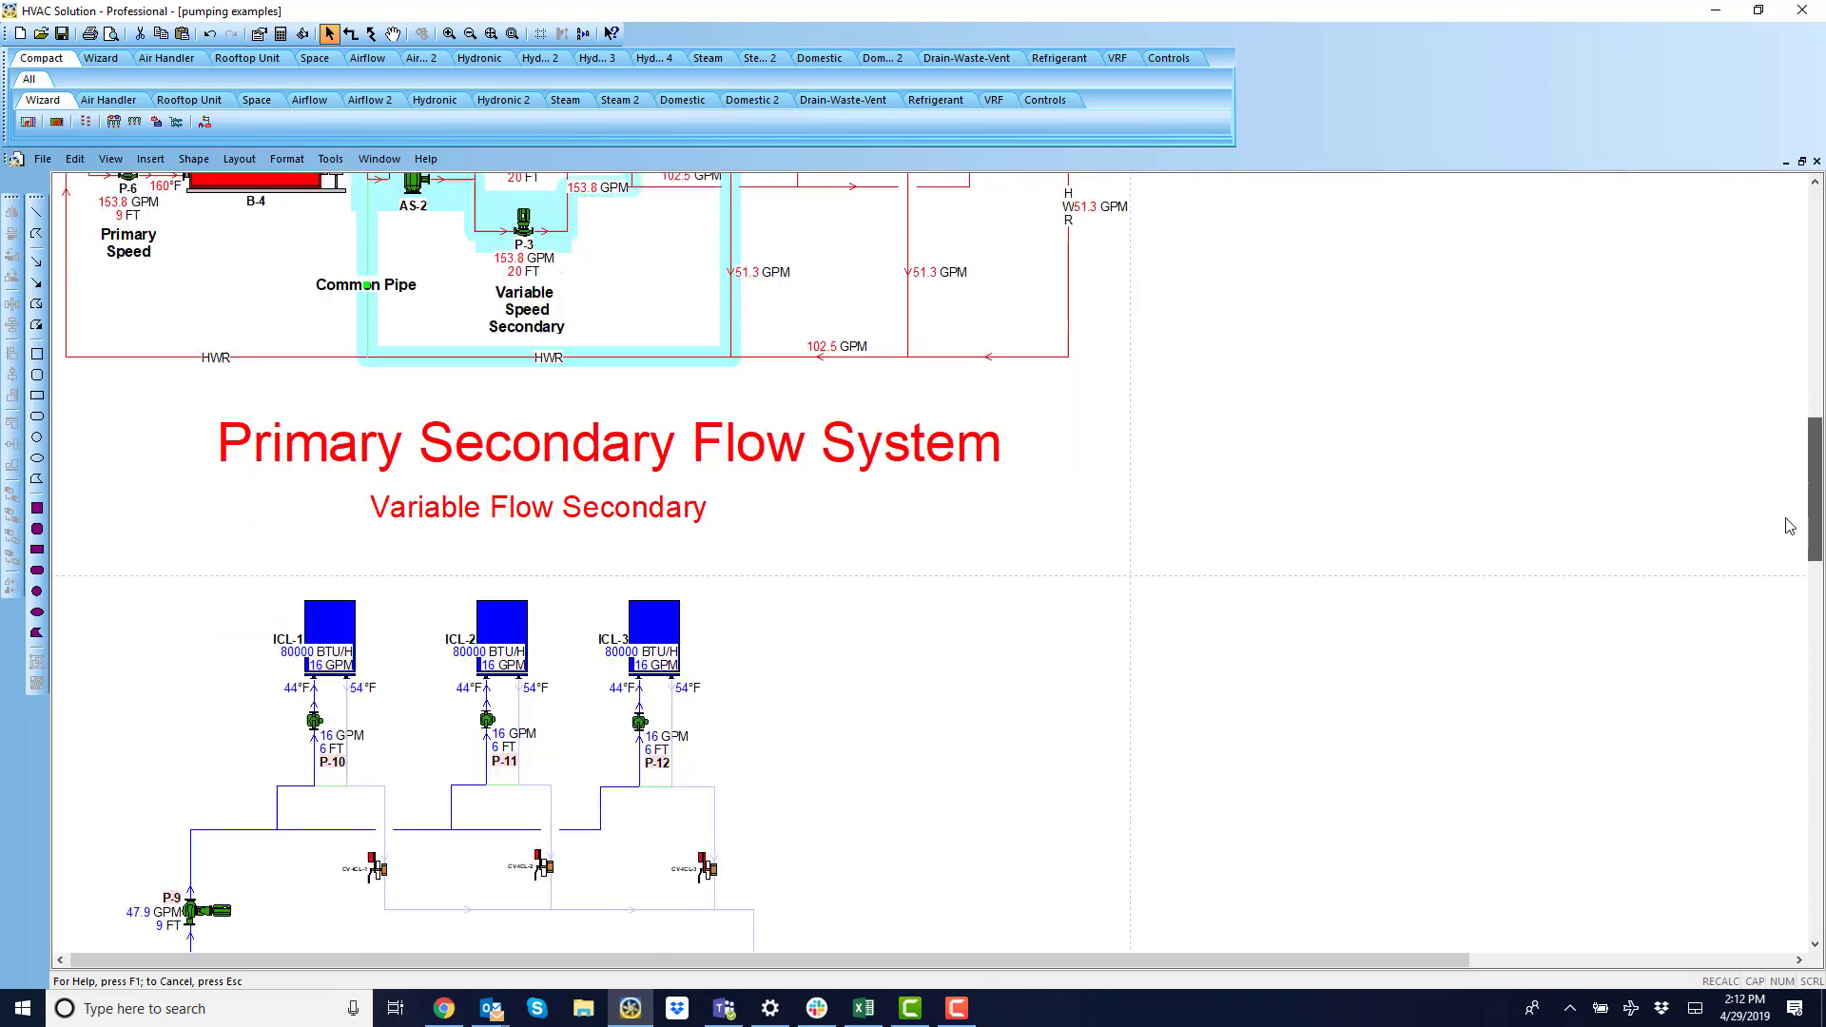
# Scroll down to the Primary Secondary-Tertiary schematic showing pumps P-7 through P-12.
pyautogui.scroll(-3)
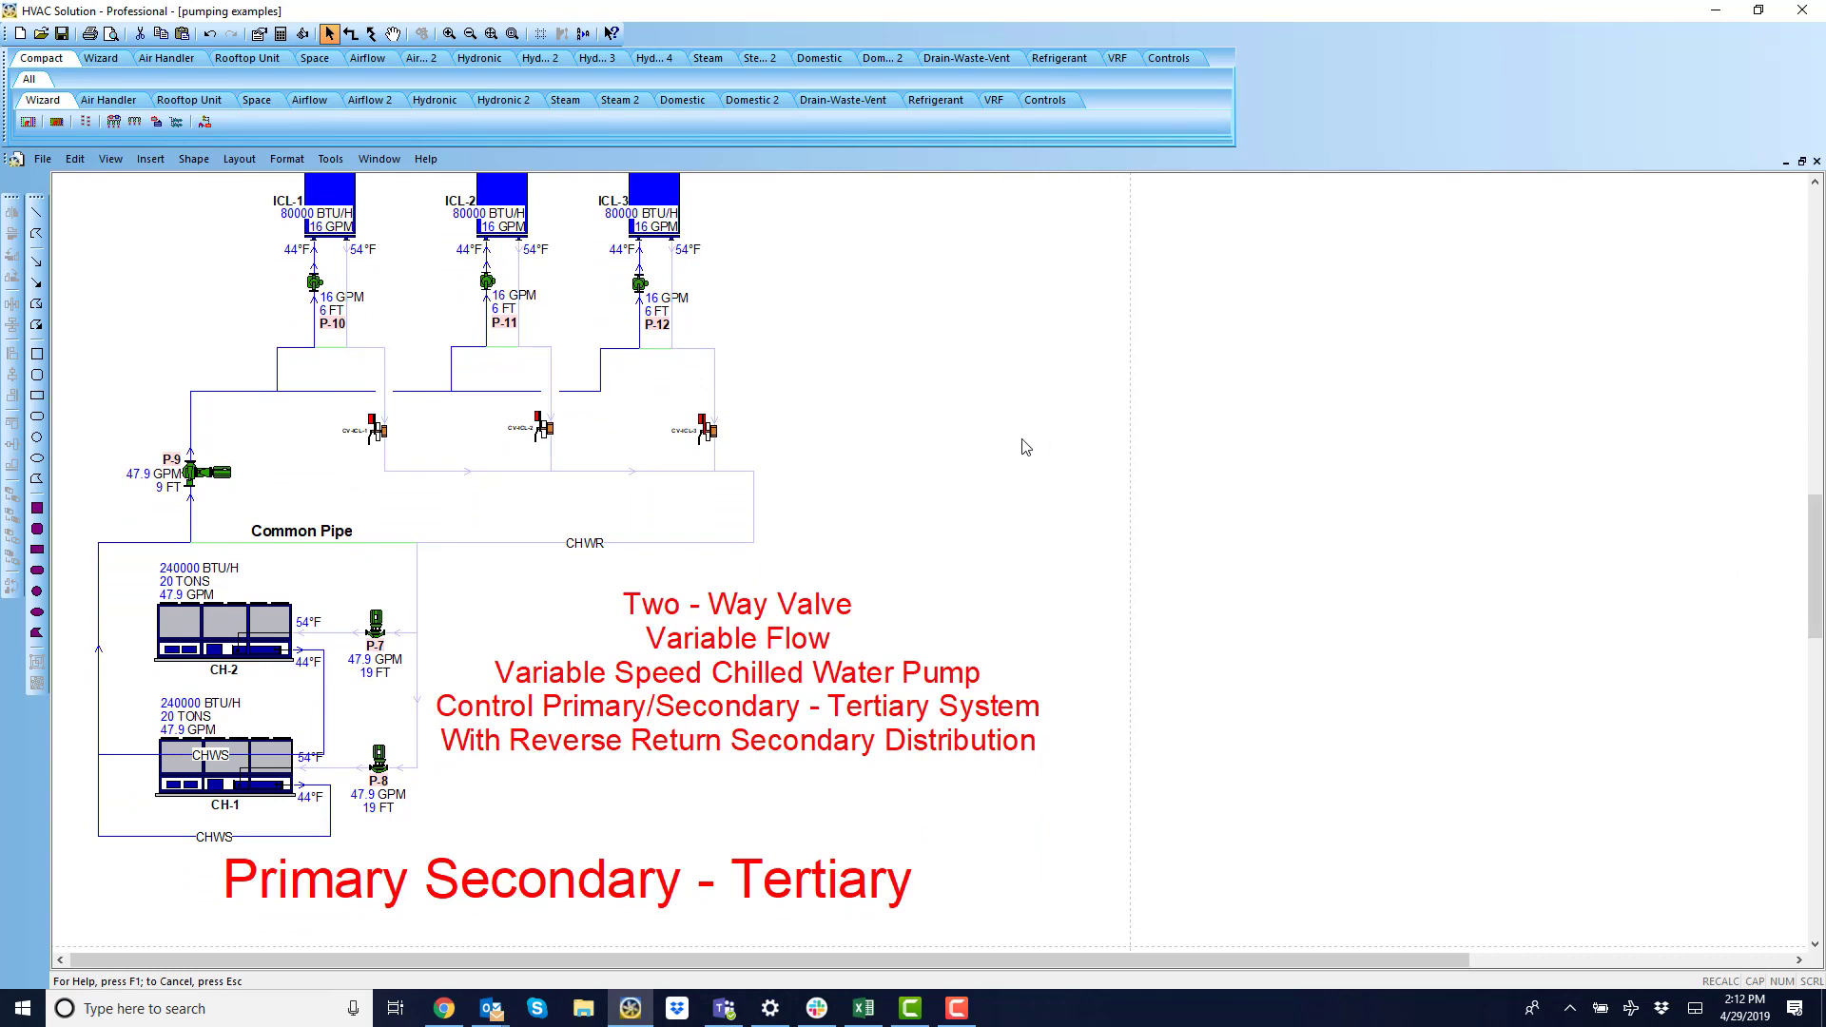
pyautogui.moveTo(792, 619)
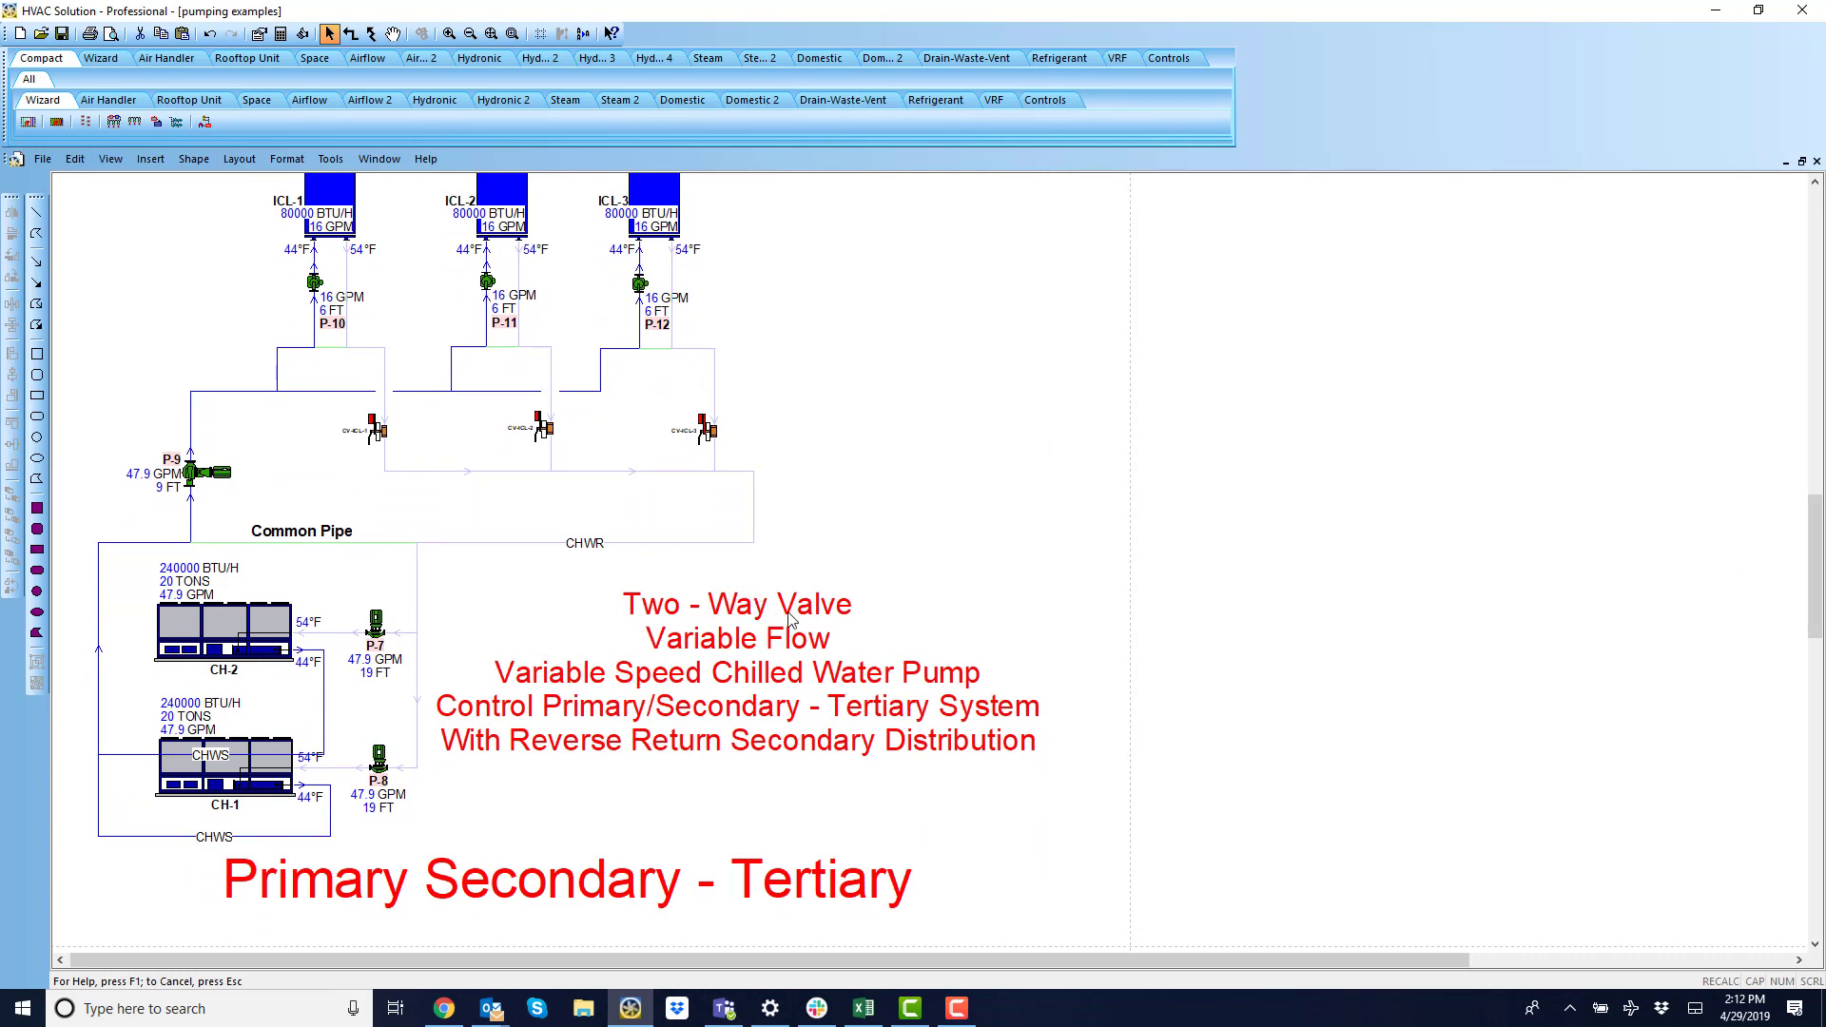
pyautogui.moveTo(819, 650)
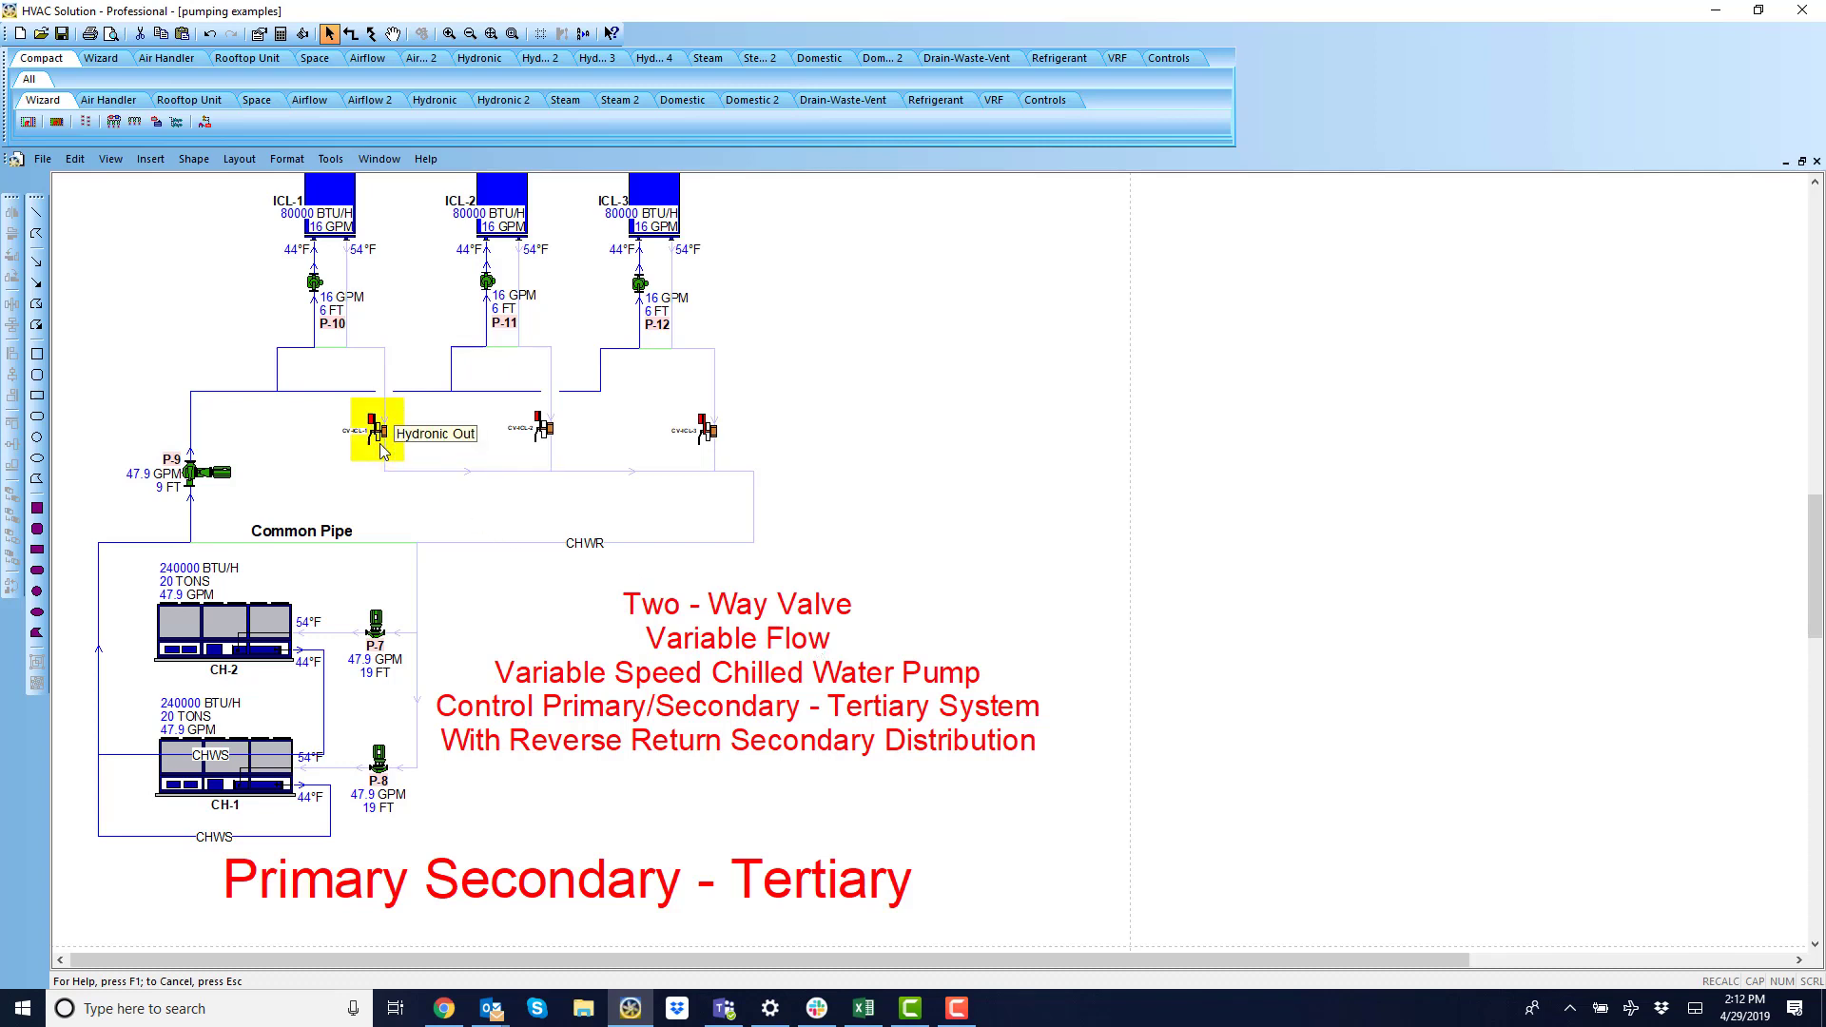
pyautogui.moveTo(637, 457)
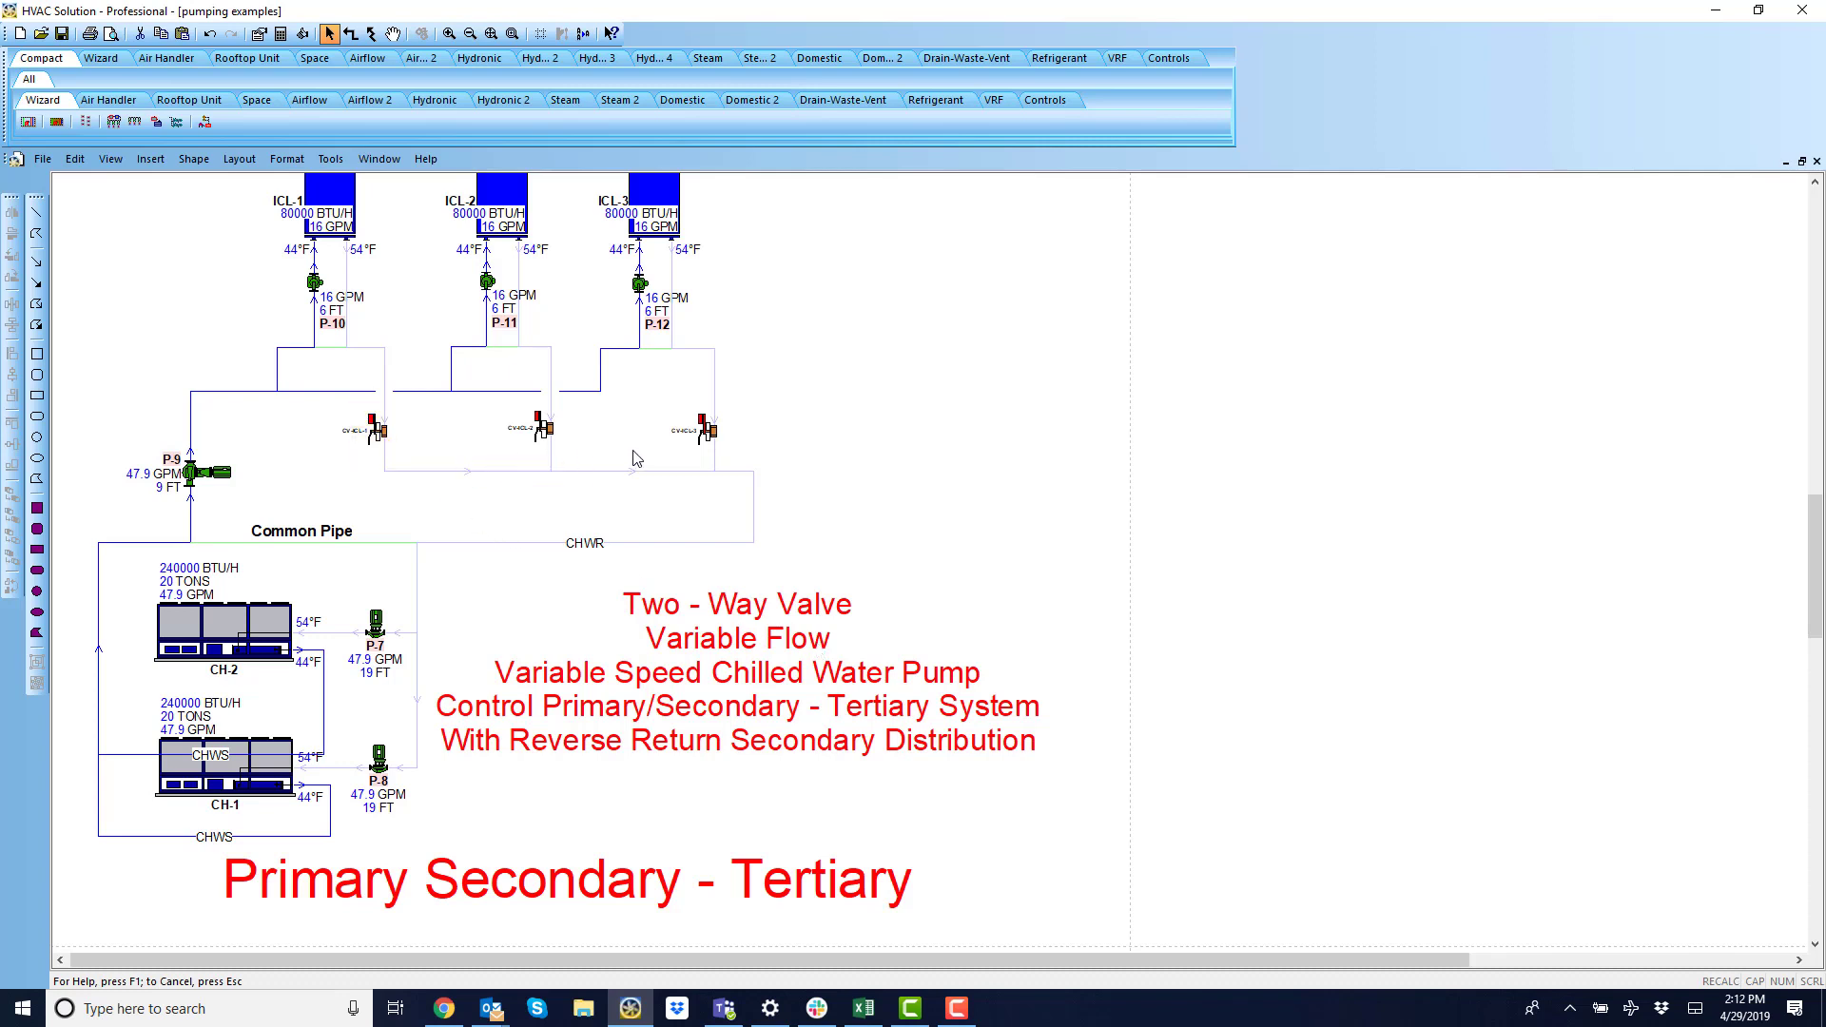
pyautogui.moveTo(594, 715)
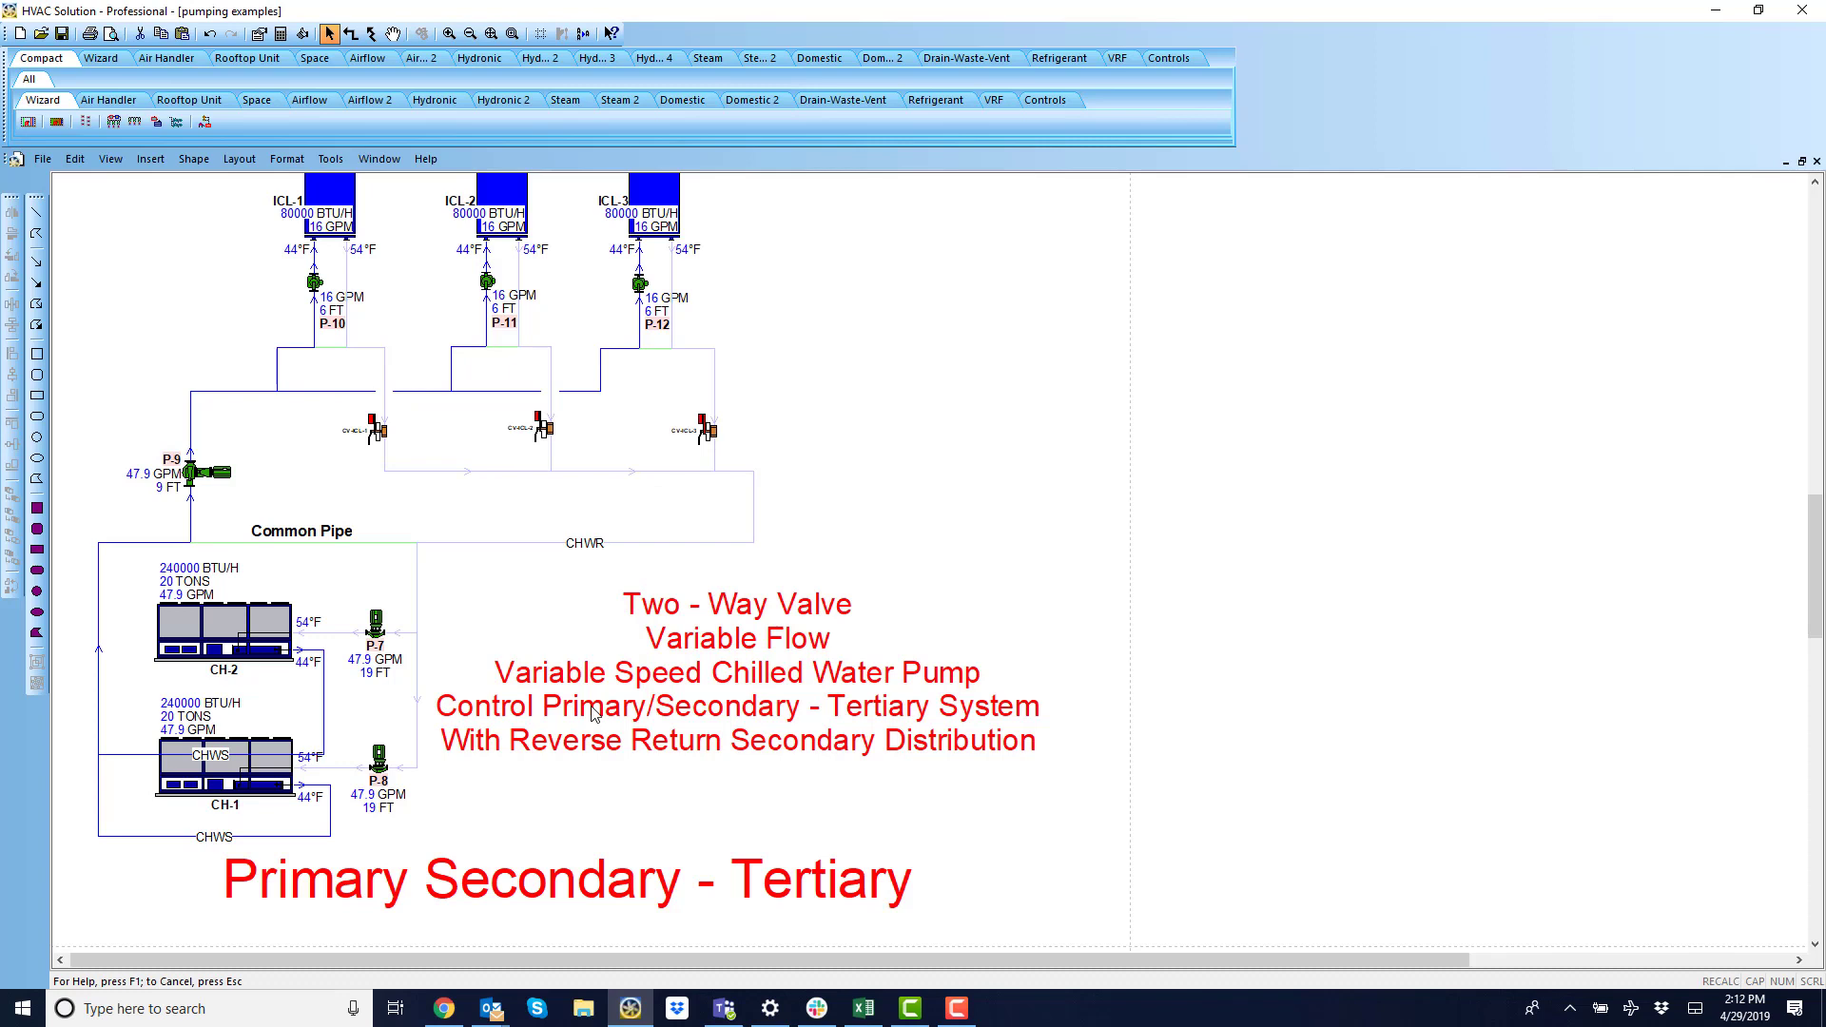
pyautogui.moveTo(865, 721)
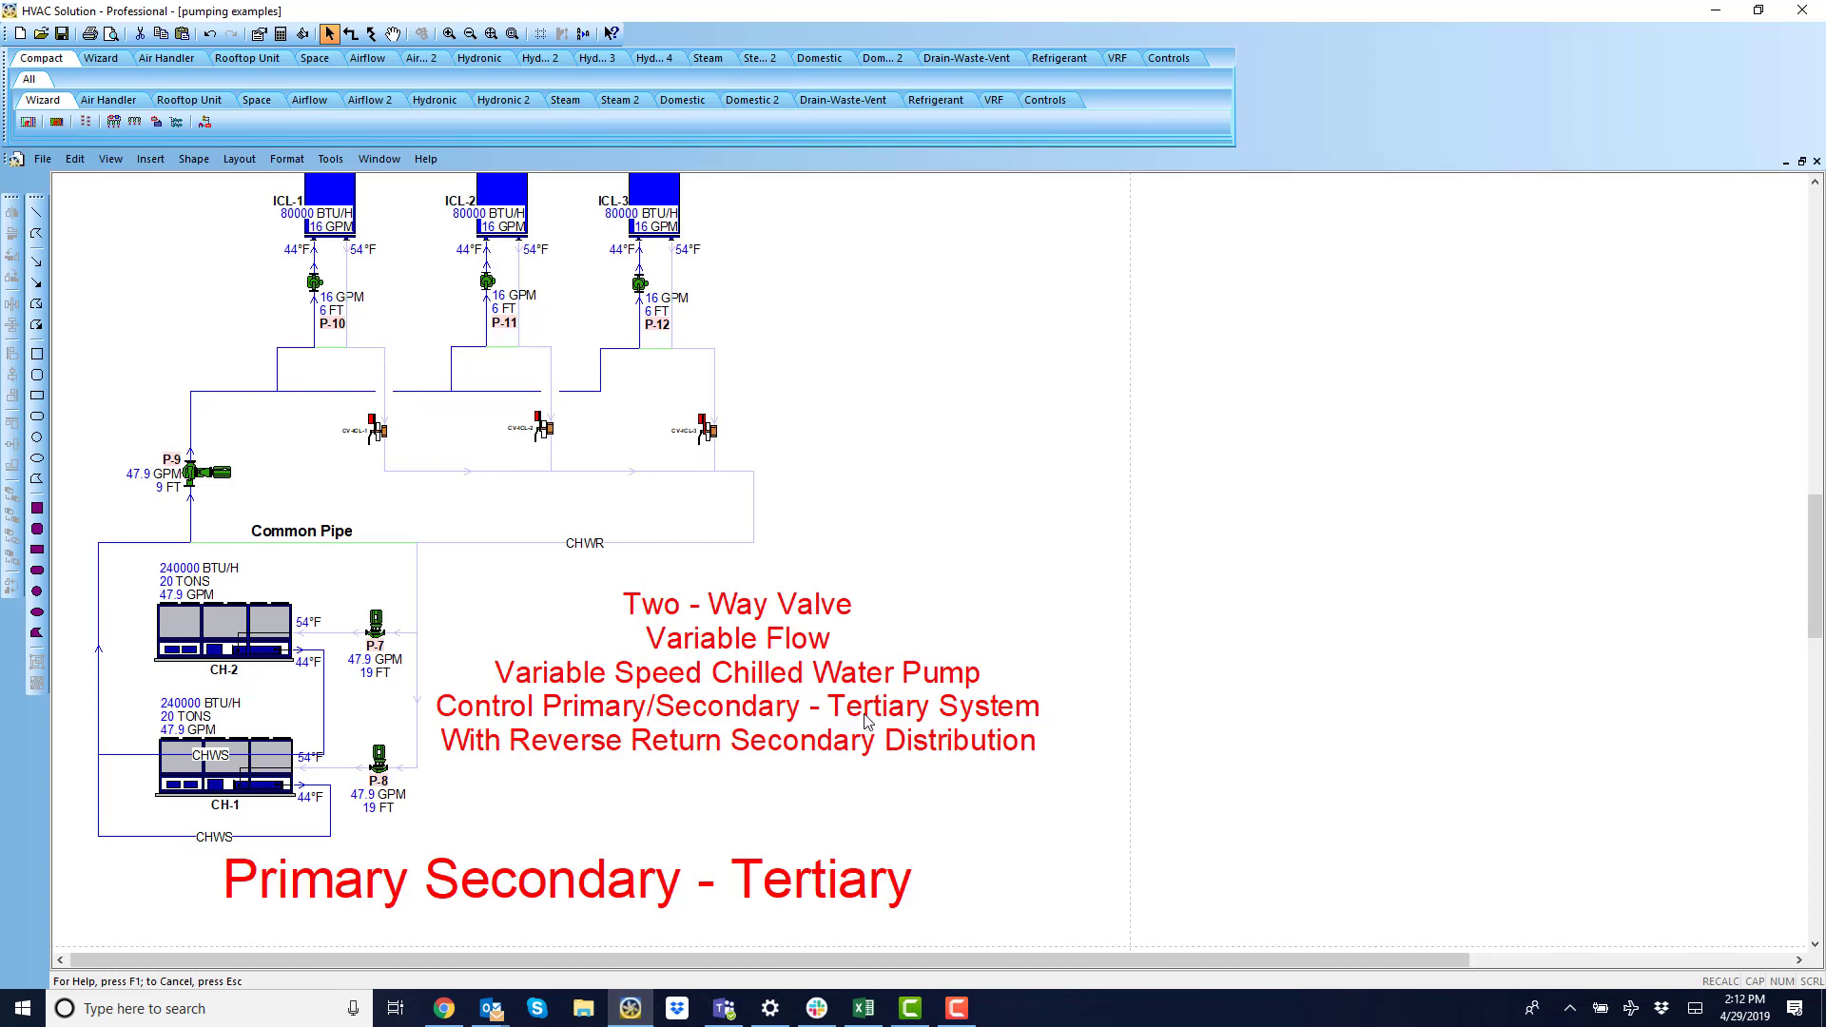
pyautogui.moveTo(754, 757)
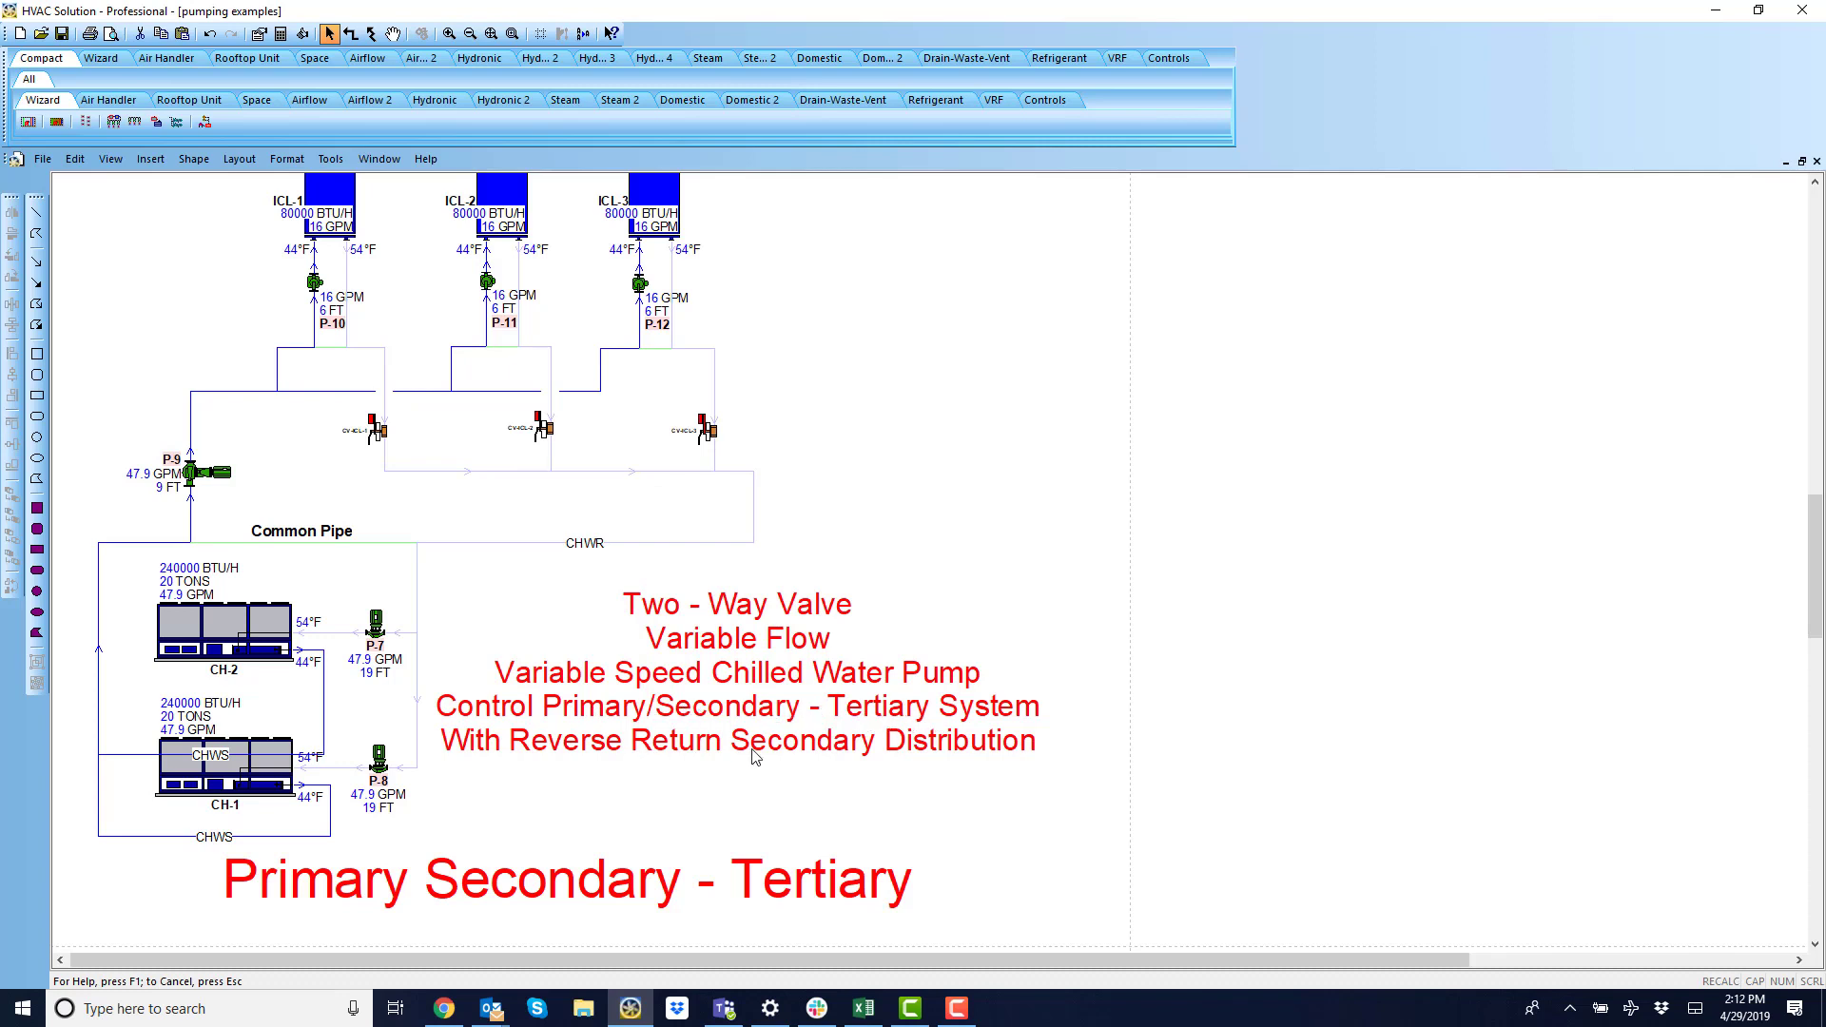
# Highlight pump P-9's head loss path, then select and right-click primary pump P-7.
pyautogui.click(313, 282)
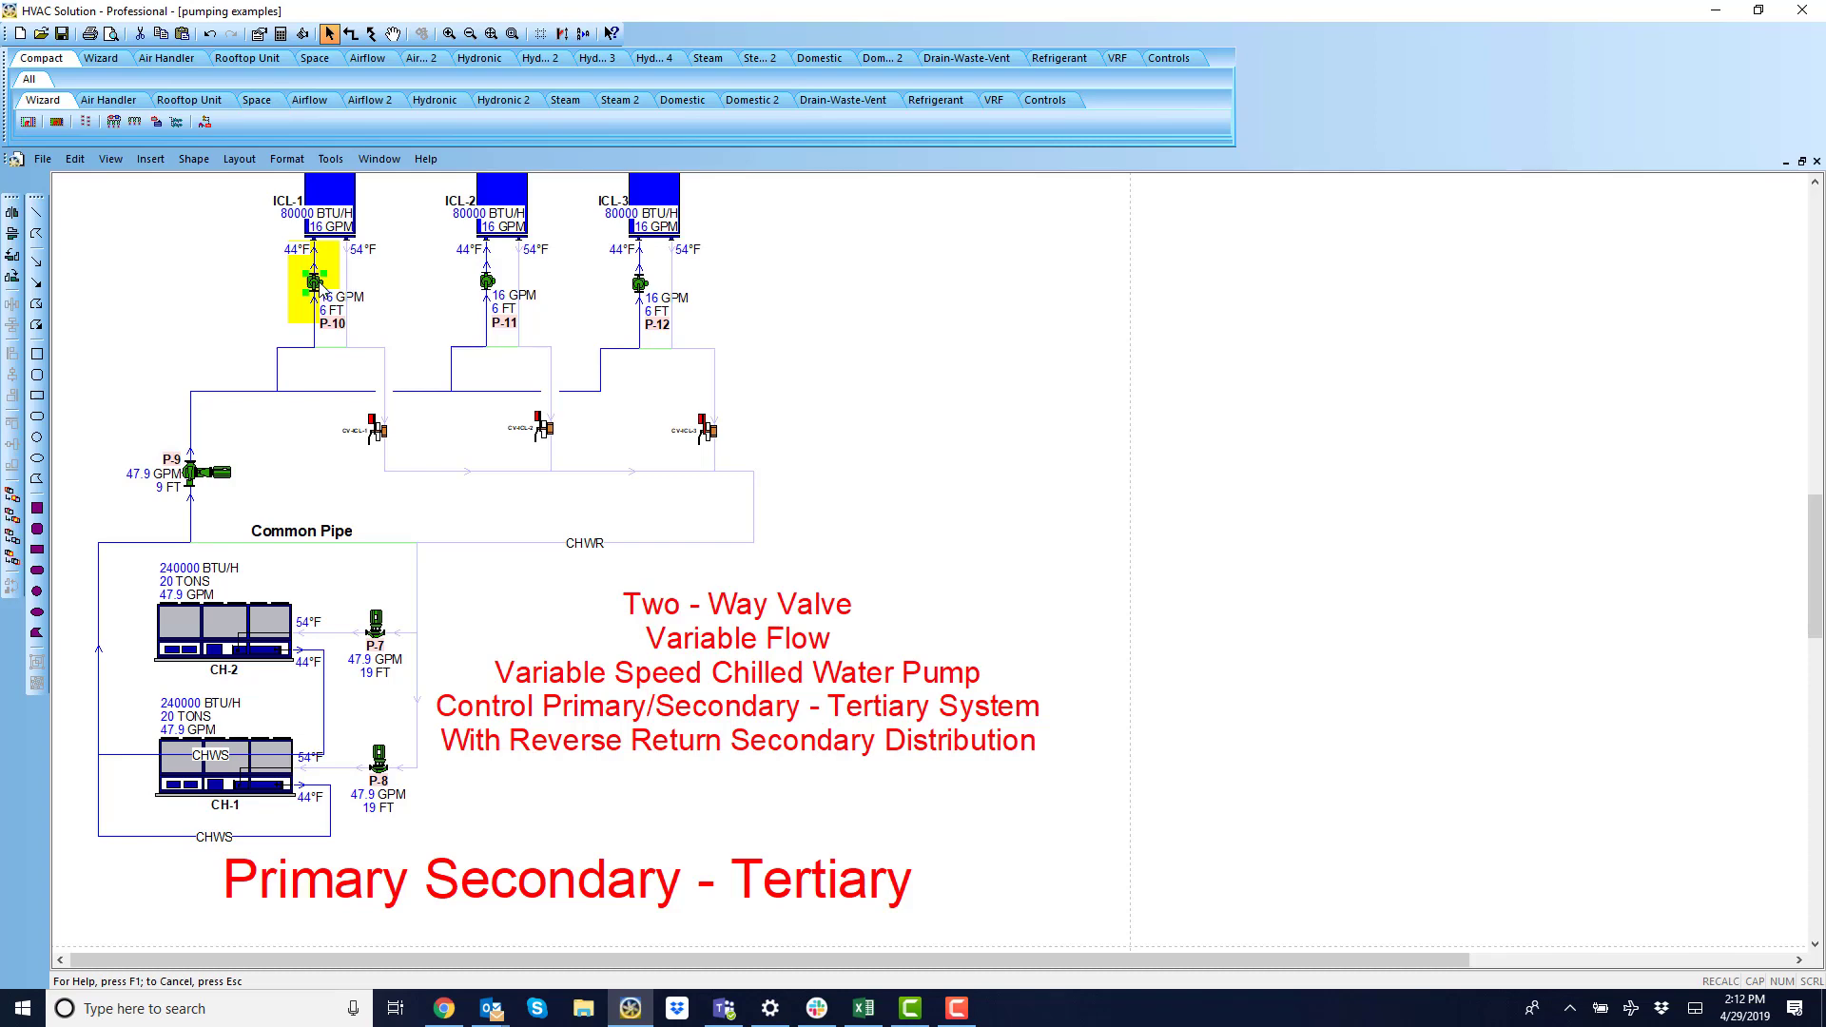
pyautogui.rightClick(312, 279)
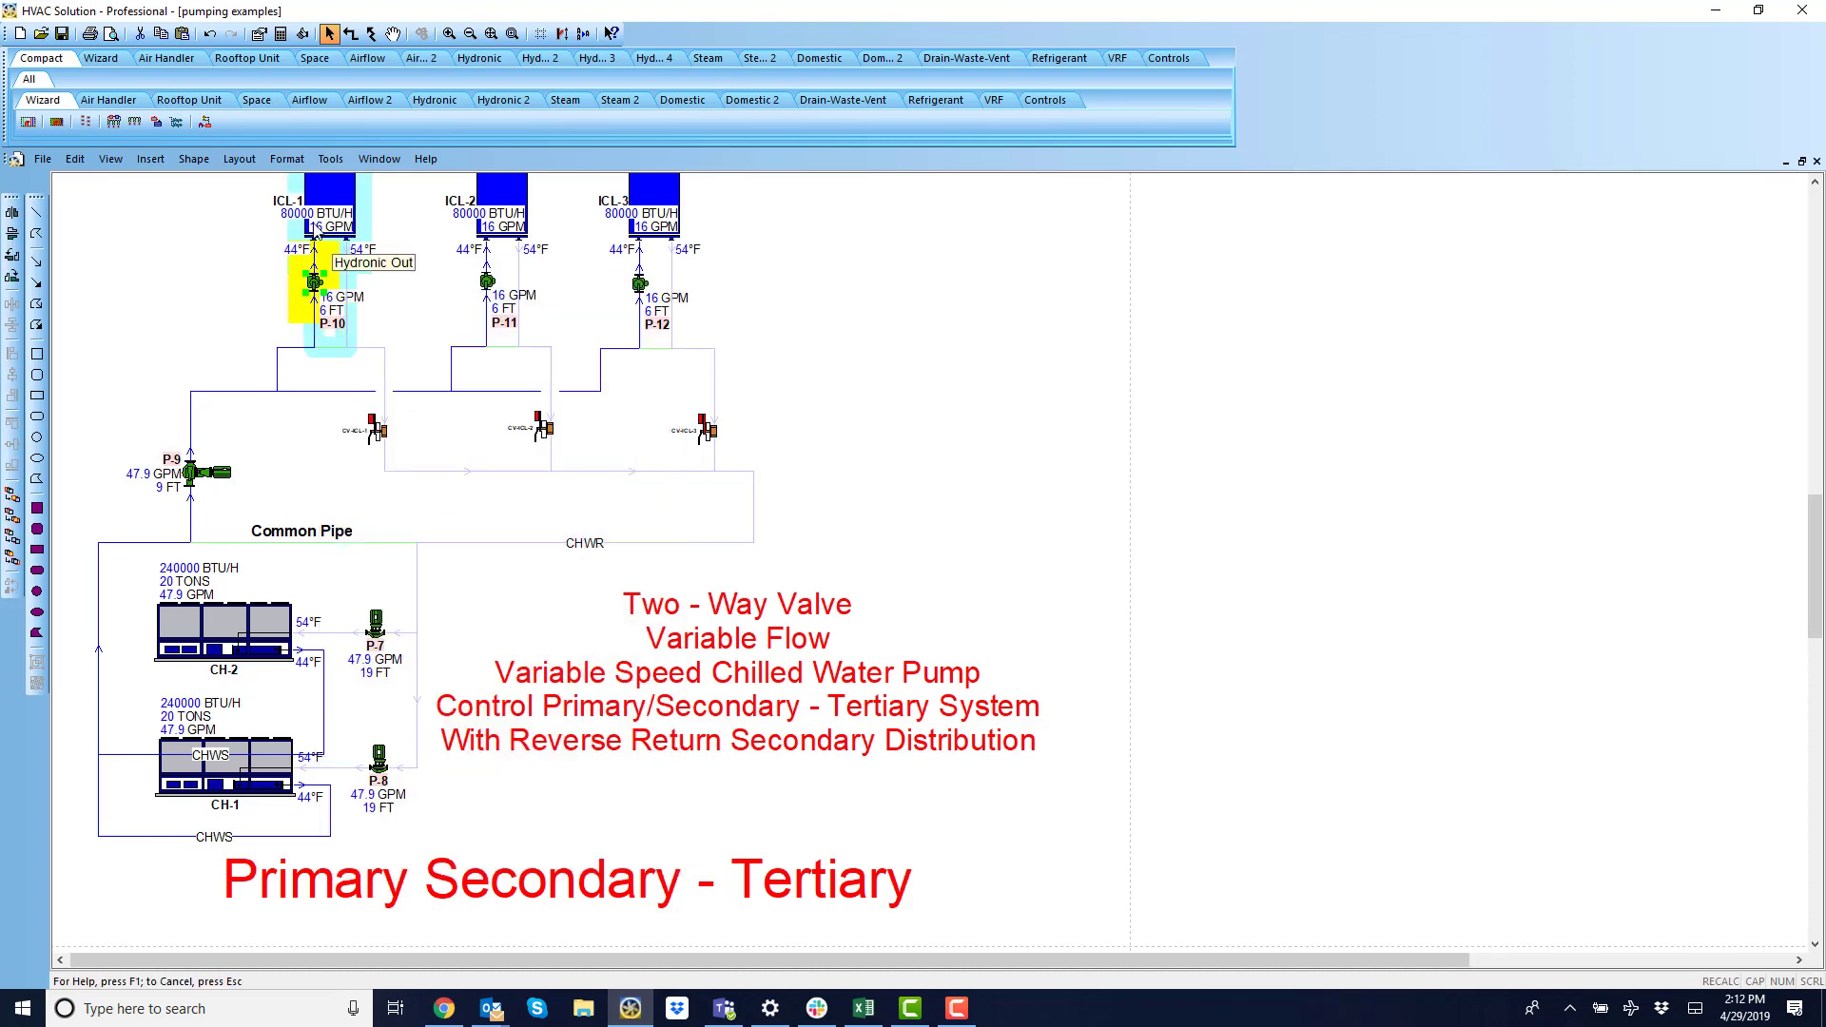
pyautogui.rightClick(210, 472)
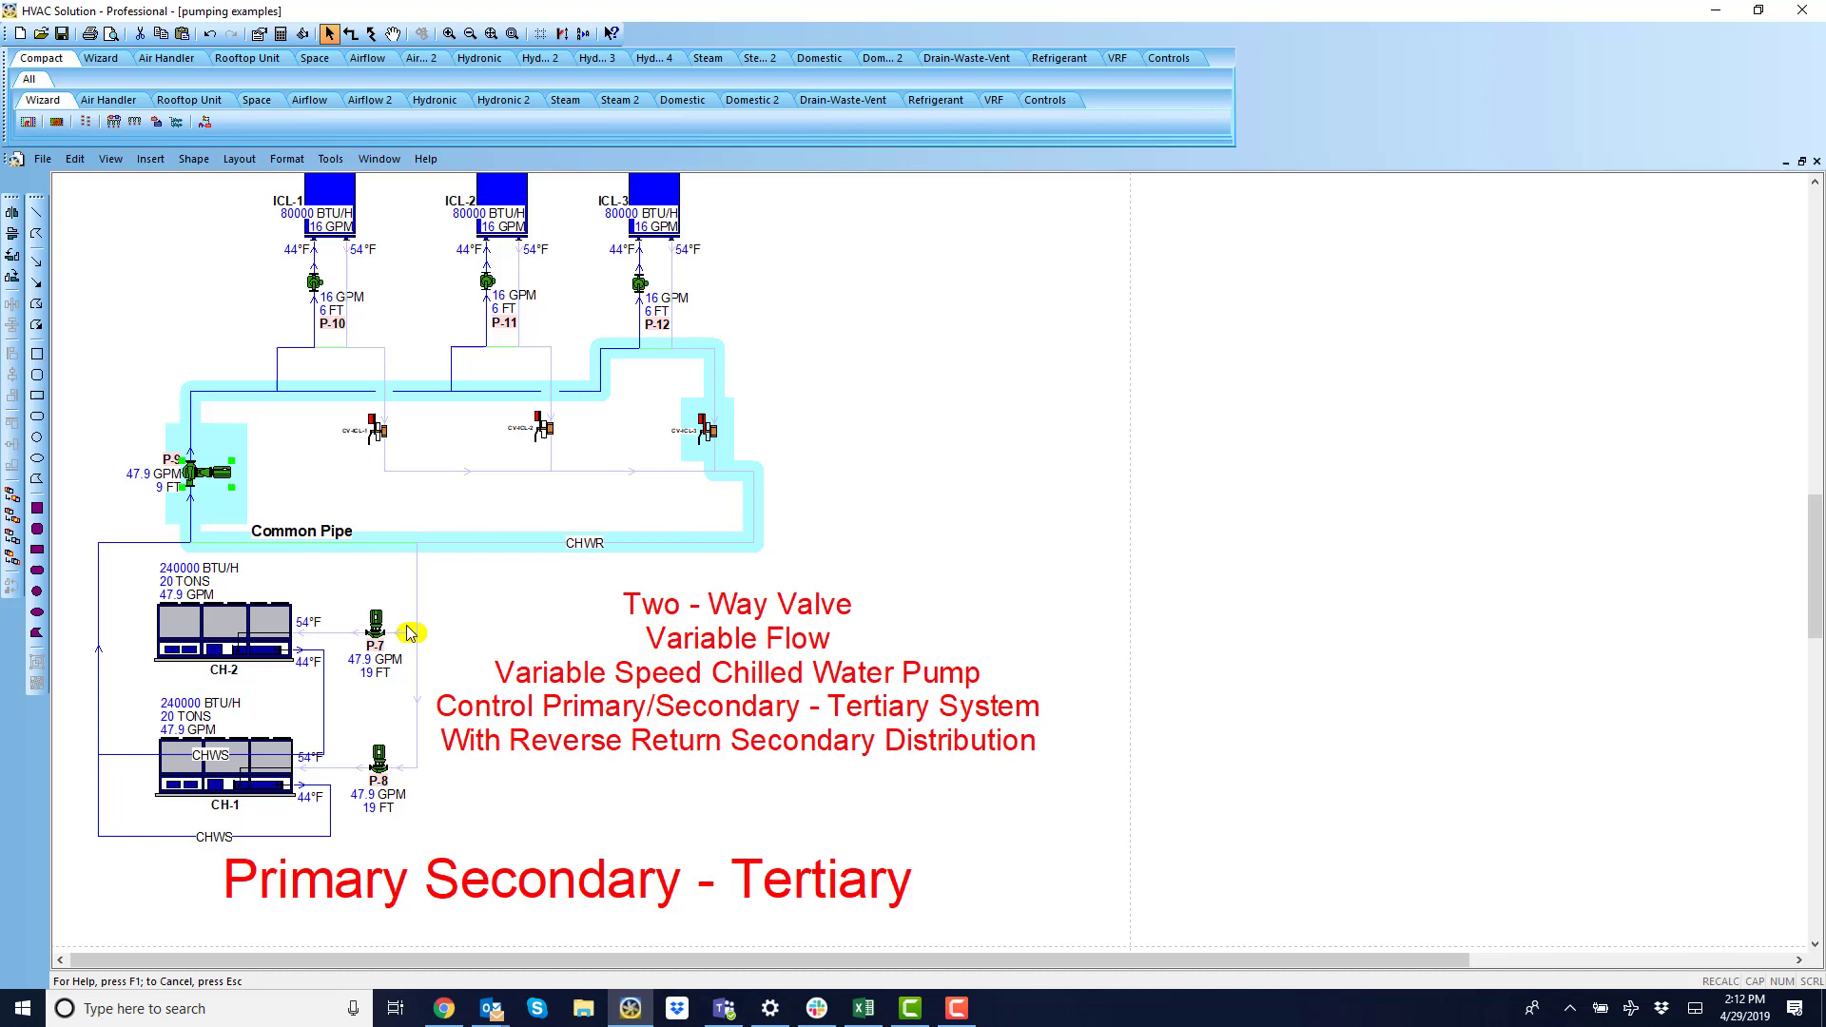
pyautogui.click(375, 623)
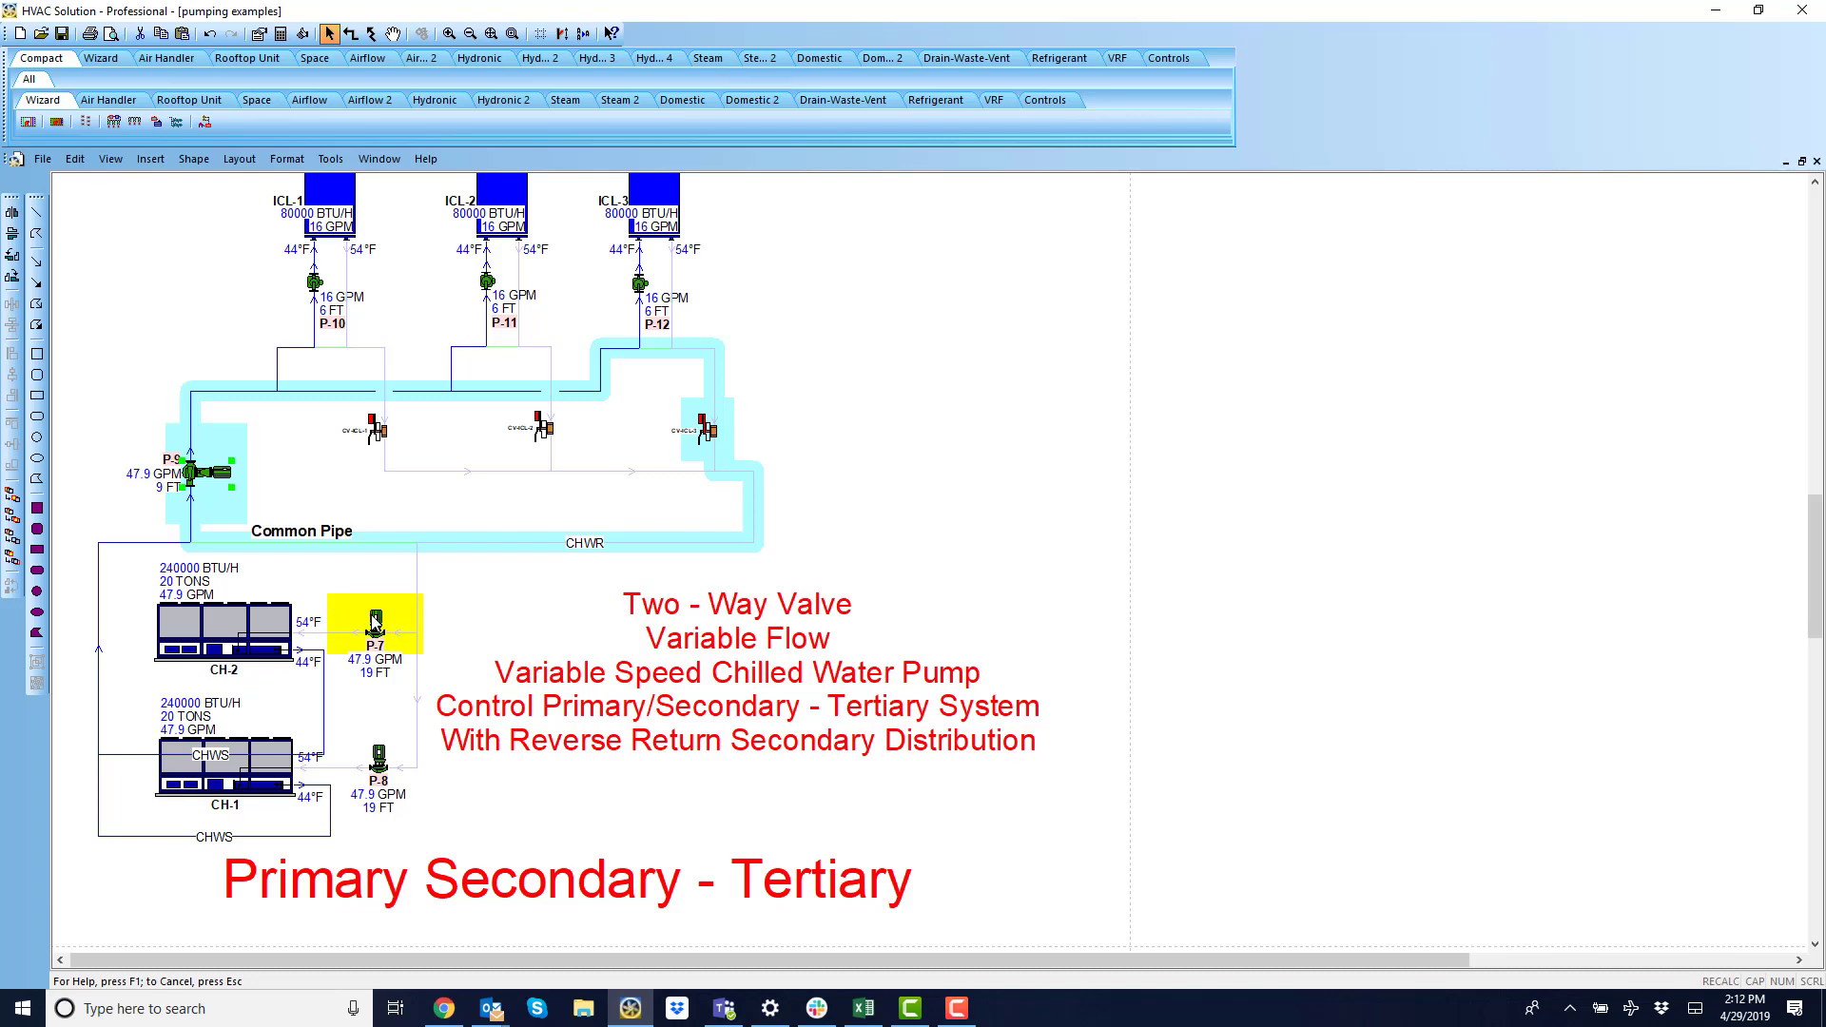
pyautogui.rightClick(373, 622)
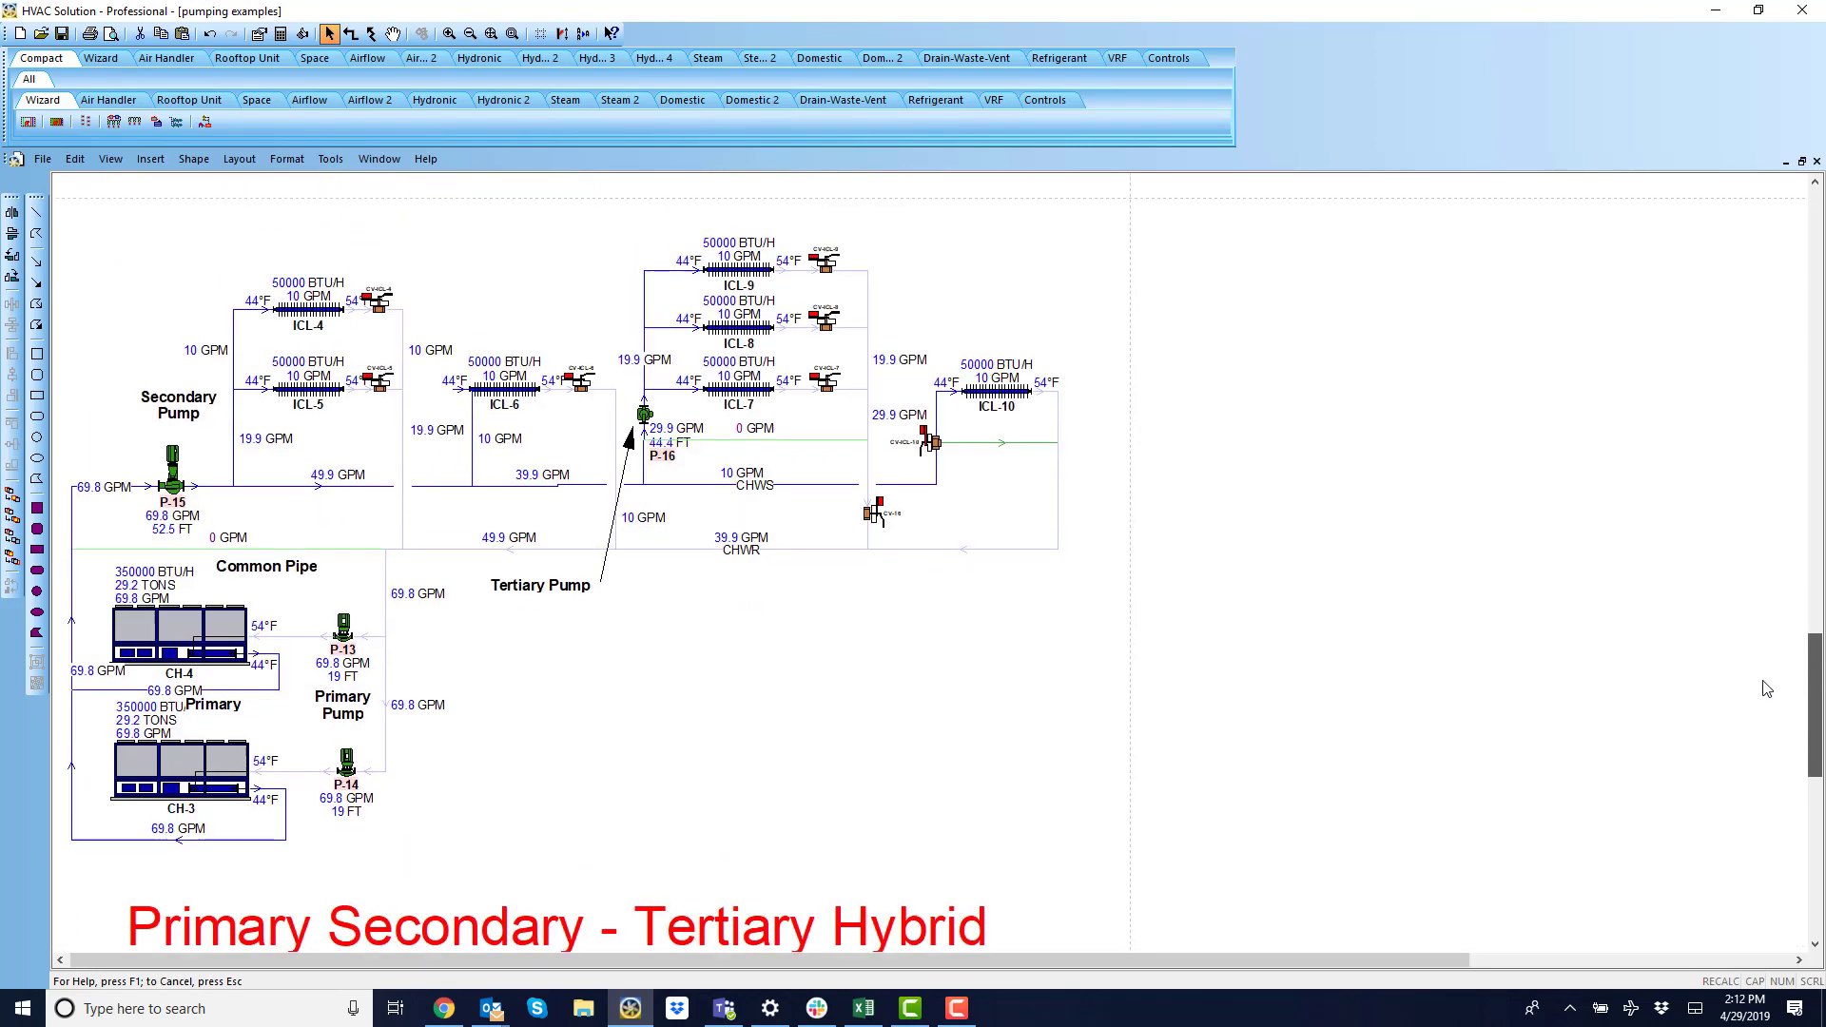
# Scroll to the hybrid pumps and show tertiary pump P-16's head path through ICL-7.
pyautogui.scroll(-3)
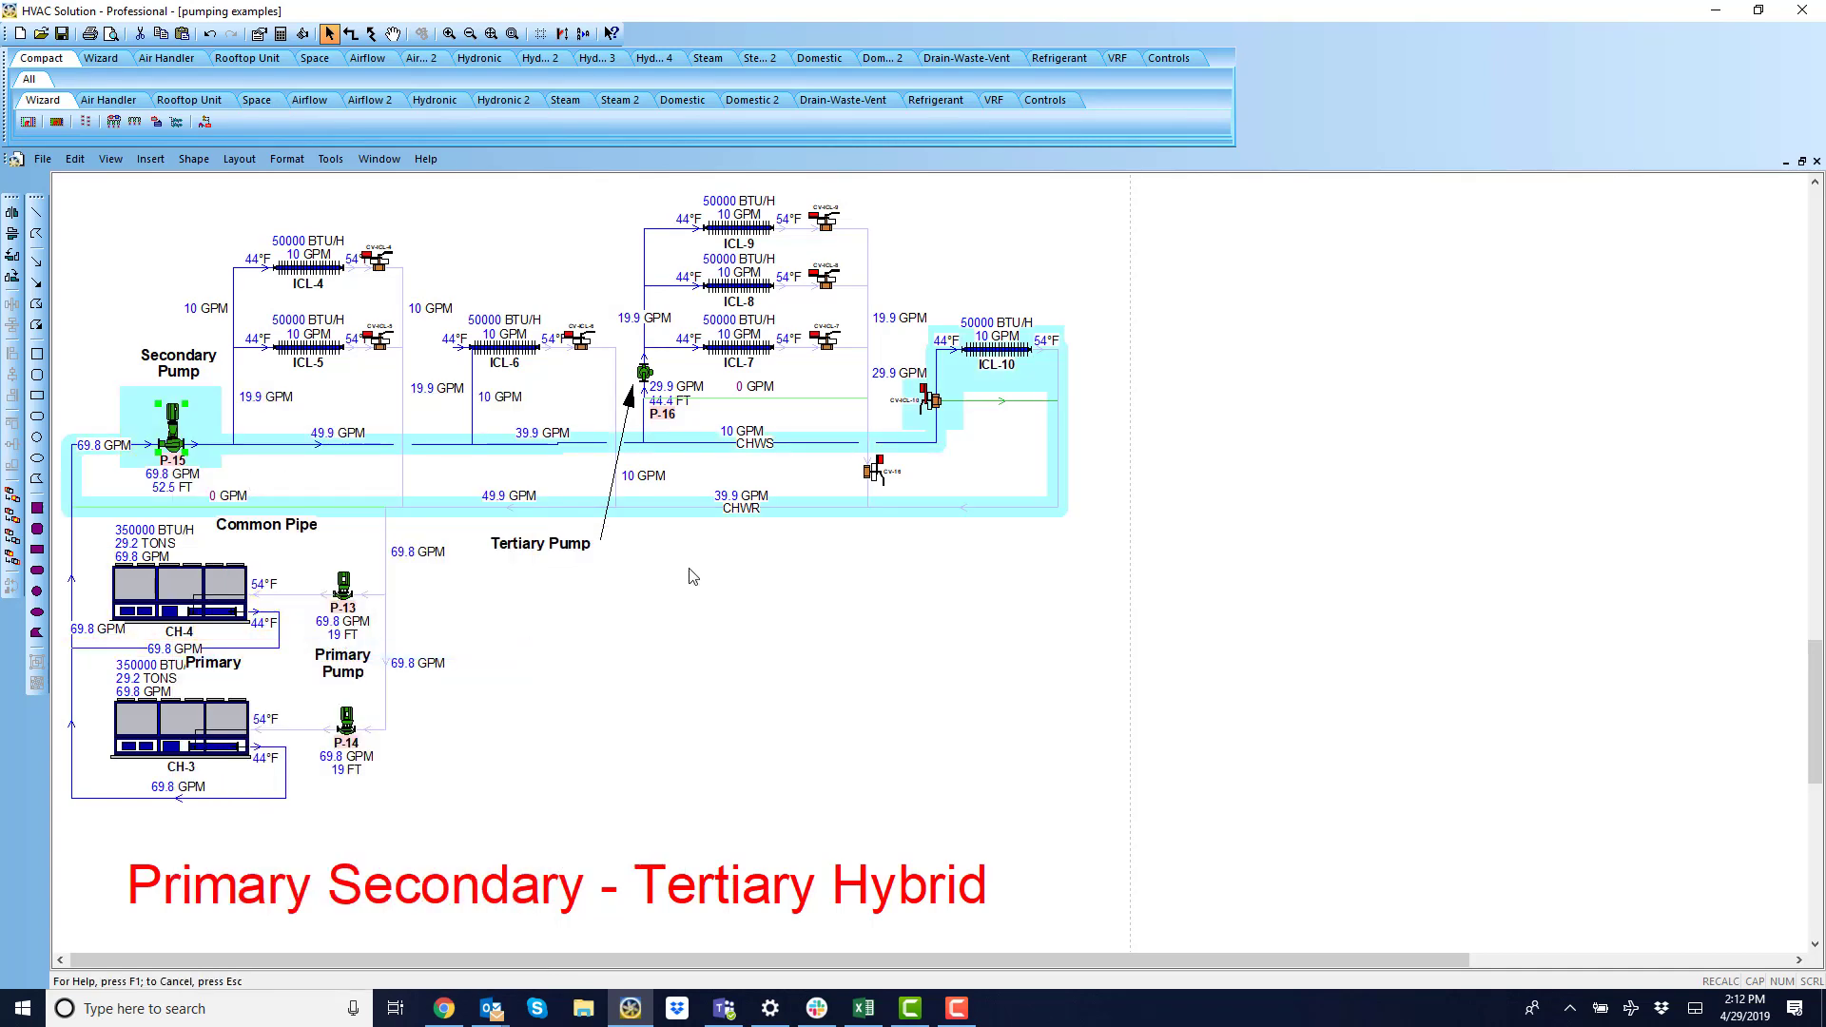
pyautogui.click(644, 373)
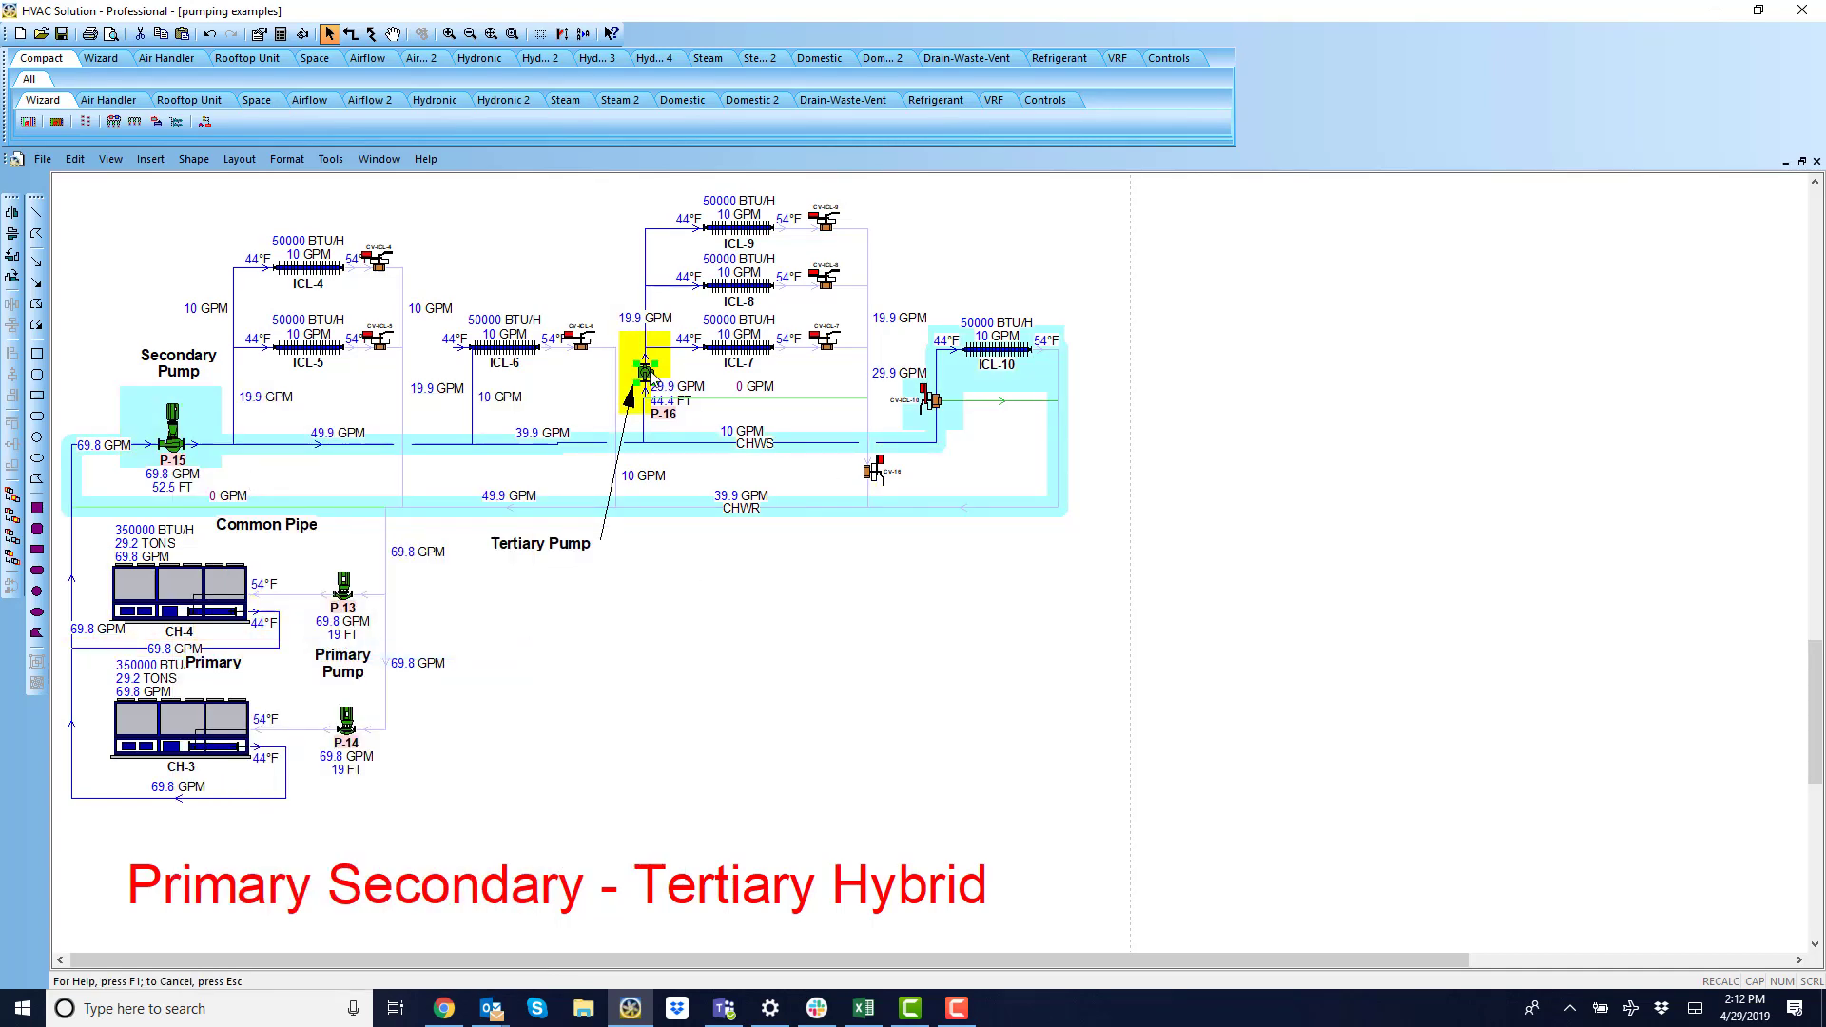
pyautogui.rightClick(648, 370)
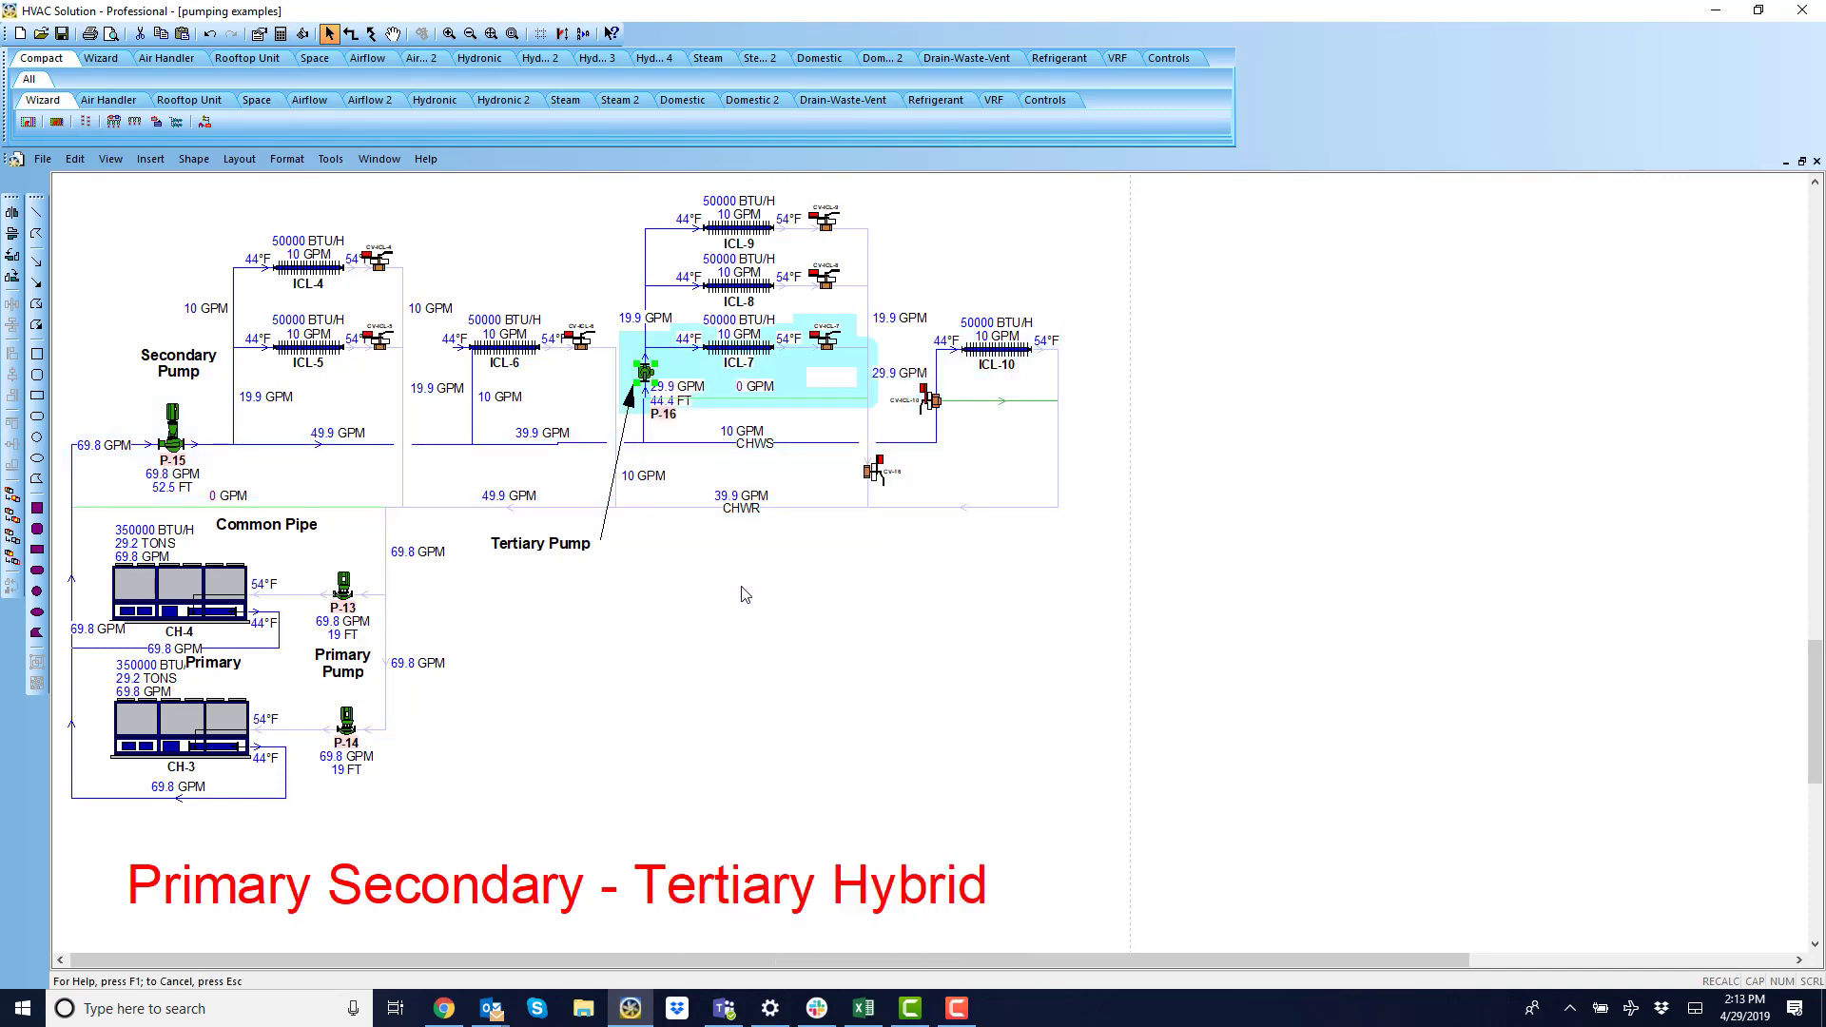
pyautogui.moveTo(1814, 649)
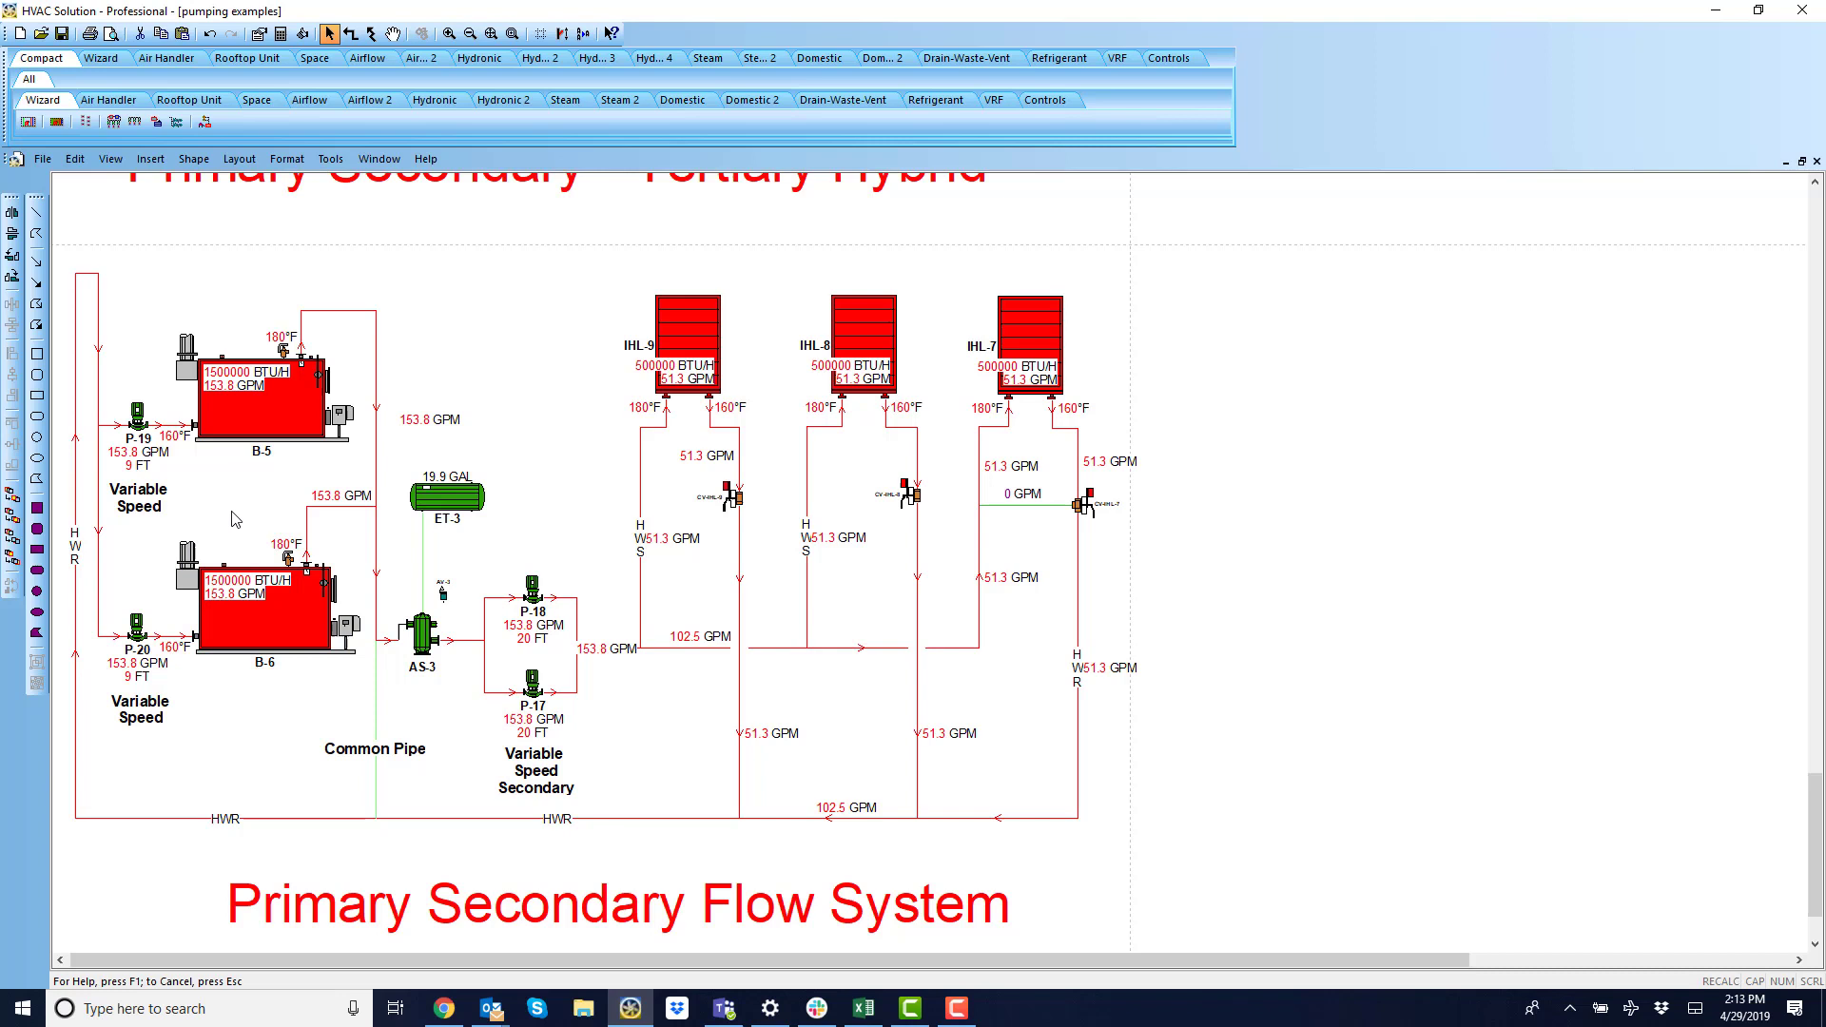
# Label all flow-system pipes with flows, including 0 GPM in the common pipe, and reselect everything.
pyautogui.click(422, 638)
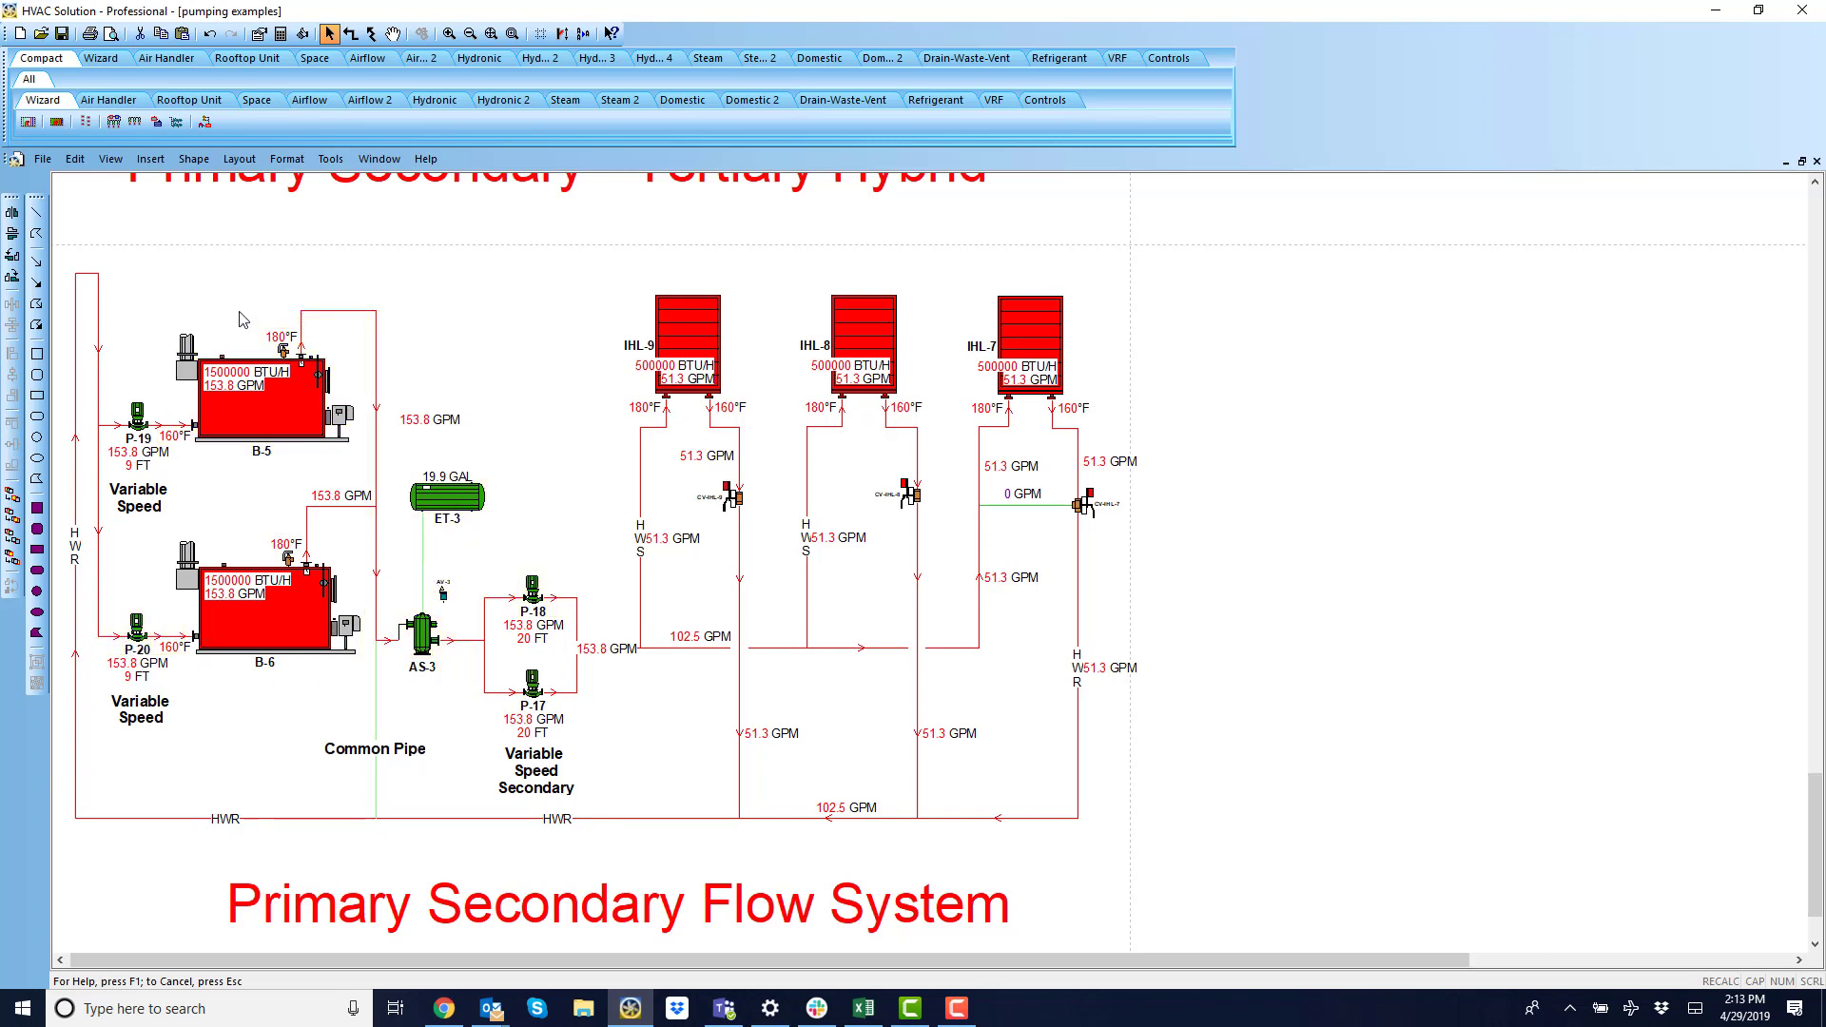
pyautogui.press('ctrl+a')
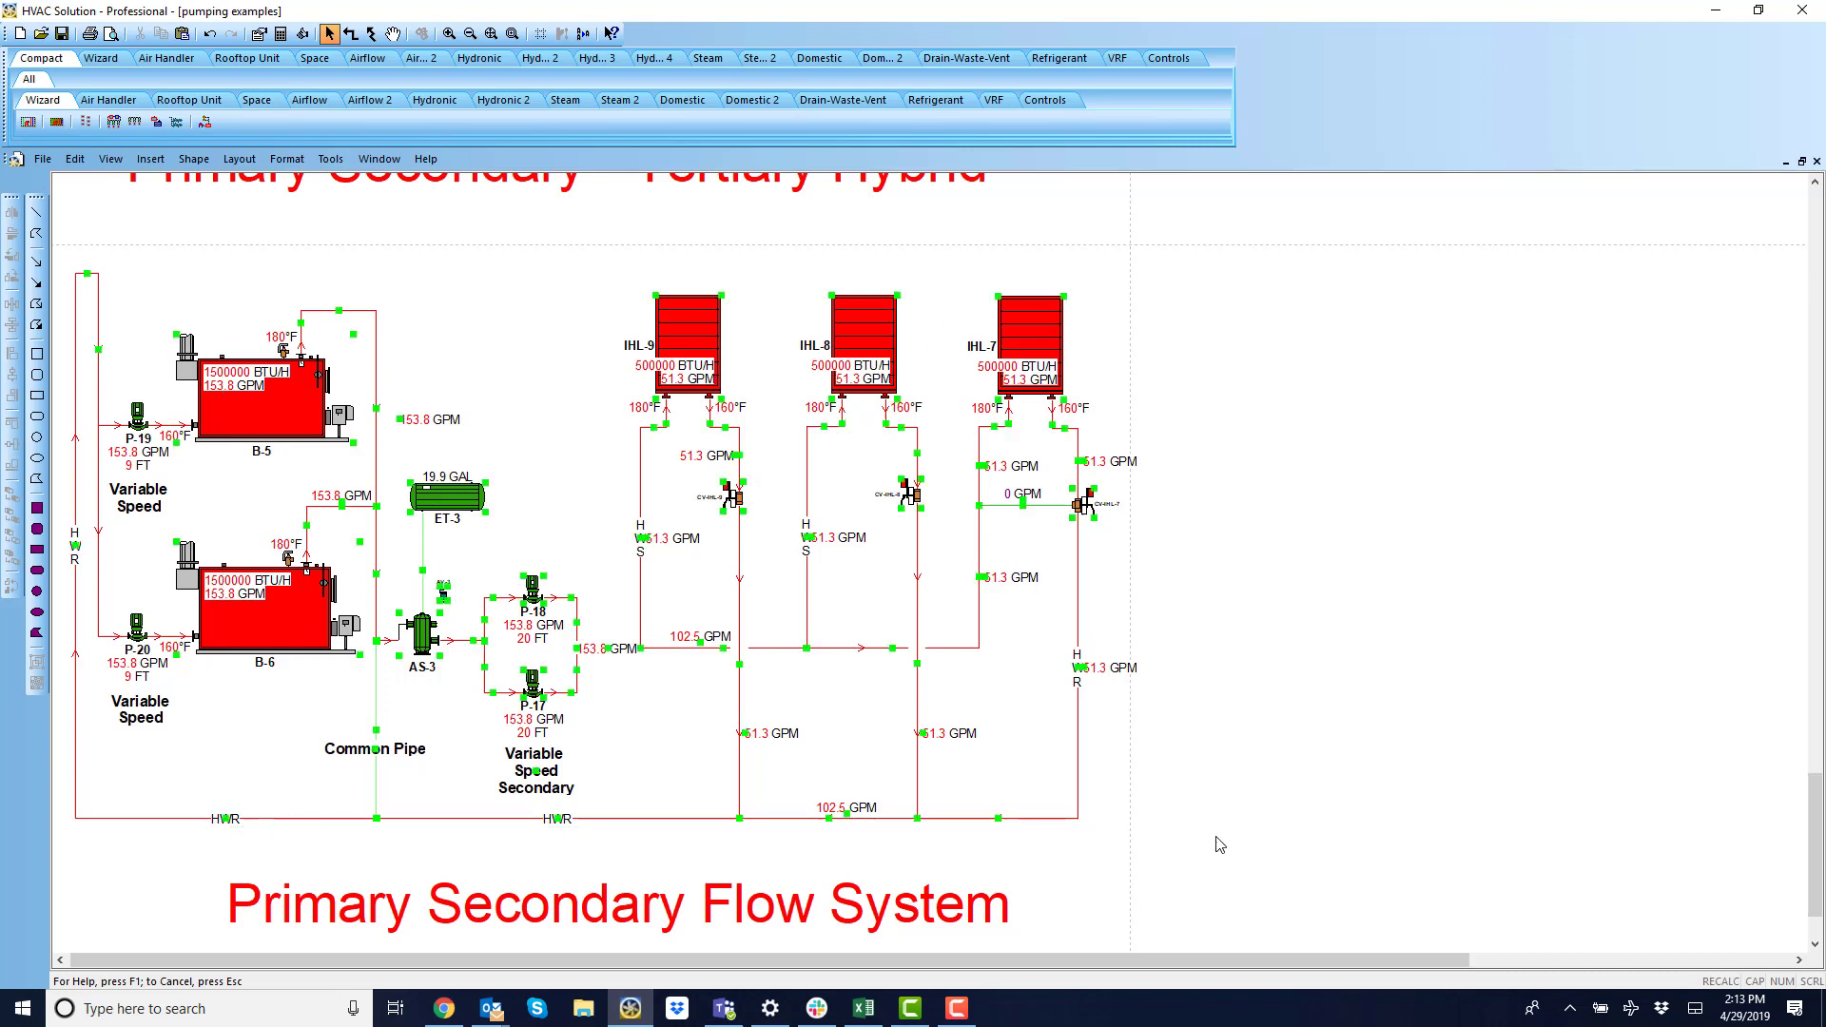
pyautogui.rightClick(1219, 845)
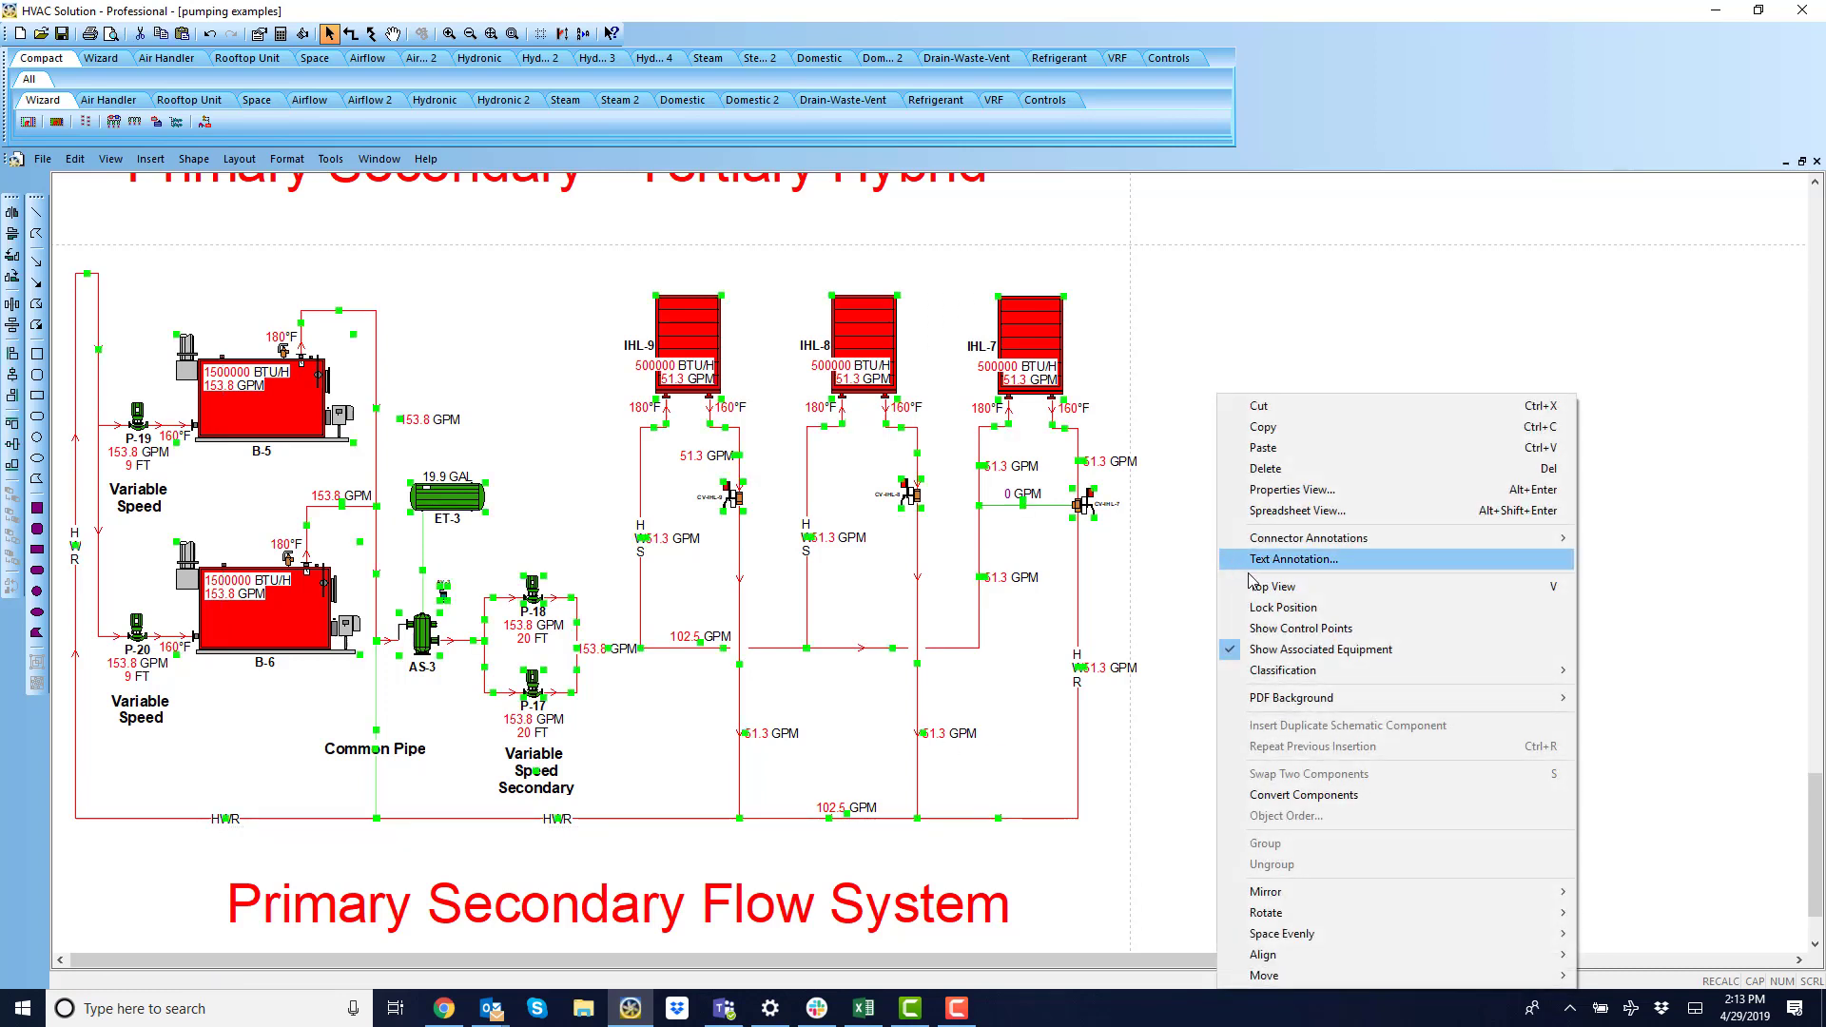
pyautogui.moveTo(1317, 567)
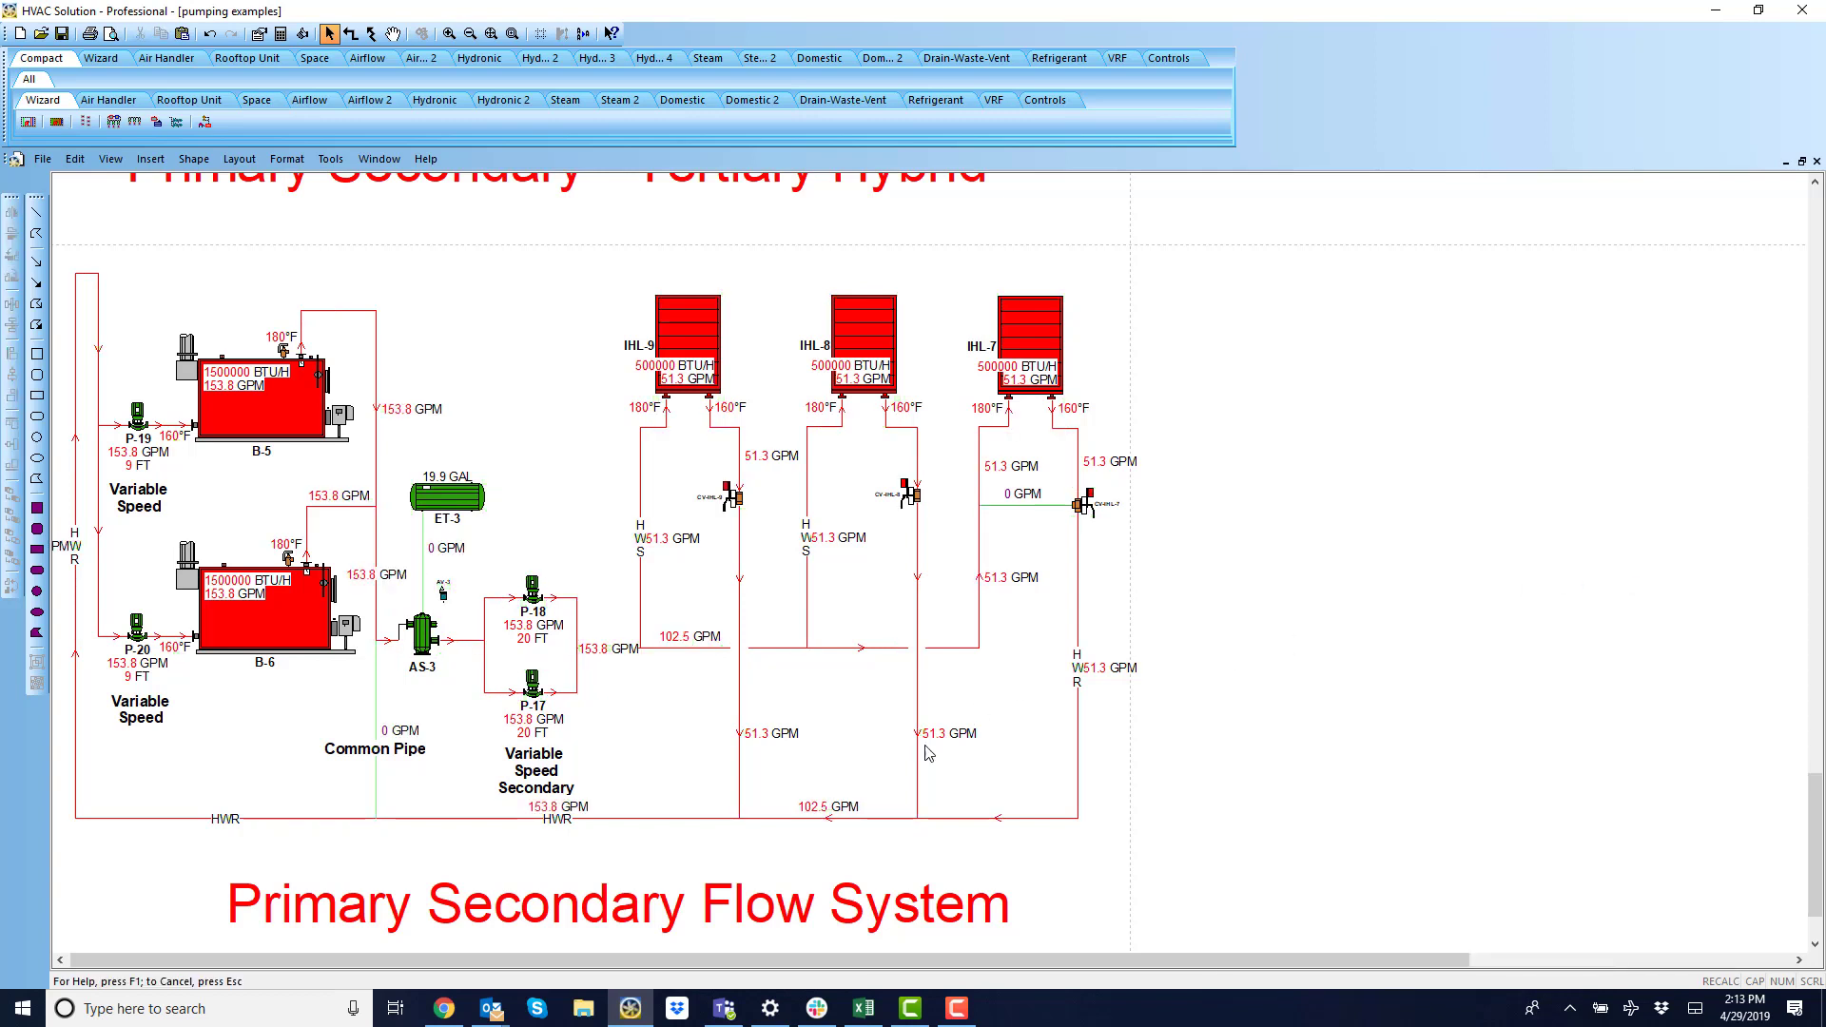
pyautogui.moveTo(213, 265); pyautogui.dragTo(1207, 828)
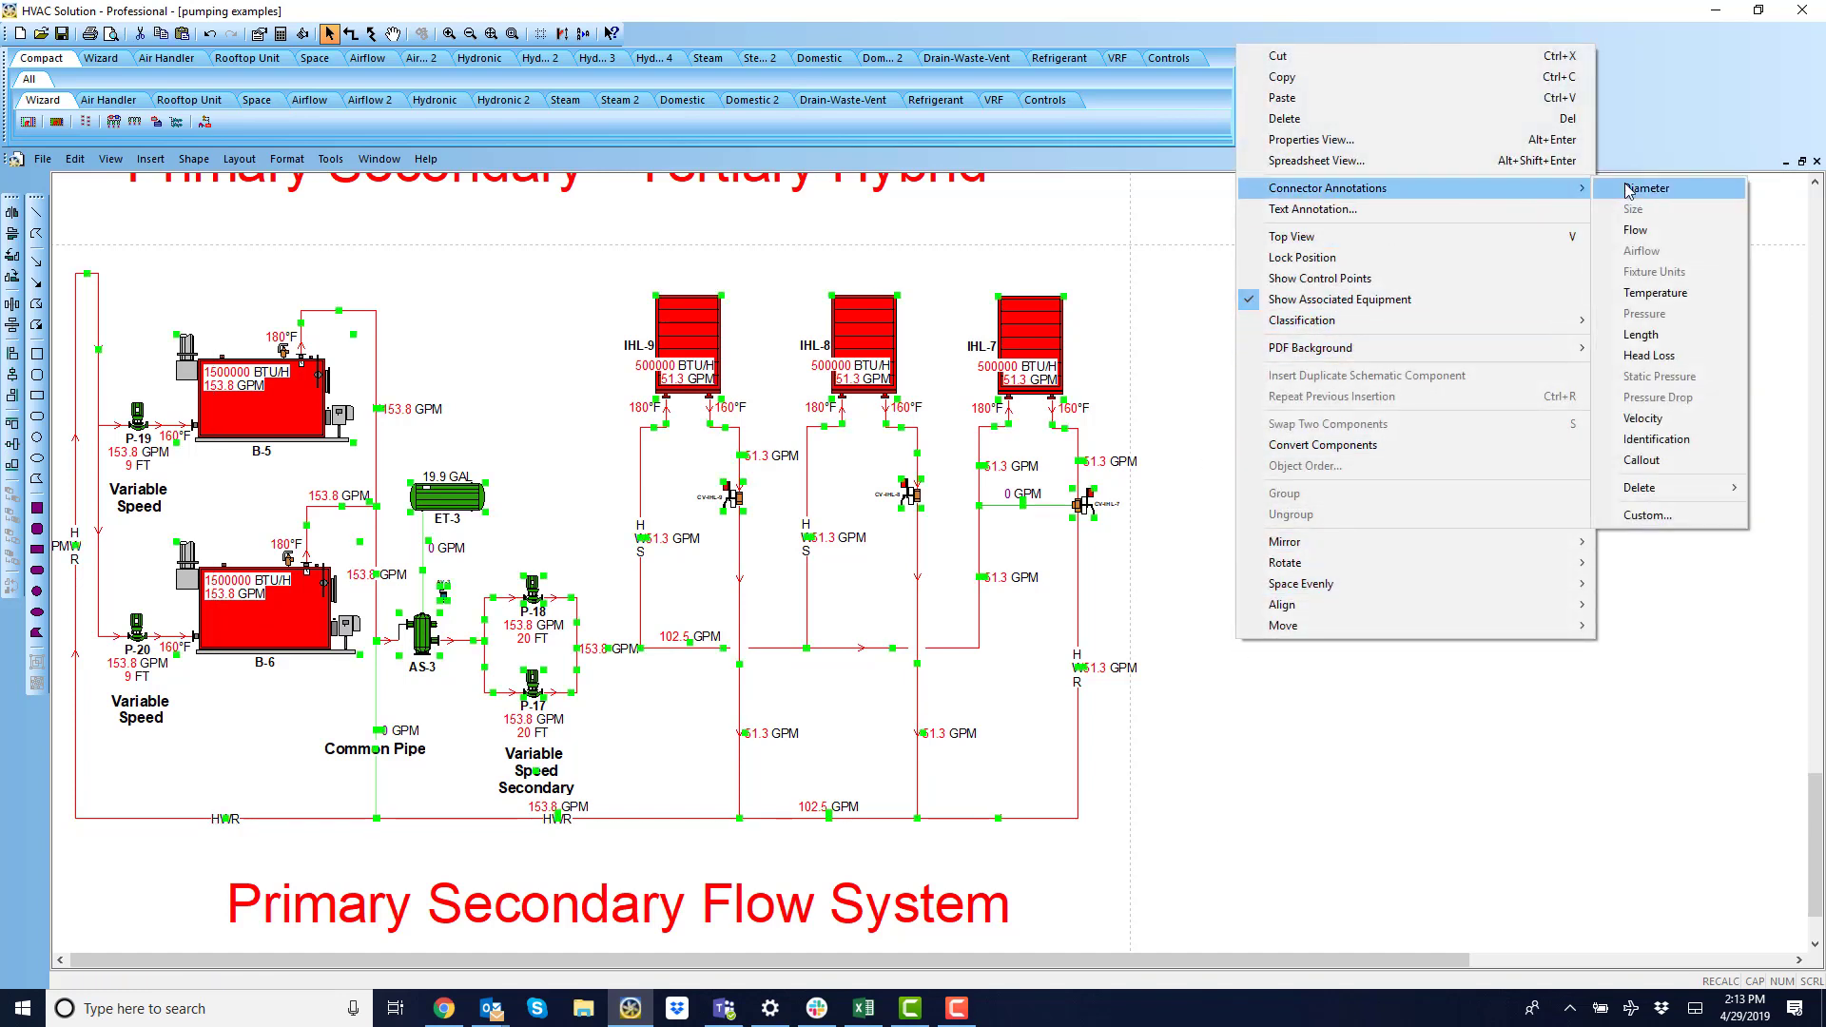
# Annotate pipe diameters and set heaters IHL-7 to IHL-9 to 100000 BTU/H.
pyautogui.click(1647, 188)
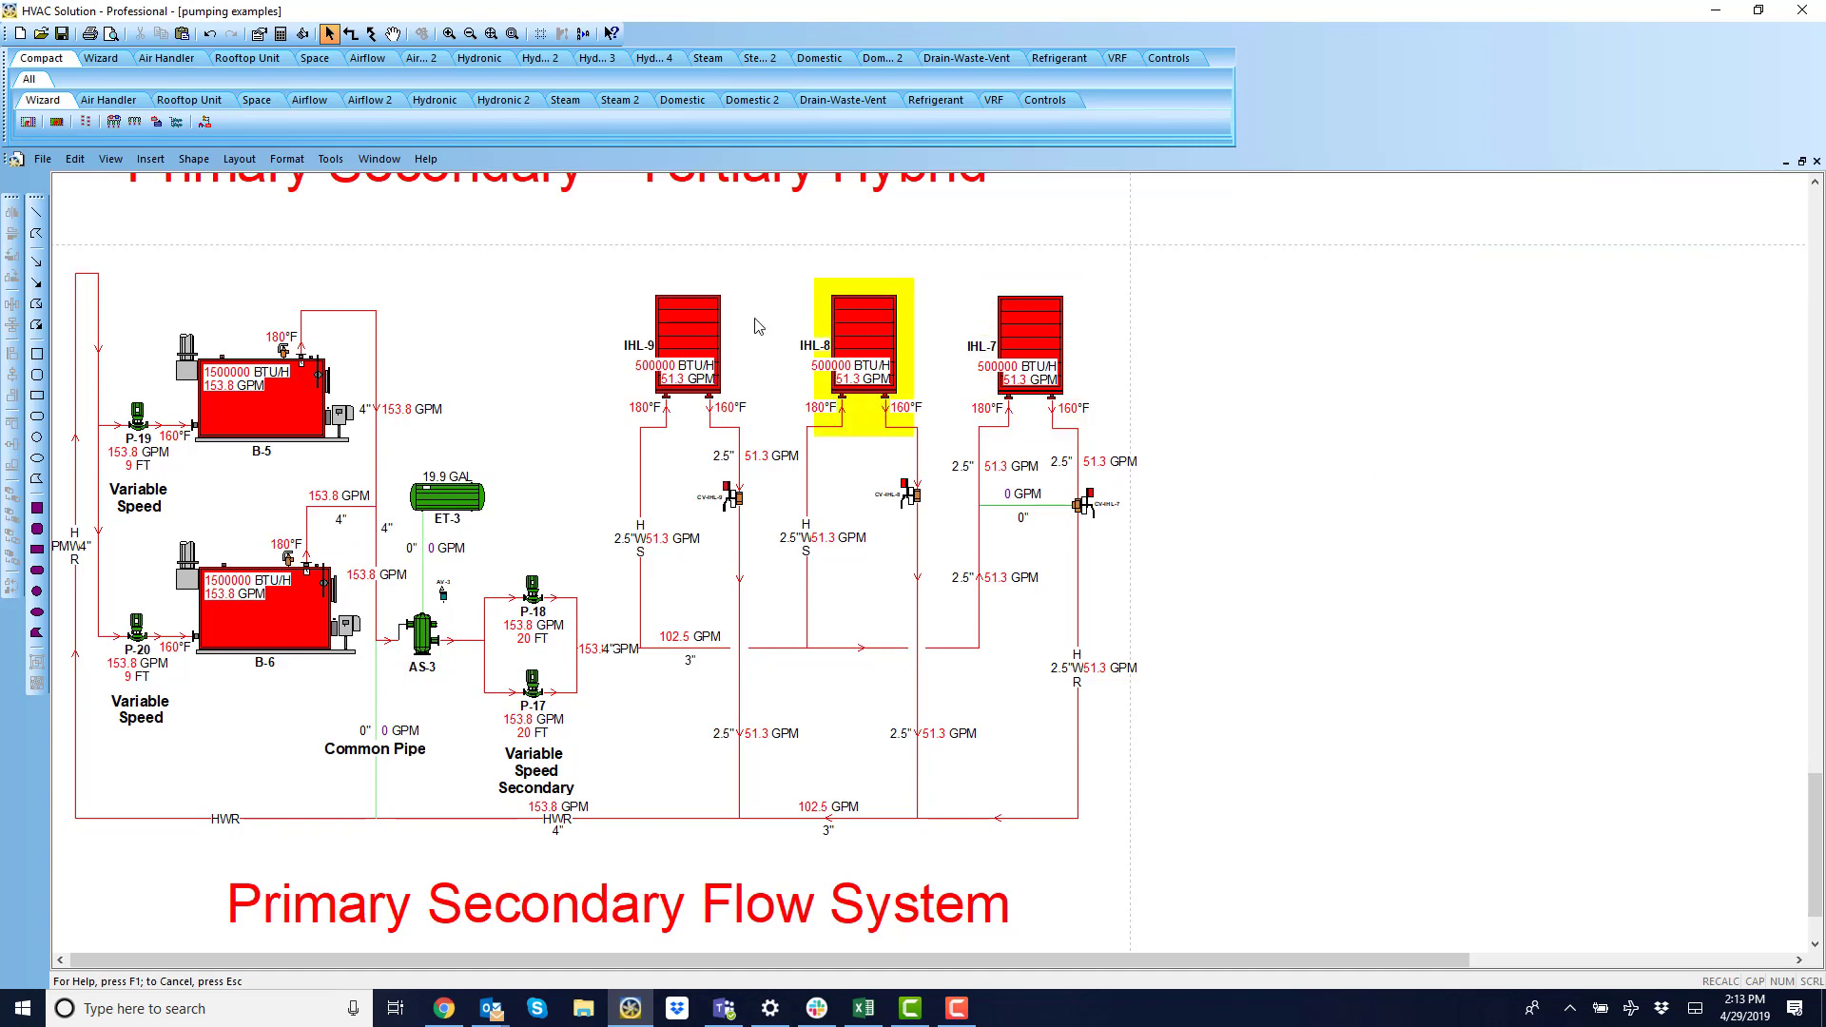
pyautogui.click(1033, 337)
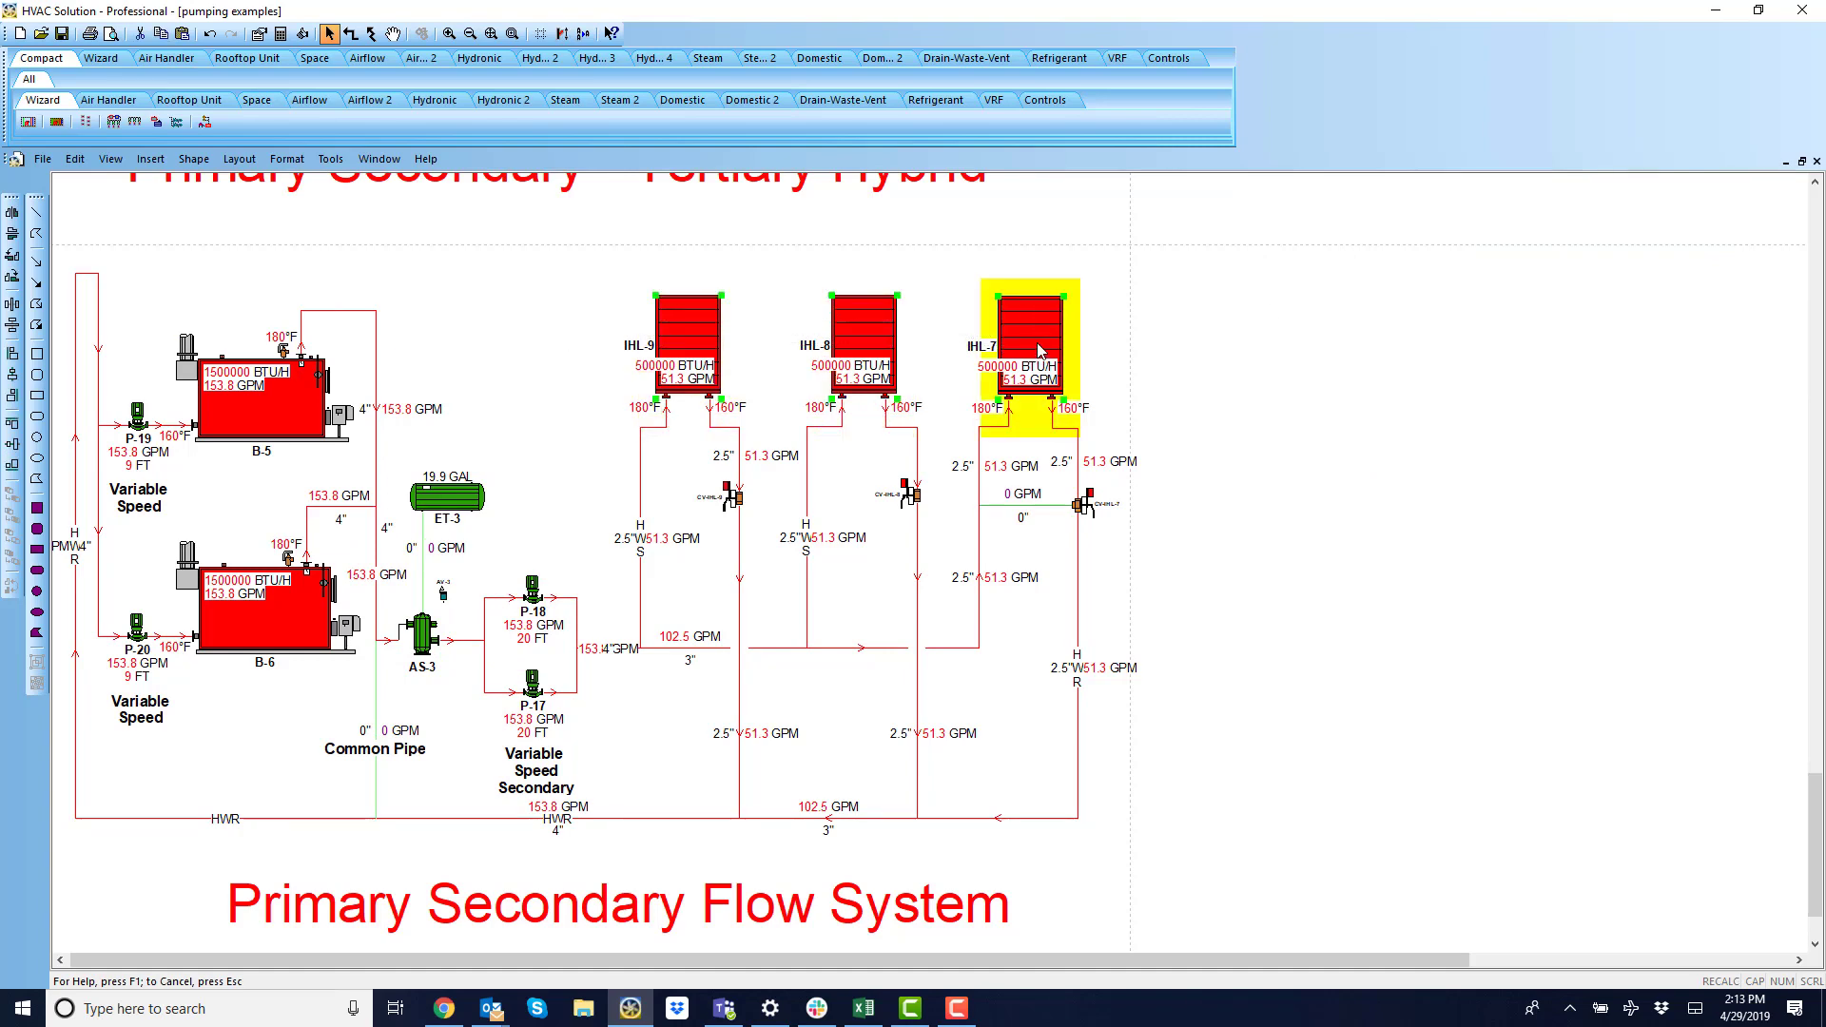
pyautogui.doubleClick(1034, 337)
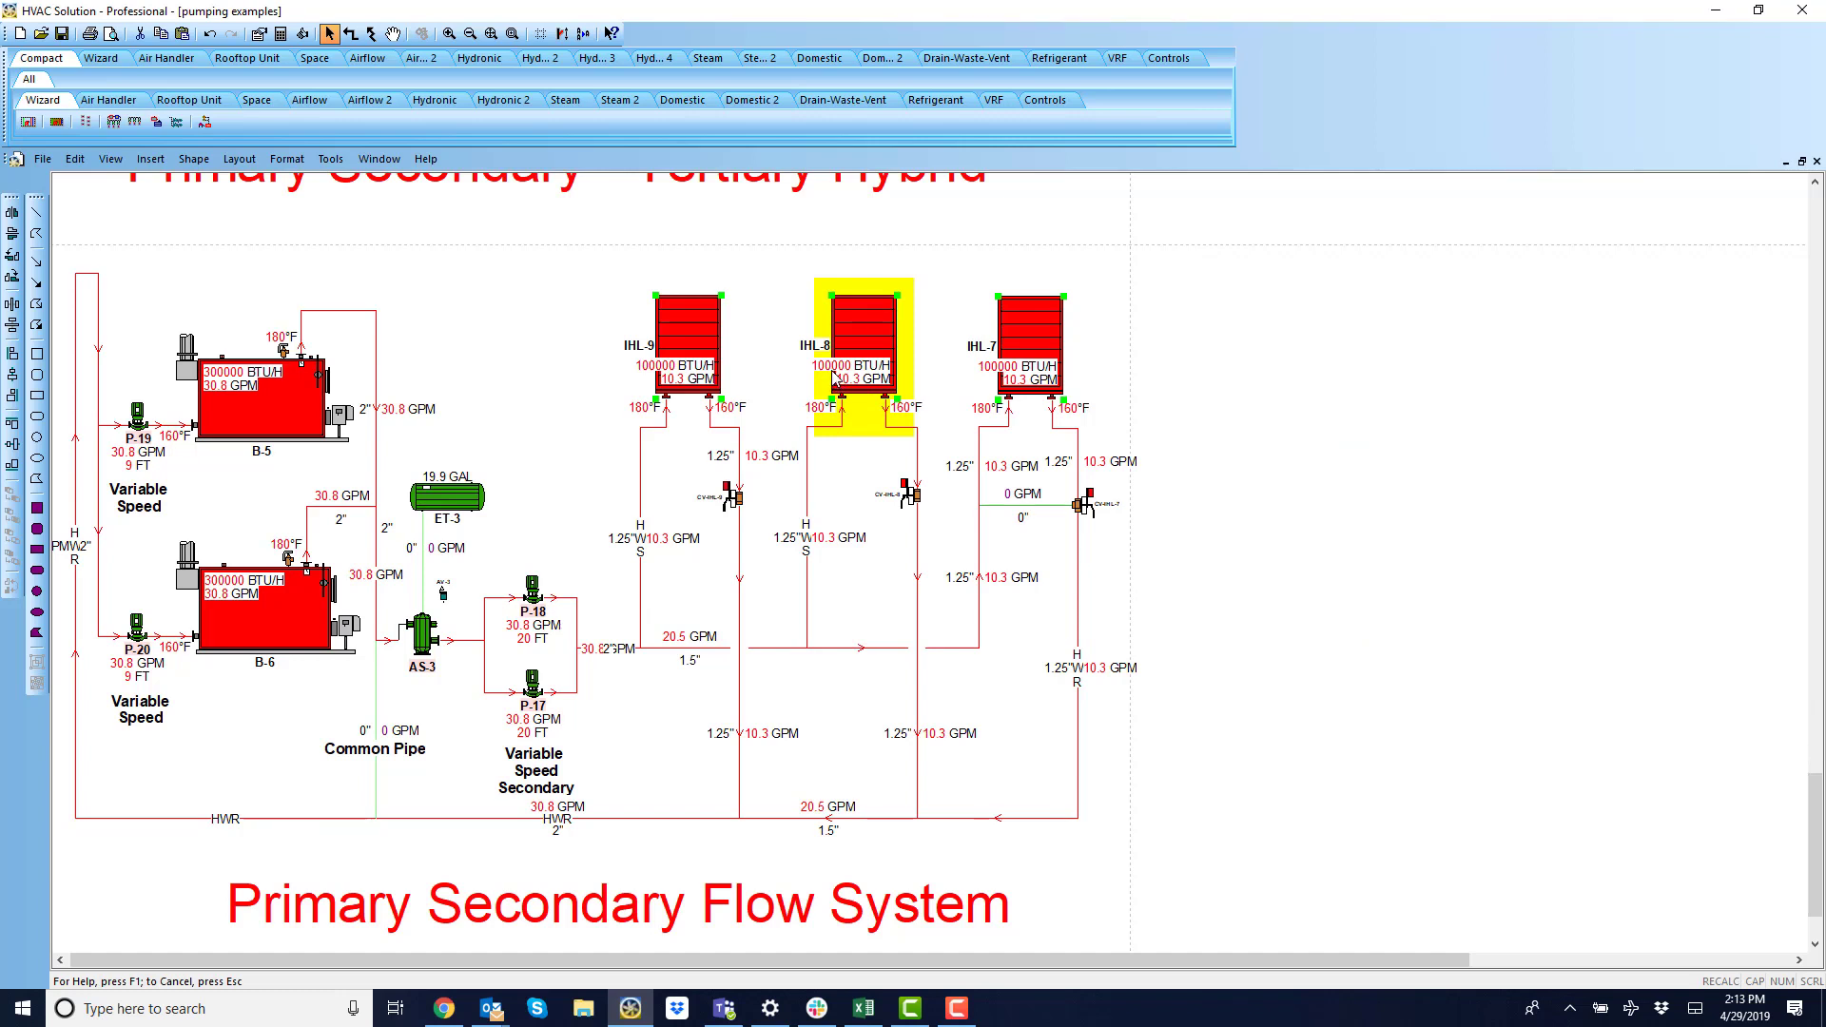
pyautogui.click(798, 538)
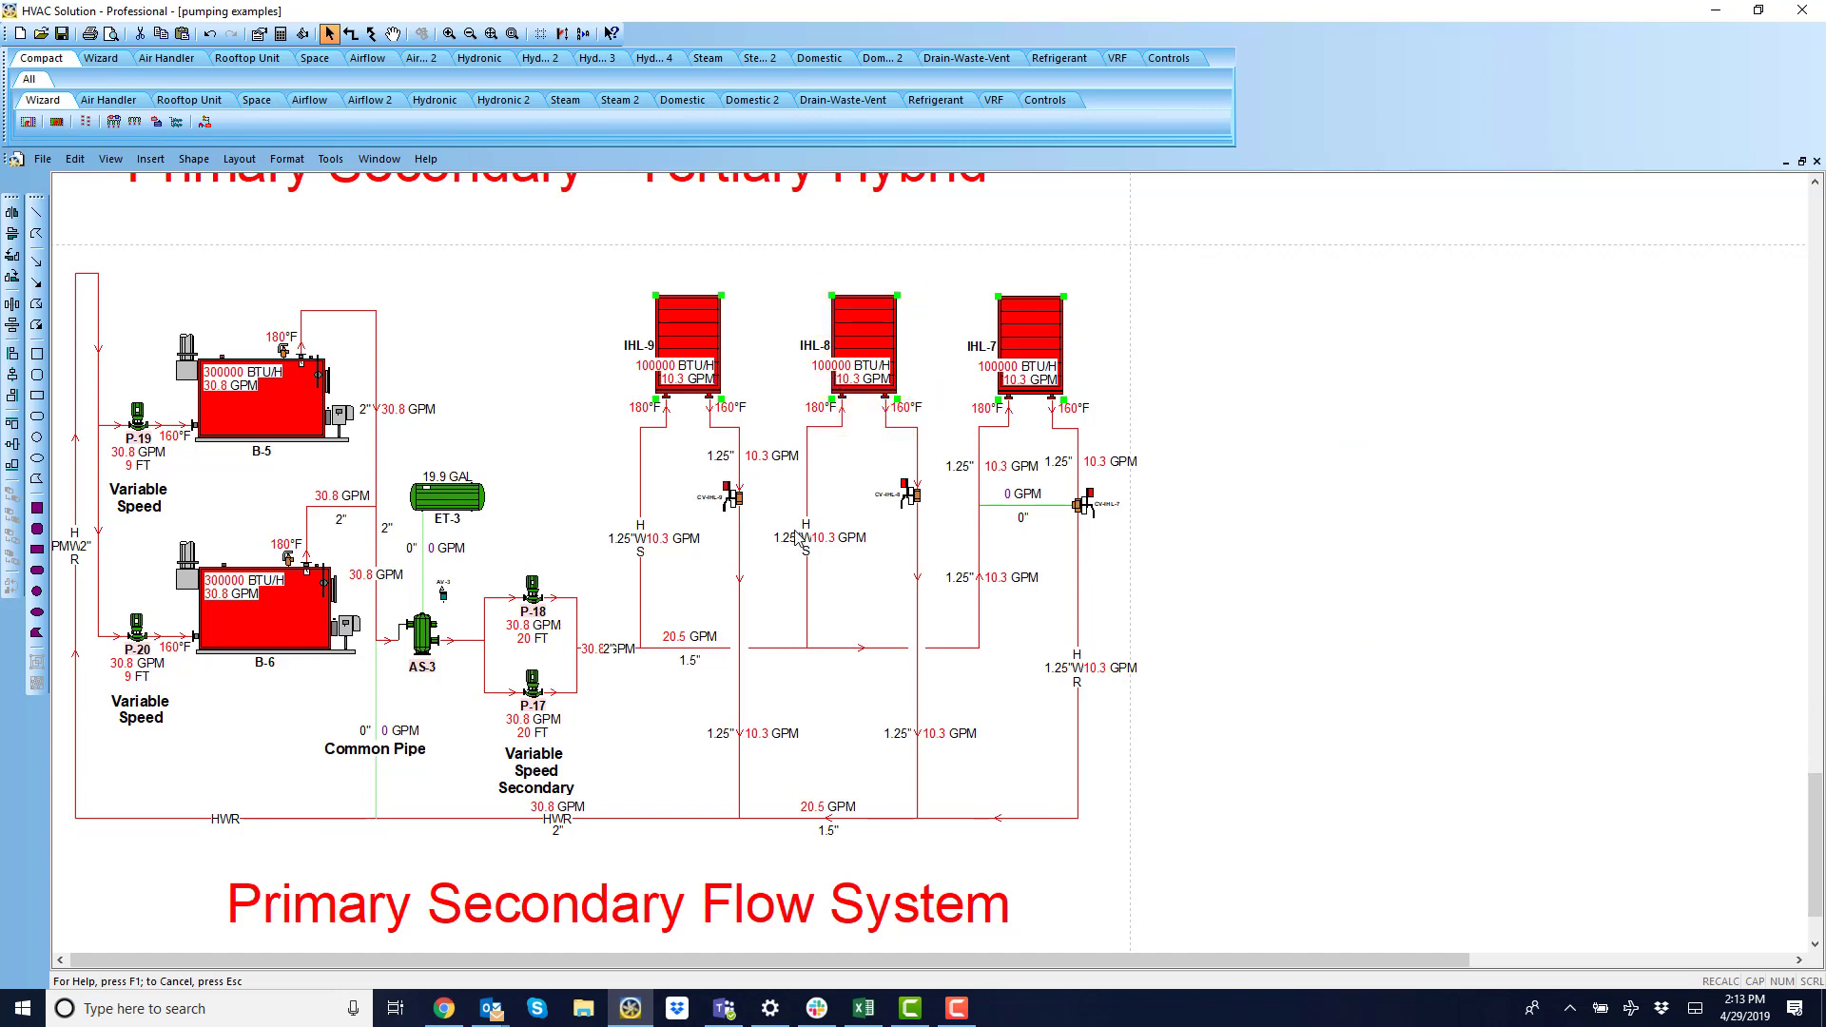
pyautogui.moveTo(1317, 679)
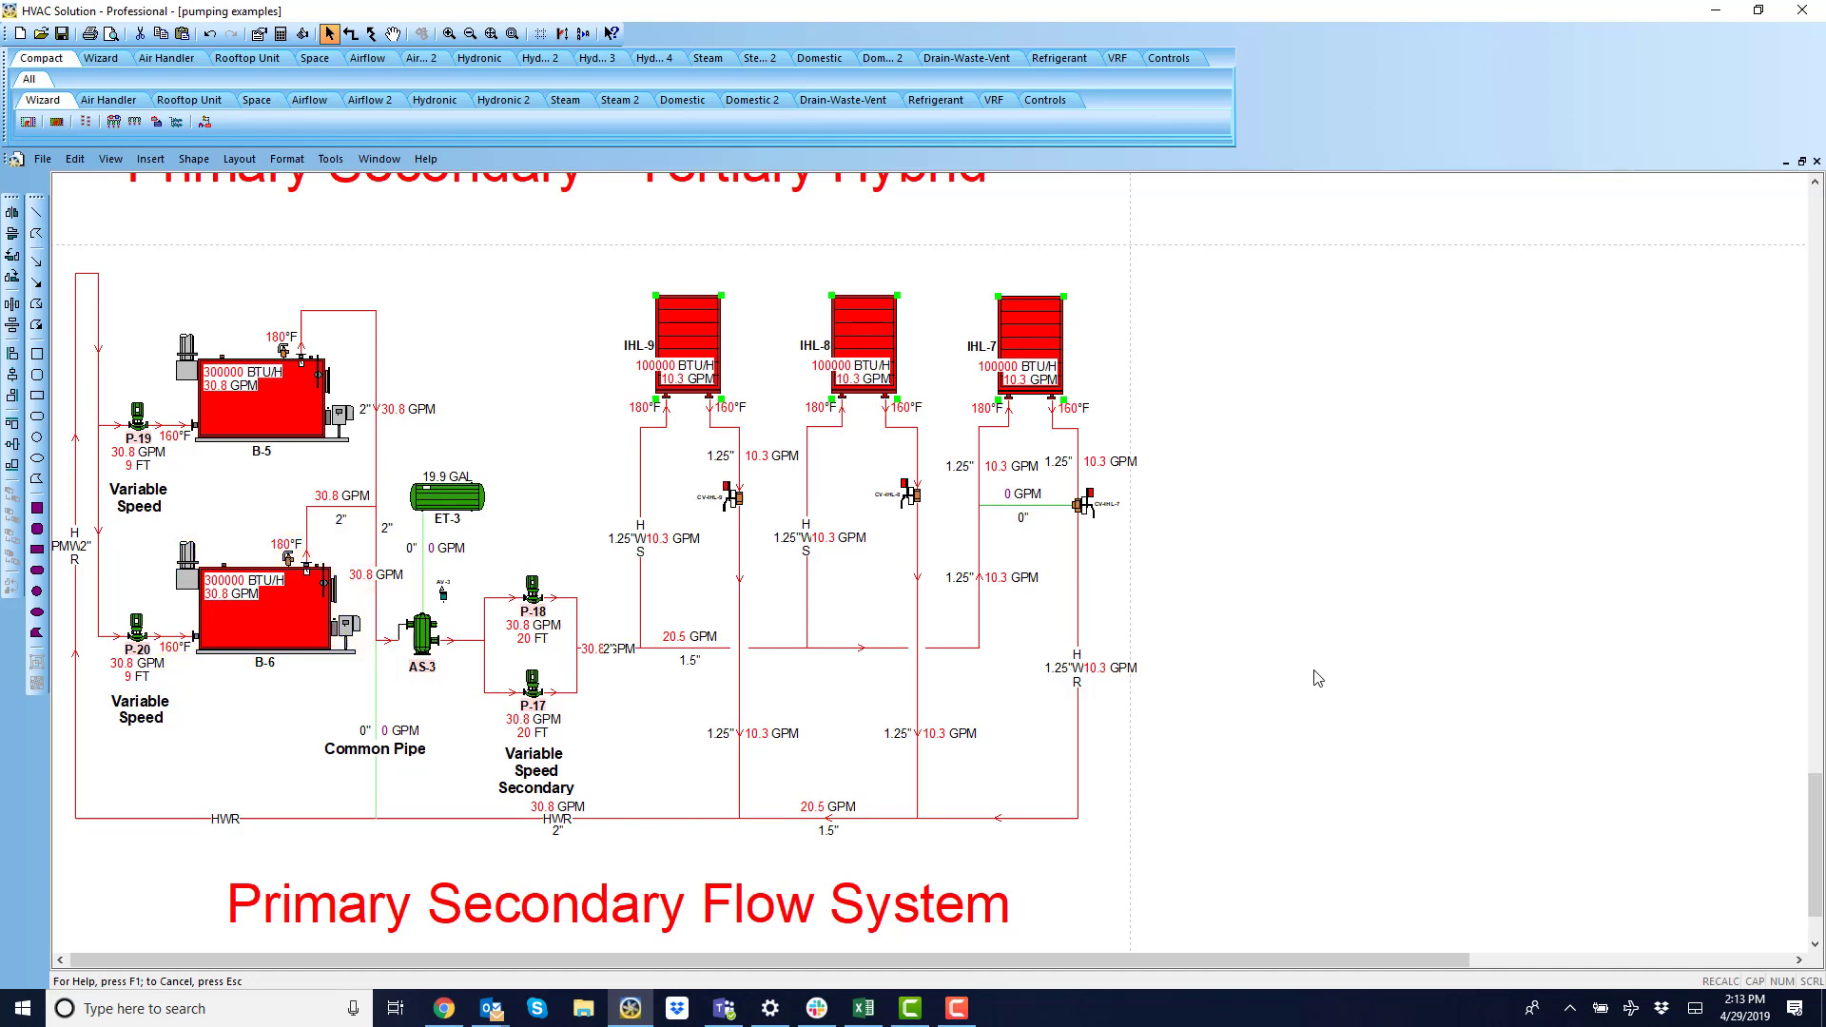
pyautogui.moveTo(1803, 858)
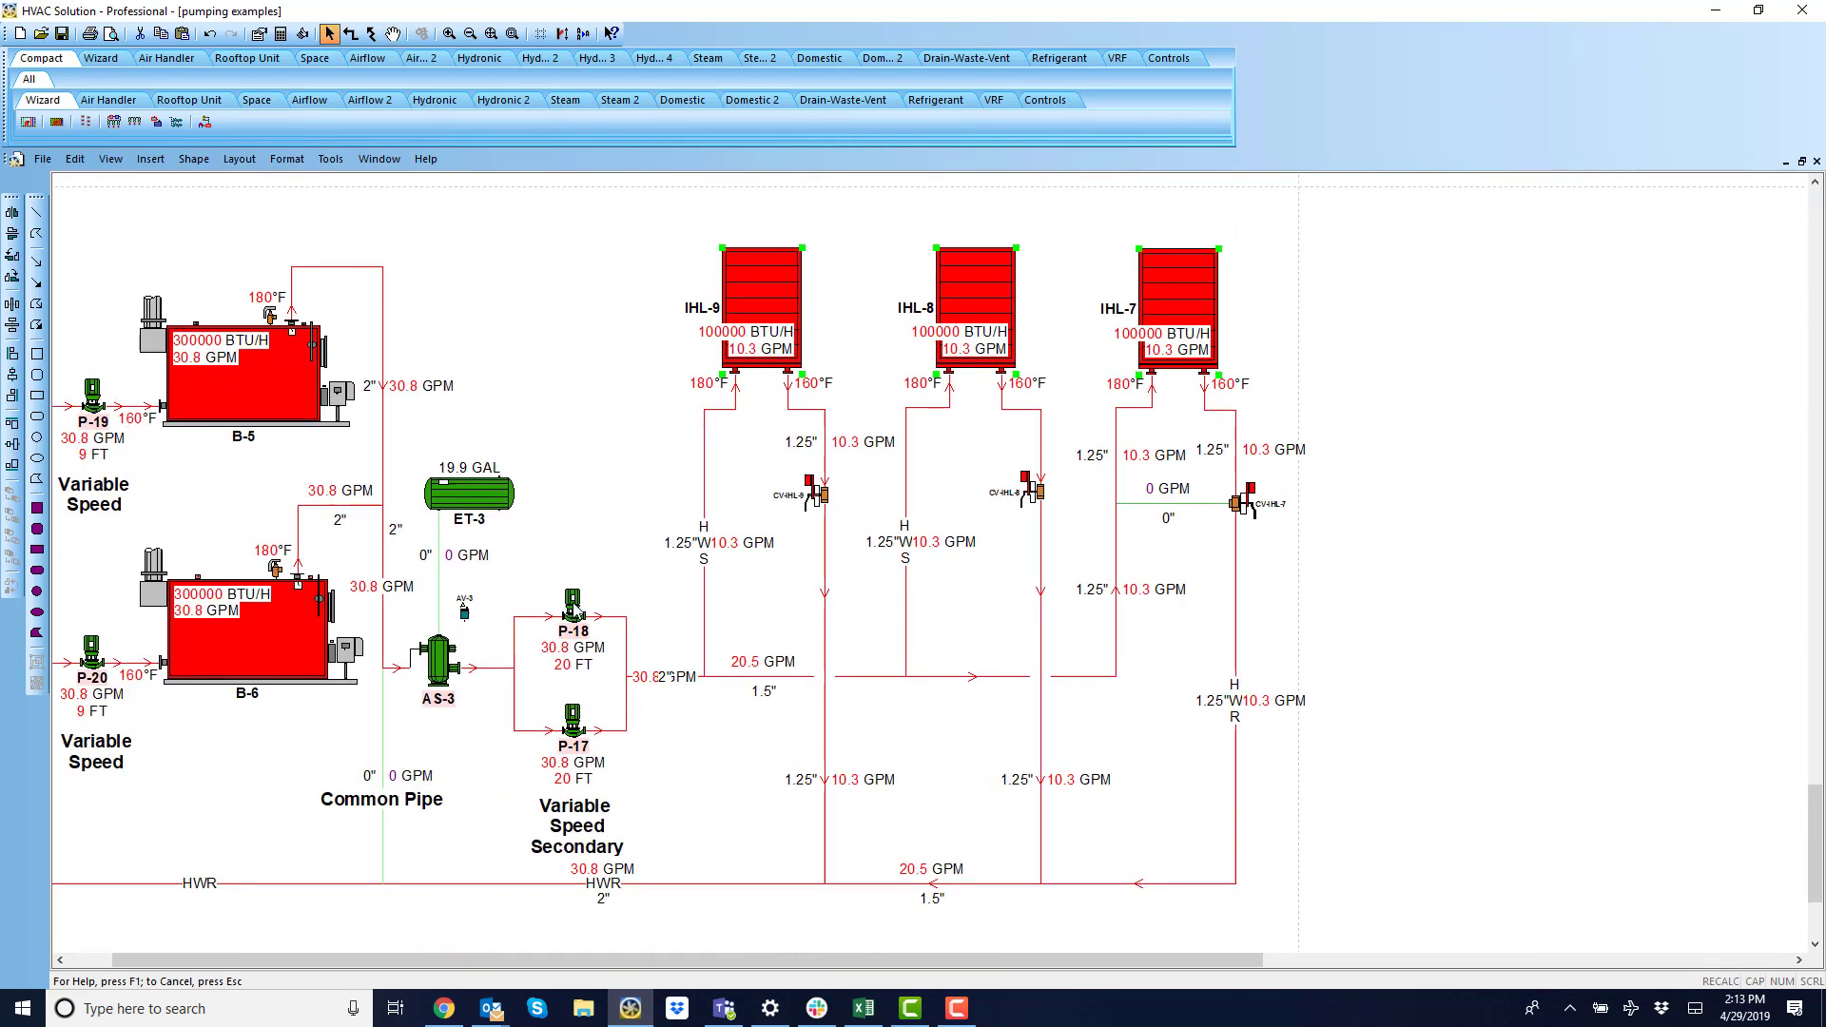
# Open pump P-18's selection details and request a pump model selection.
pyautogui.doubleClick(571, 604)
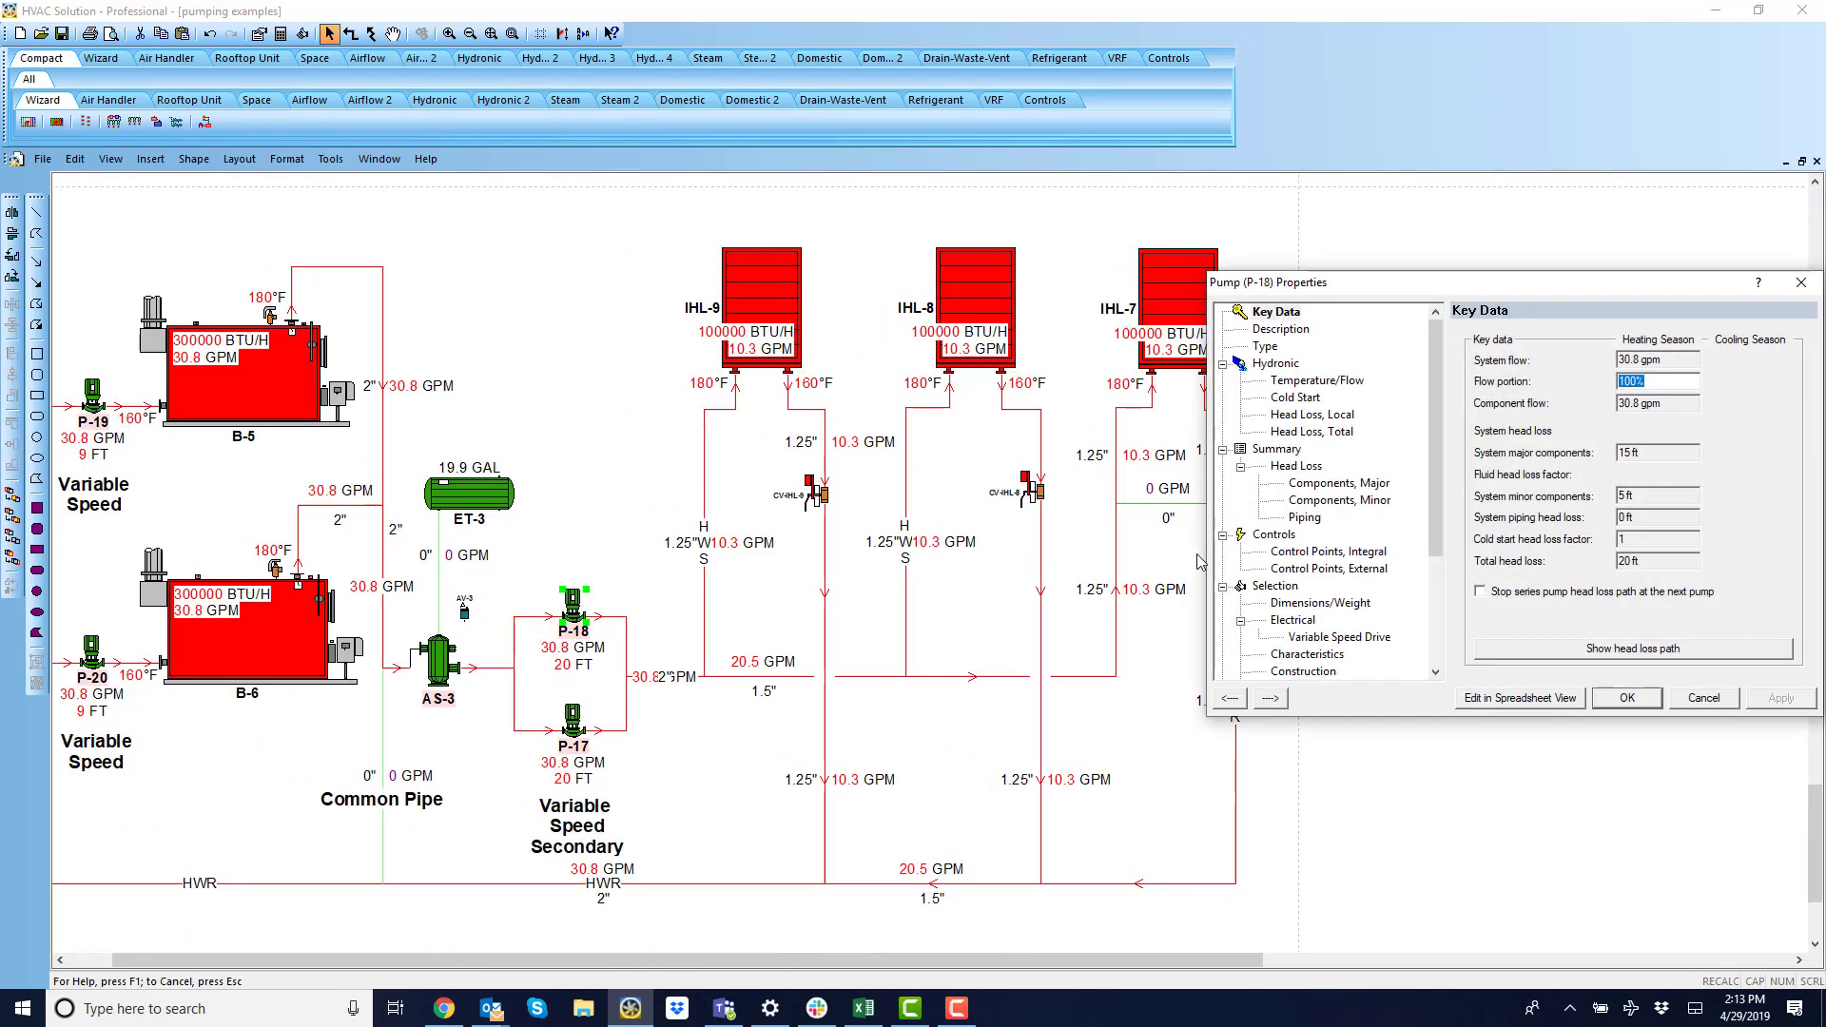
pyautogui.click(1273, 584)
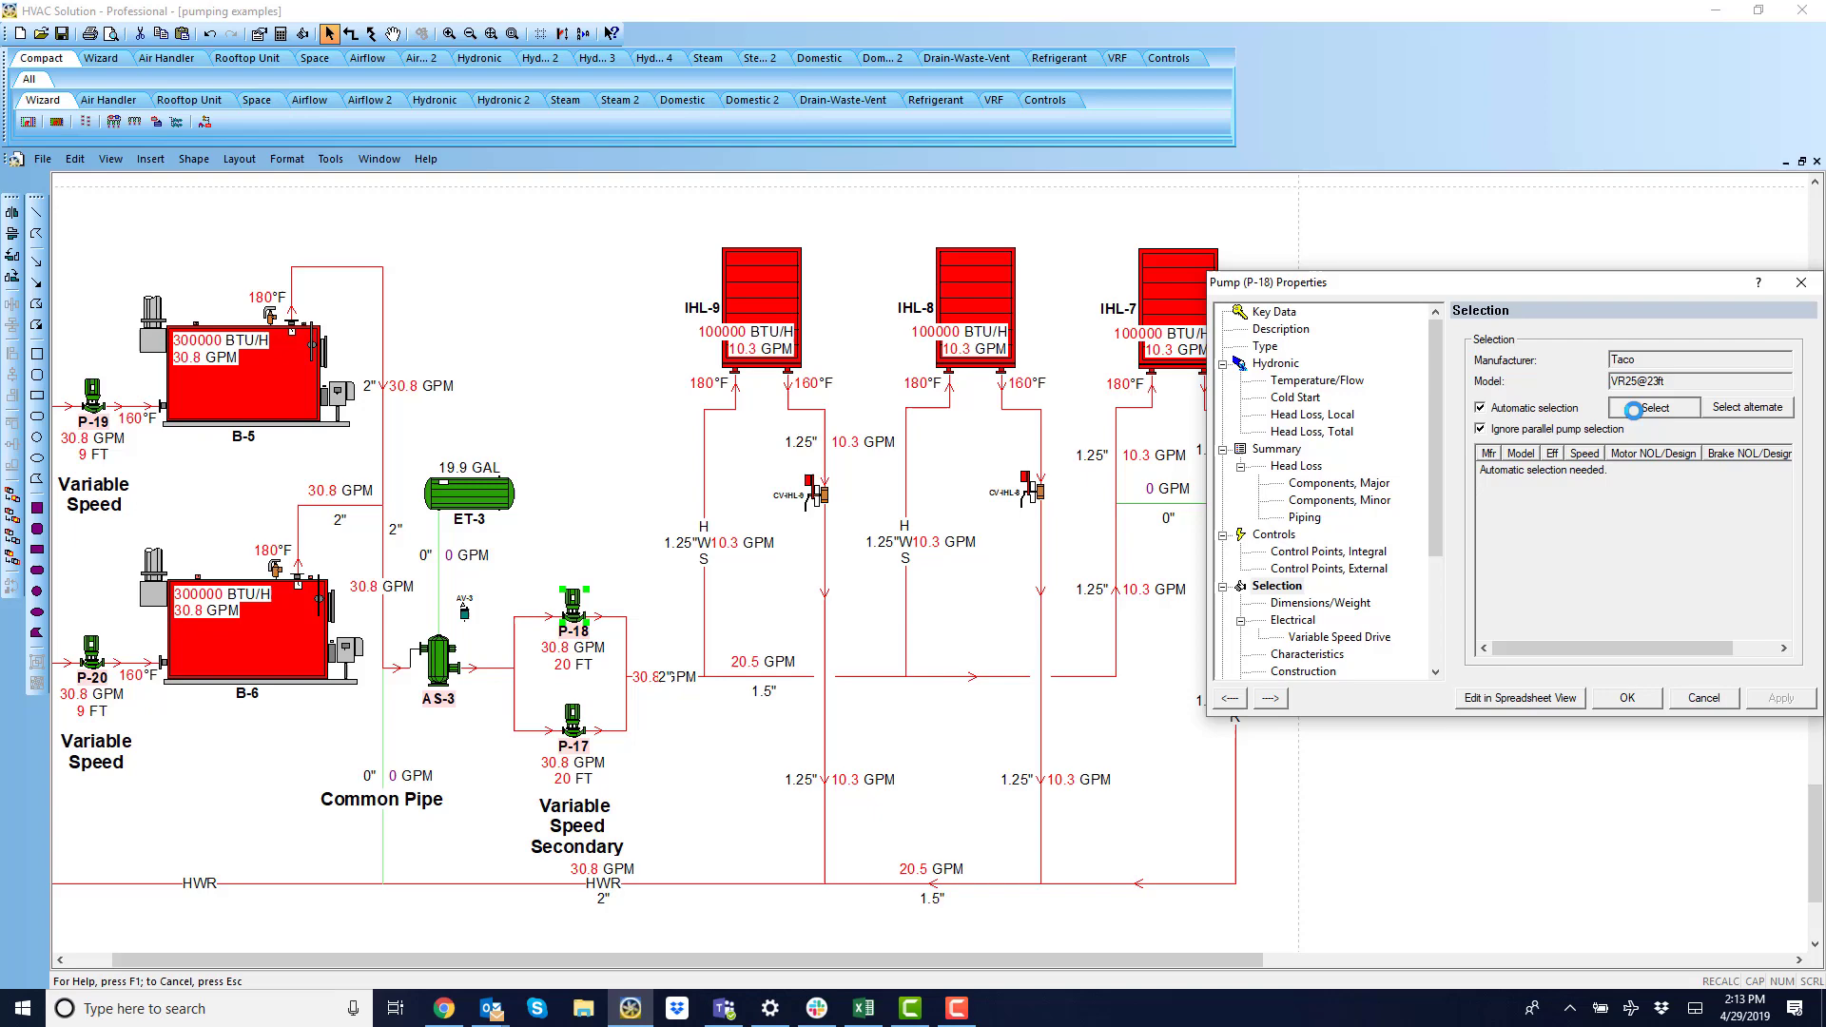
pyautogui.click(1653, 406)
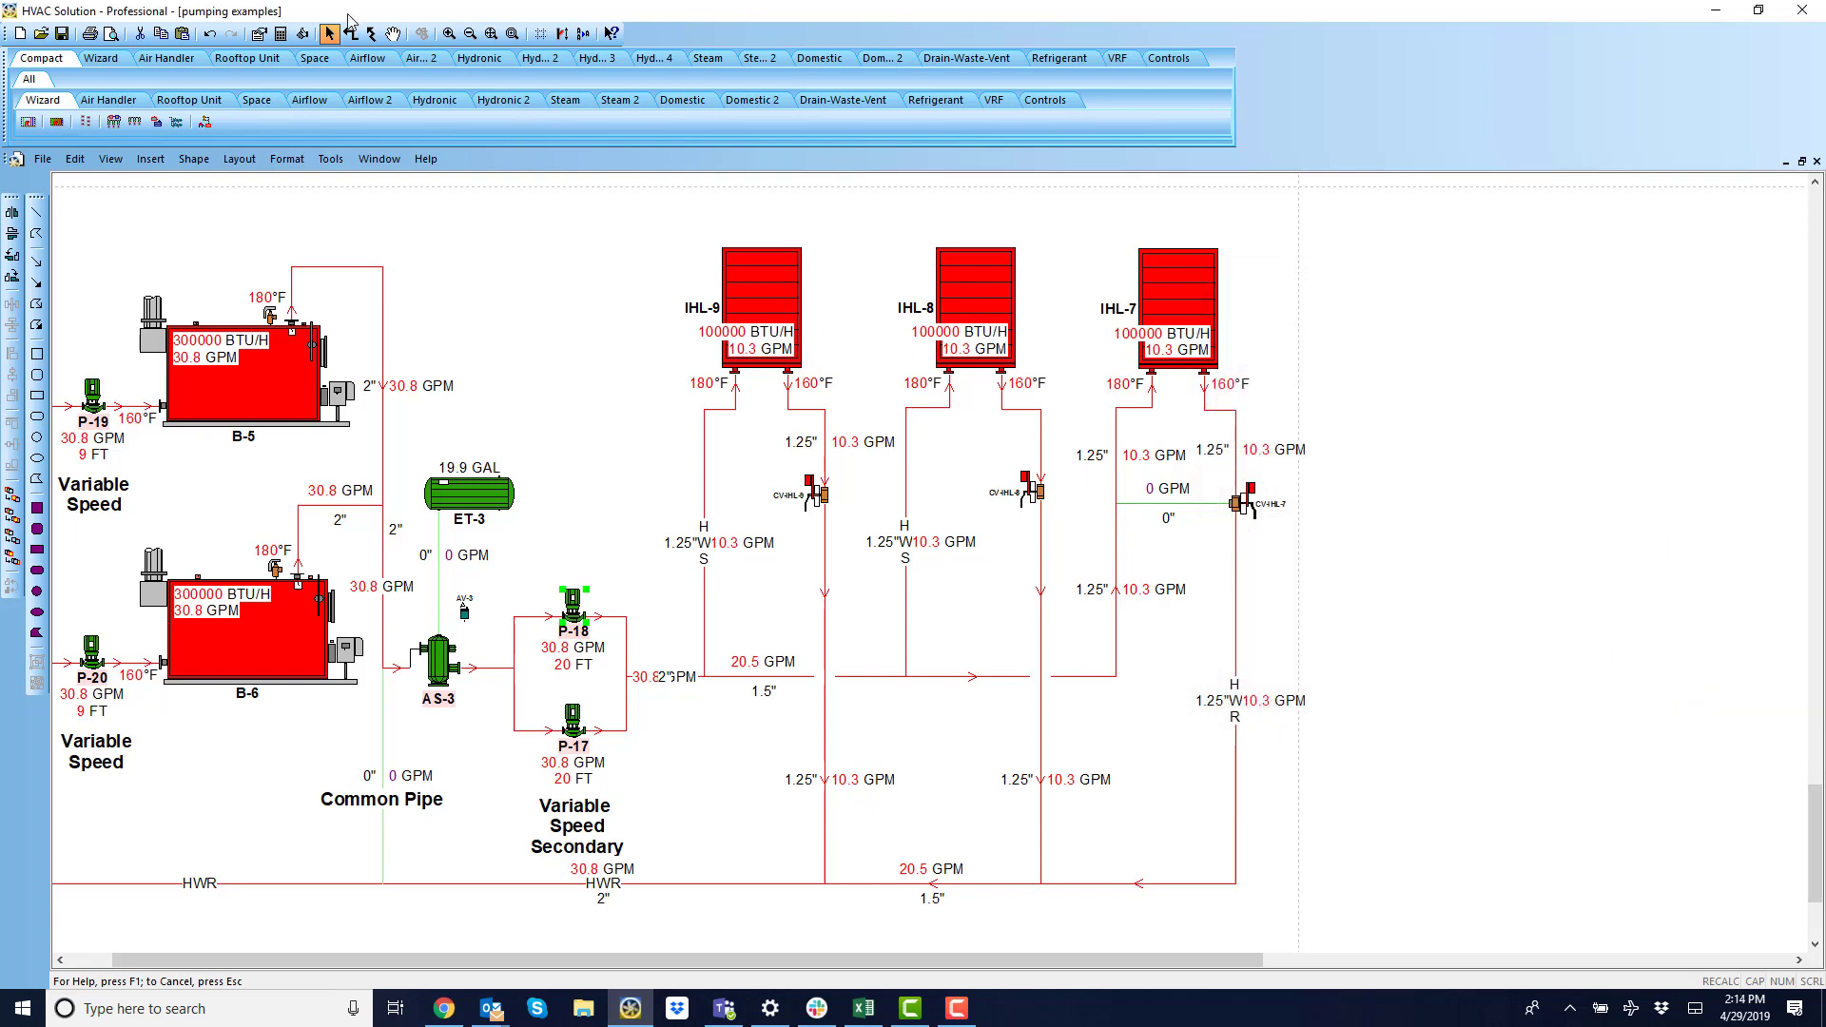
pyautogui.click(437, 663)
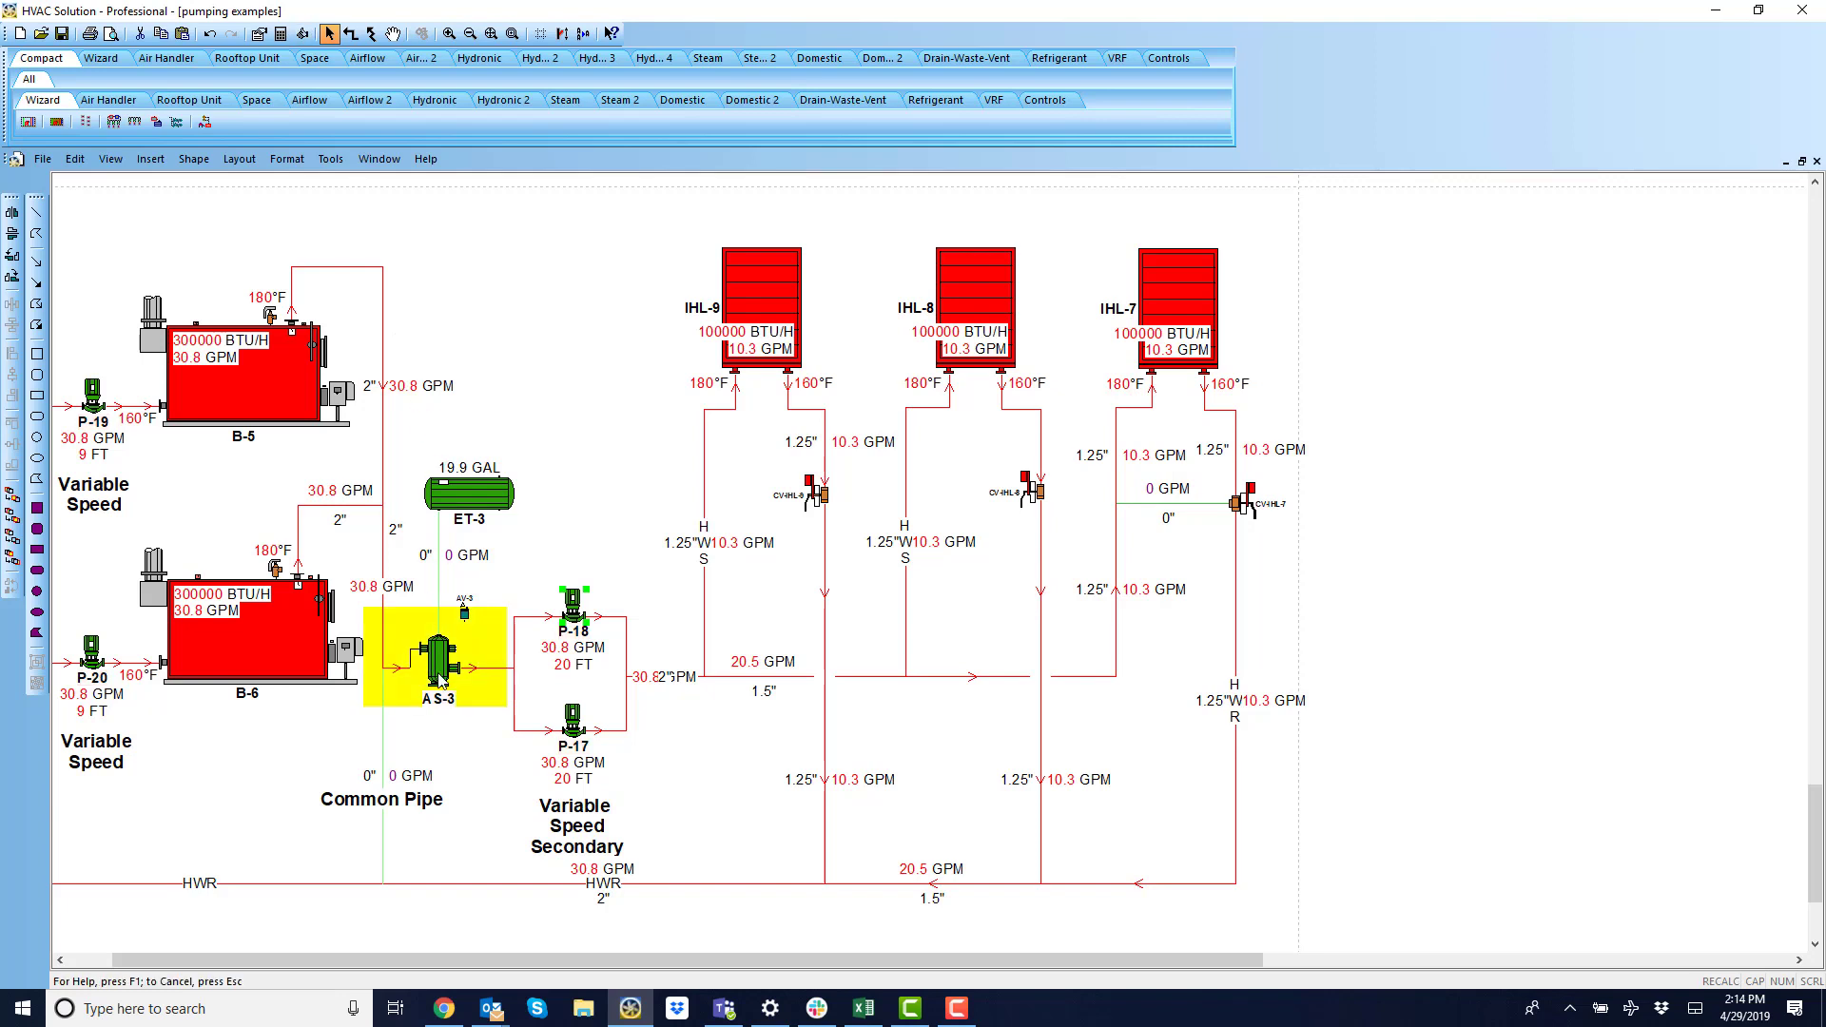
pyautogui.click(567, 522)
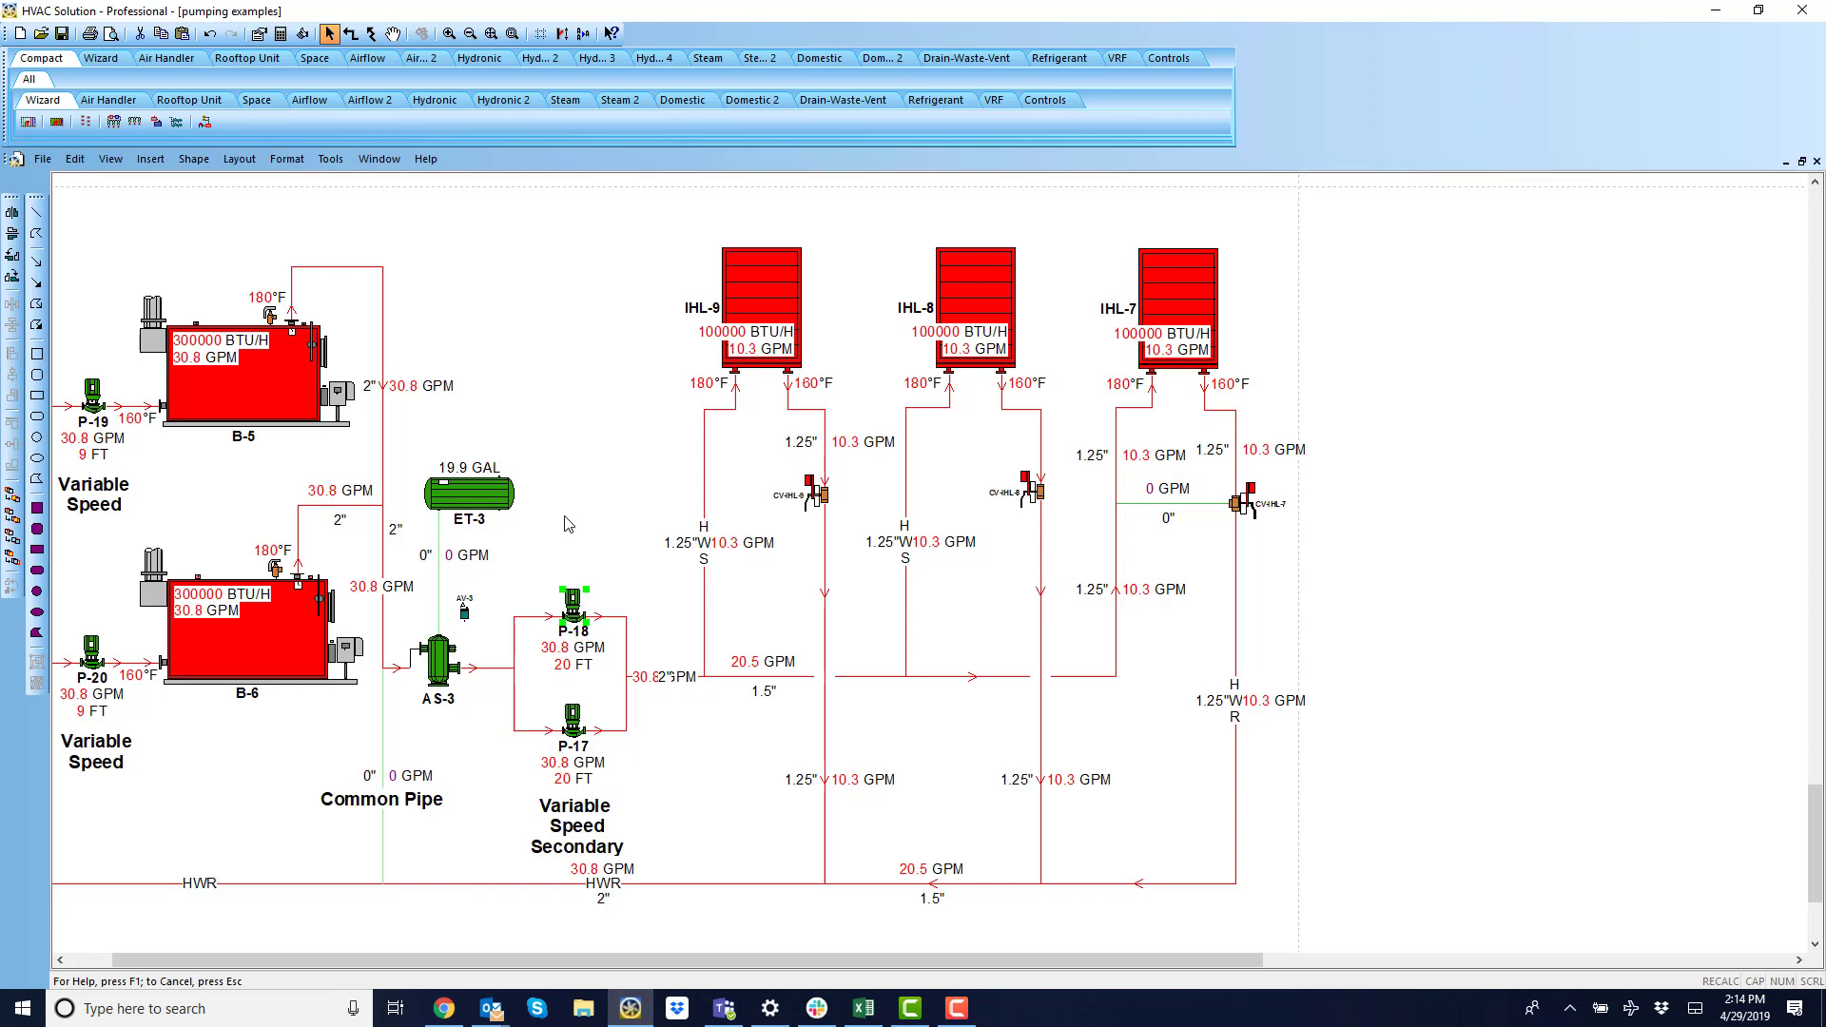
pyautogui.moveTo(570, 473)
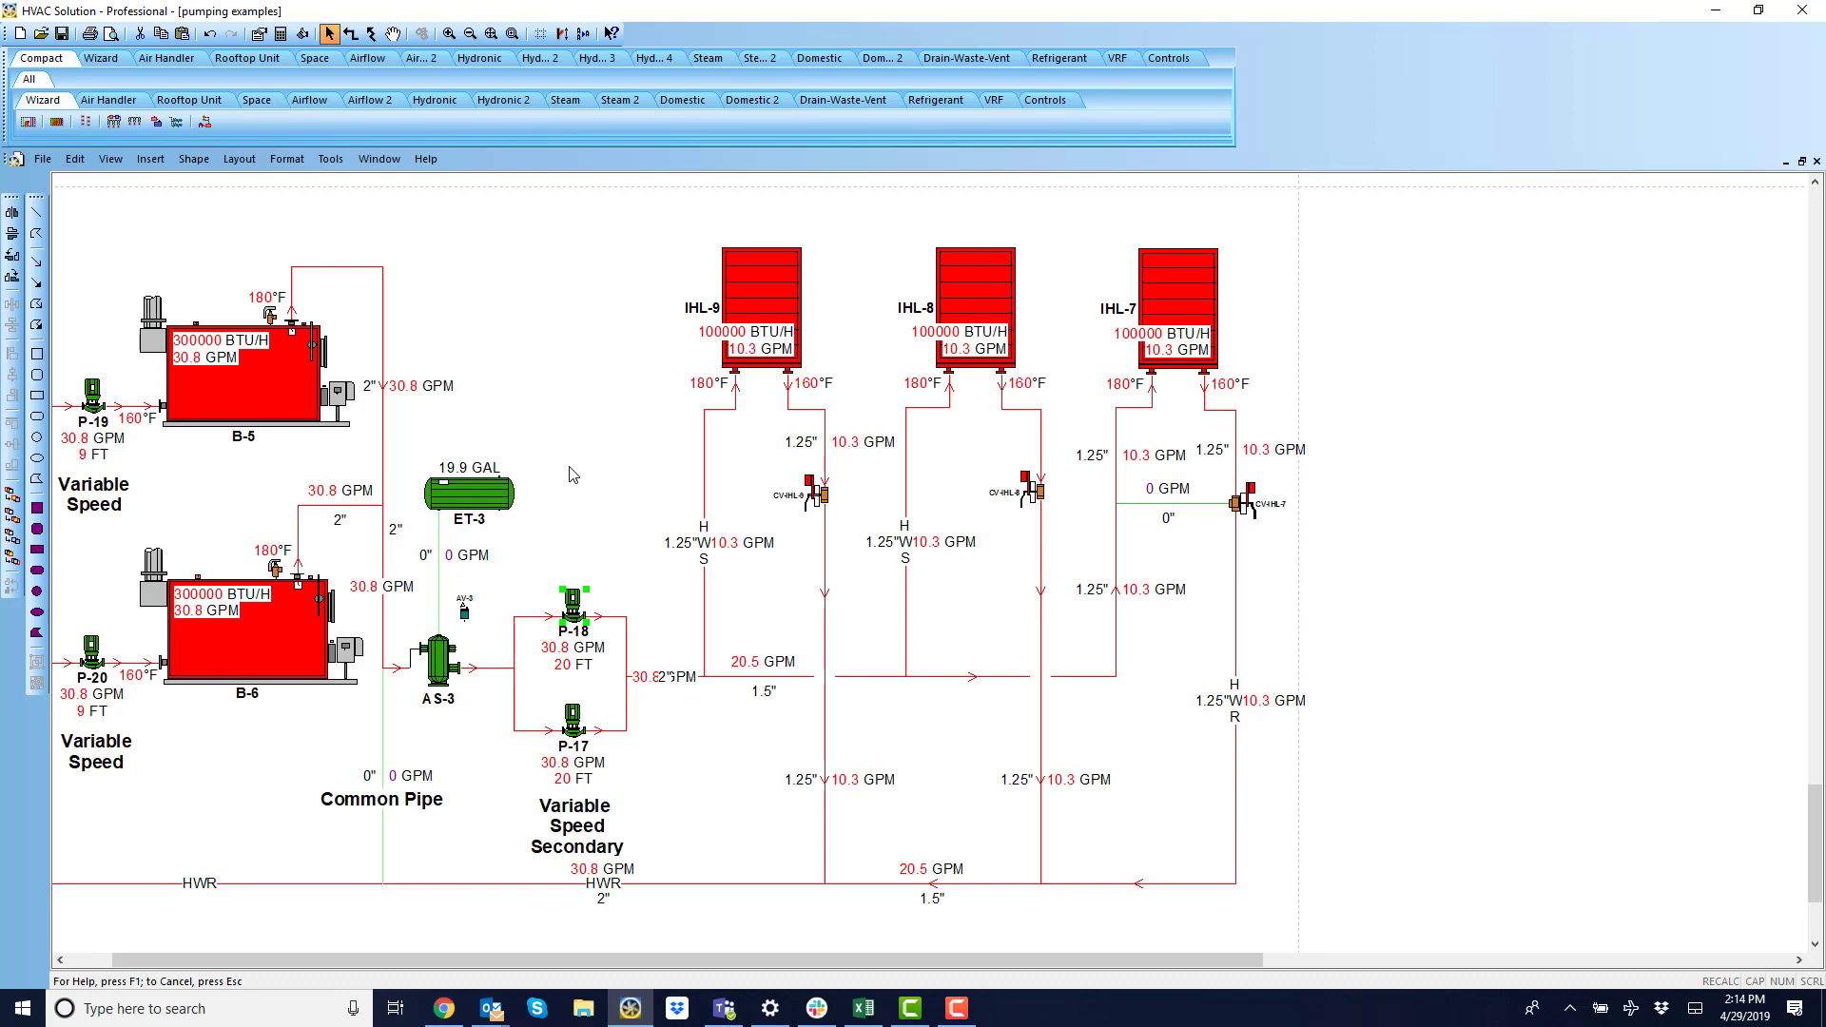